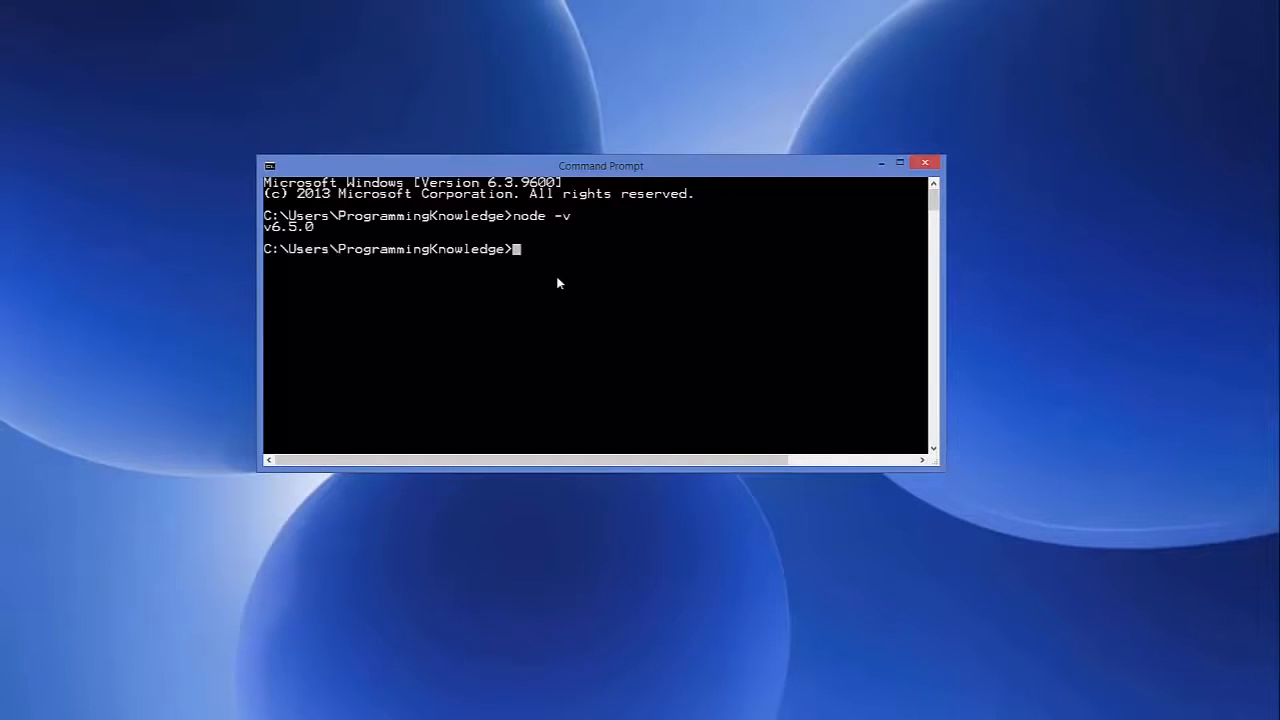
Check the installed npm version with npm -v
{"action": "type", "text": "npm"}
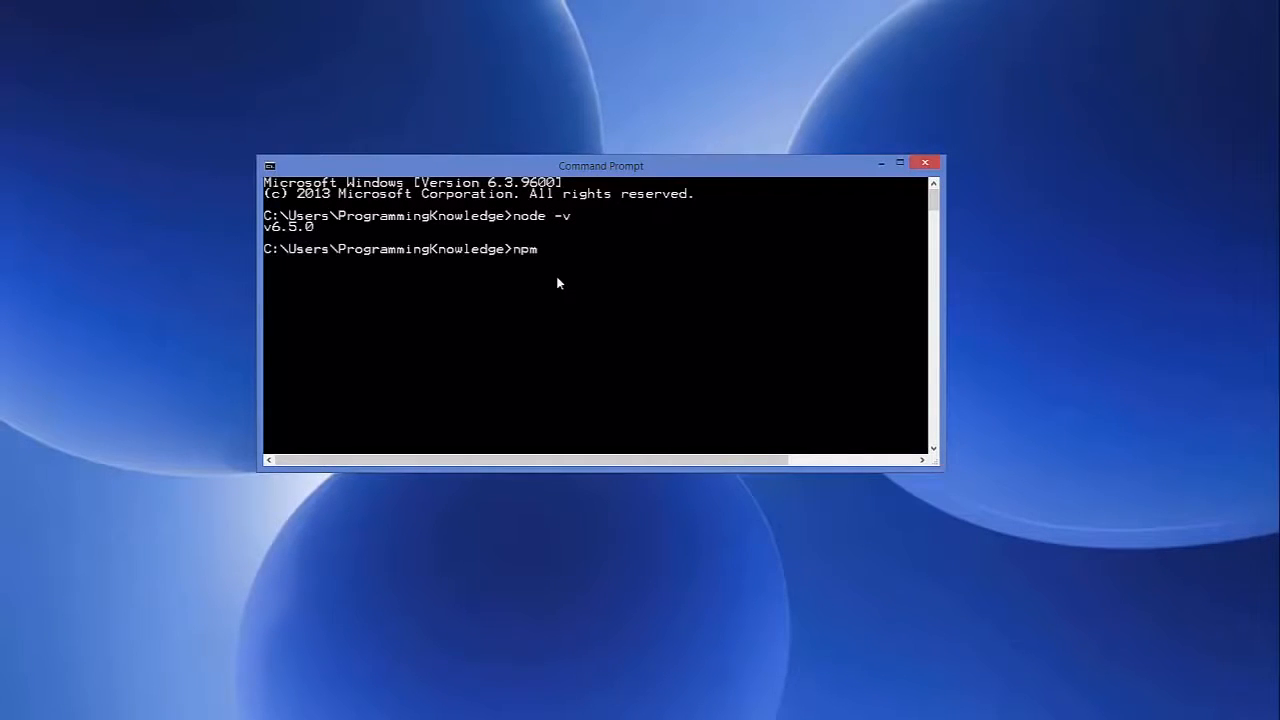
{"action": "type", "text": "-v"}
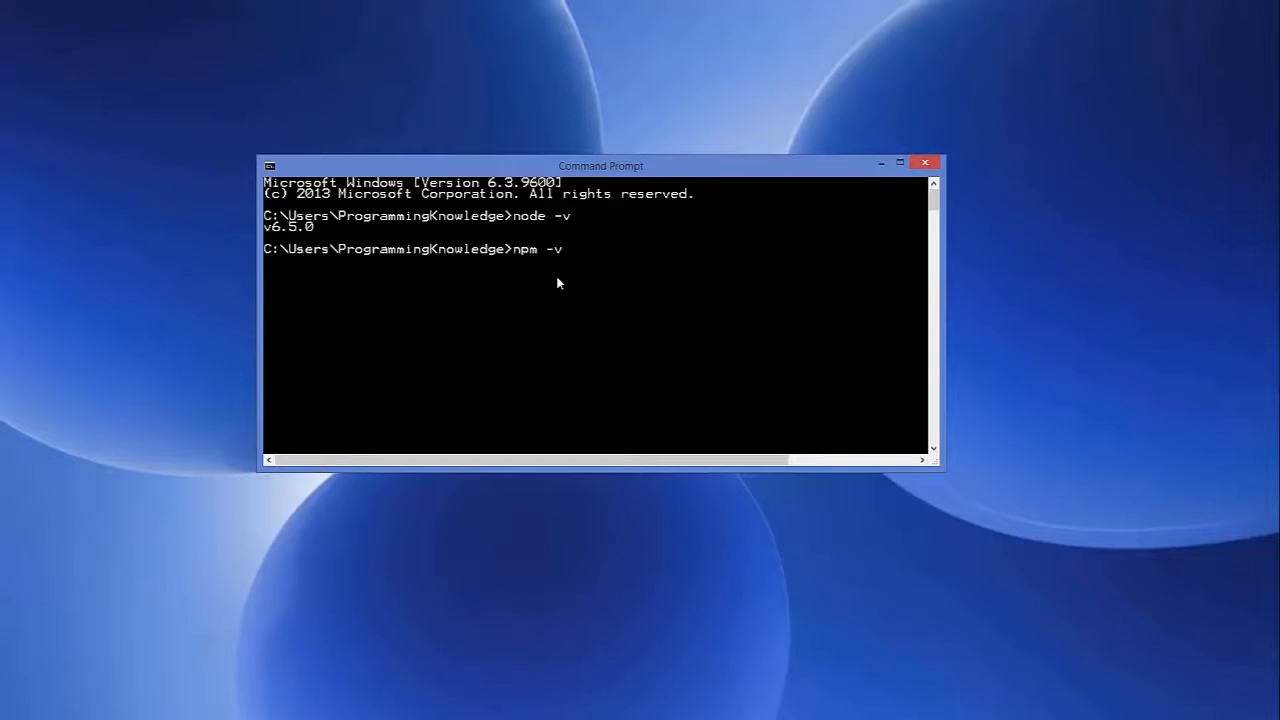
{"action": "key", "text": "Return"}
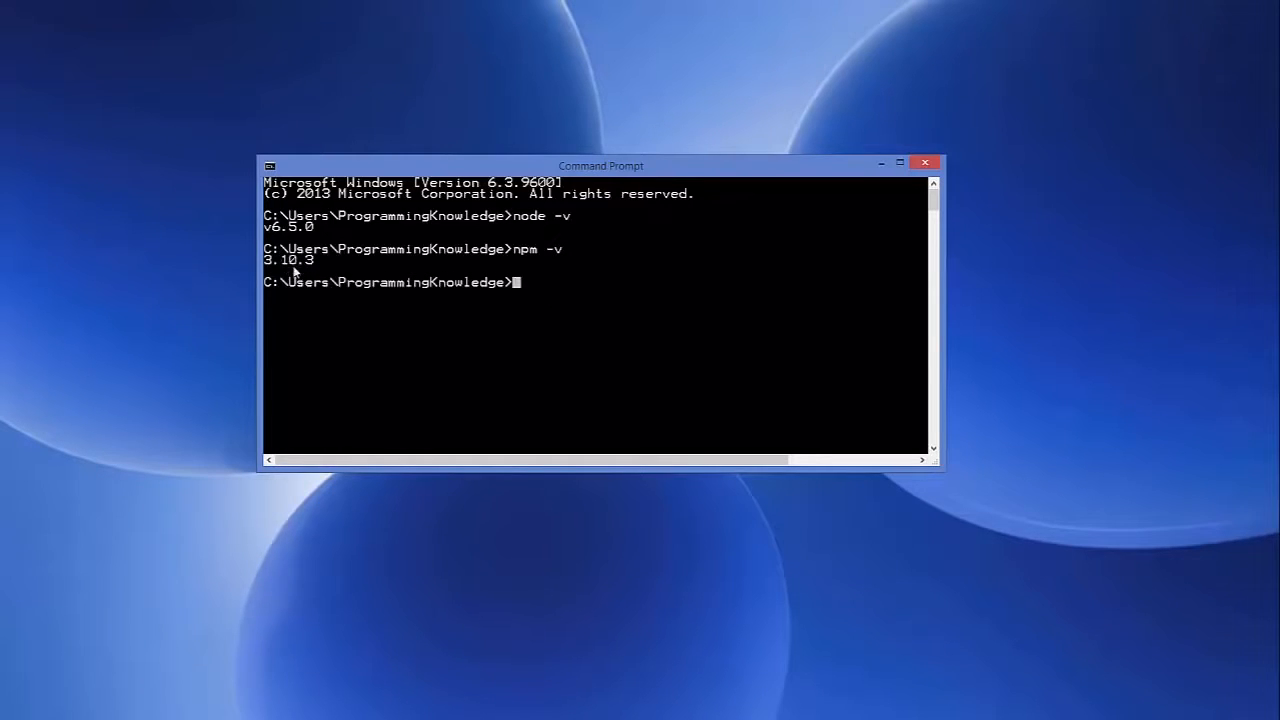
{"action": "mouse_move", "coordinate": [540, 225]}
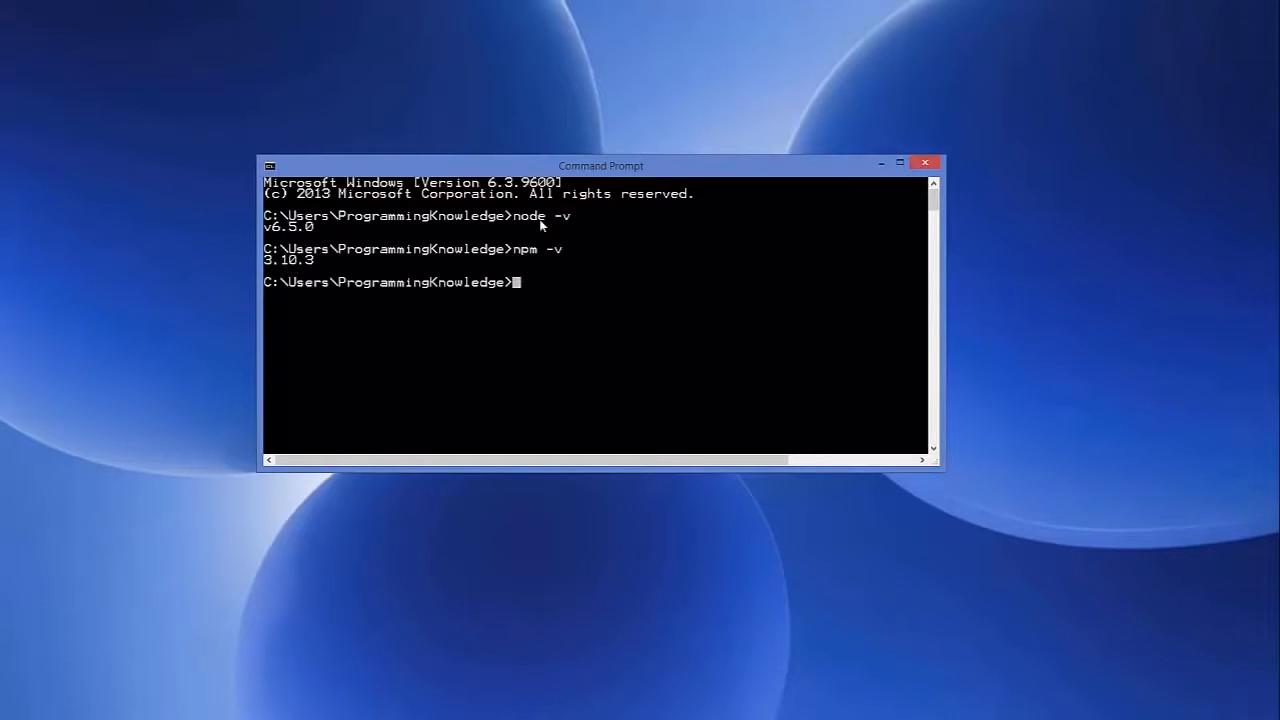
{"action": "mouse_move", "coordinate": [465, 267]}
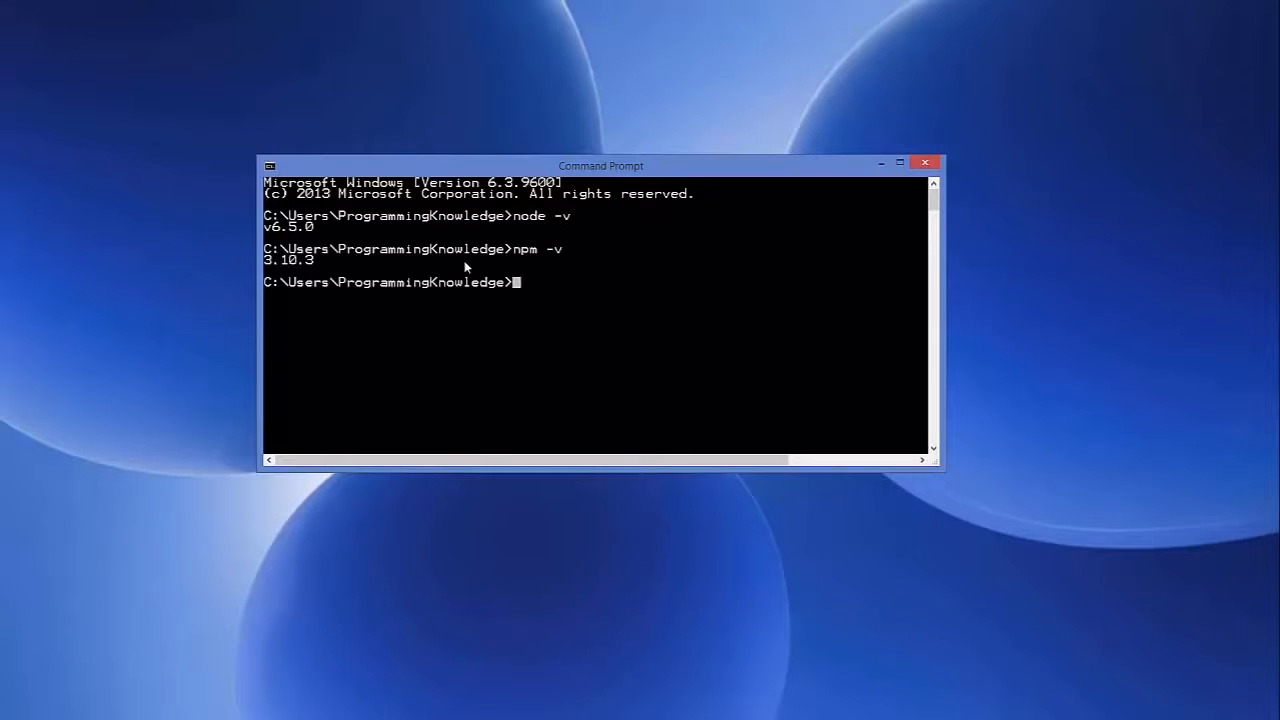
{"action": "mouse_move", "coordinate": [557, 282]}
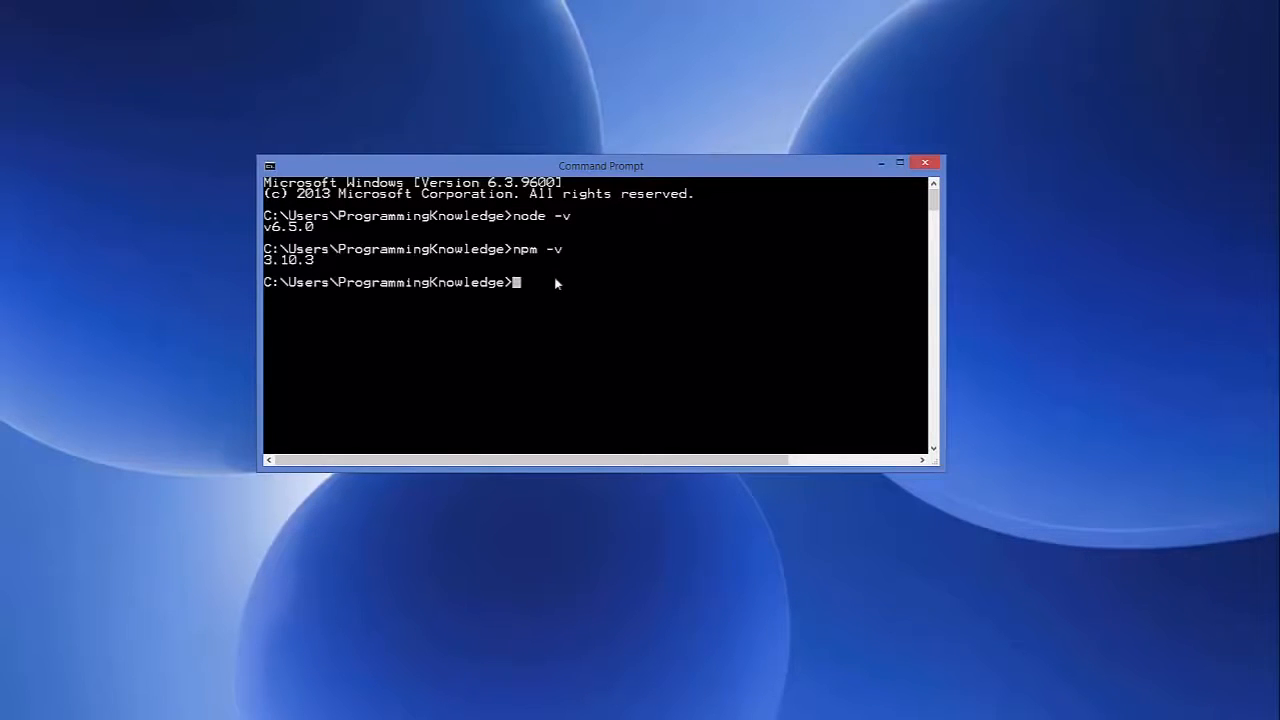
Start the Node shell and run console.log("Hello node")
{"action": "type", "text": "node"}
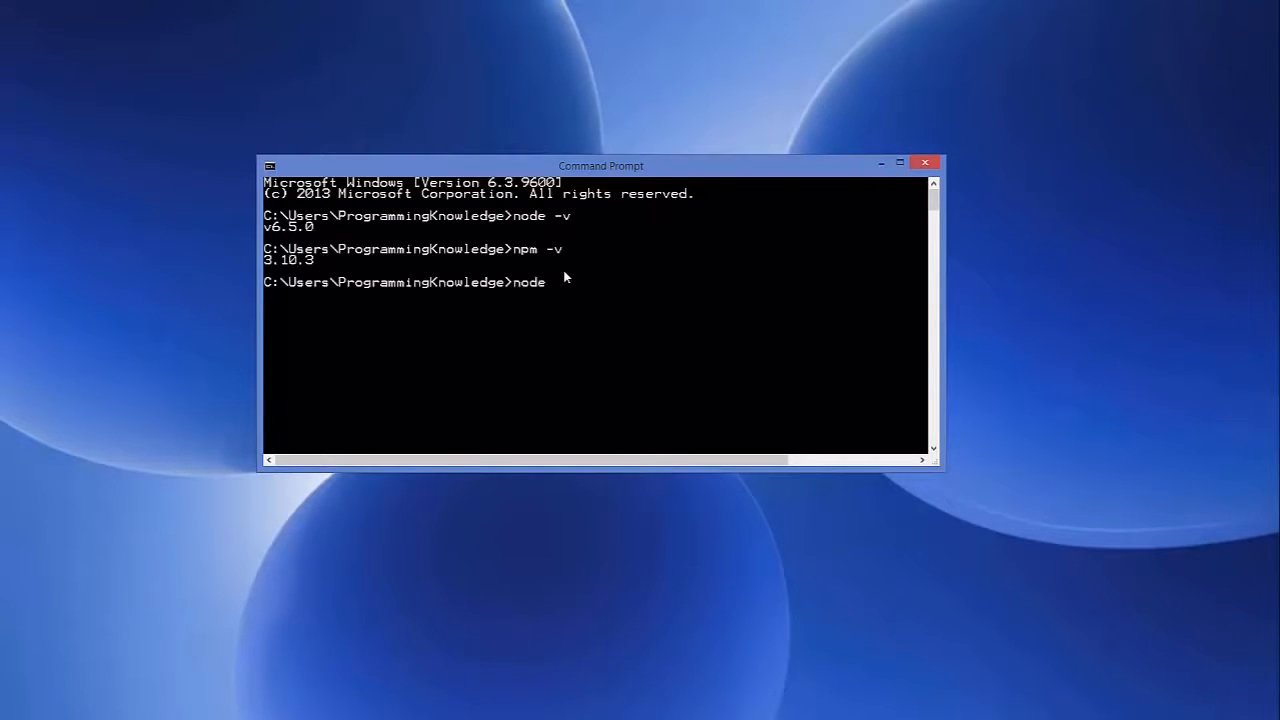
{"action": "key", "text": "Return"}
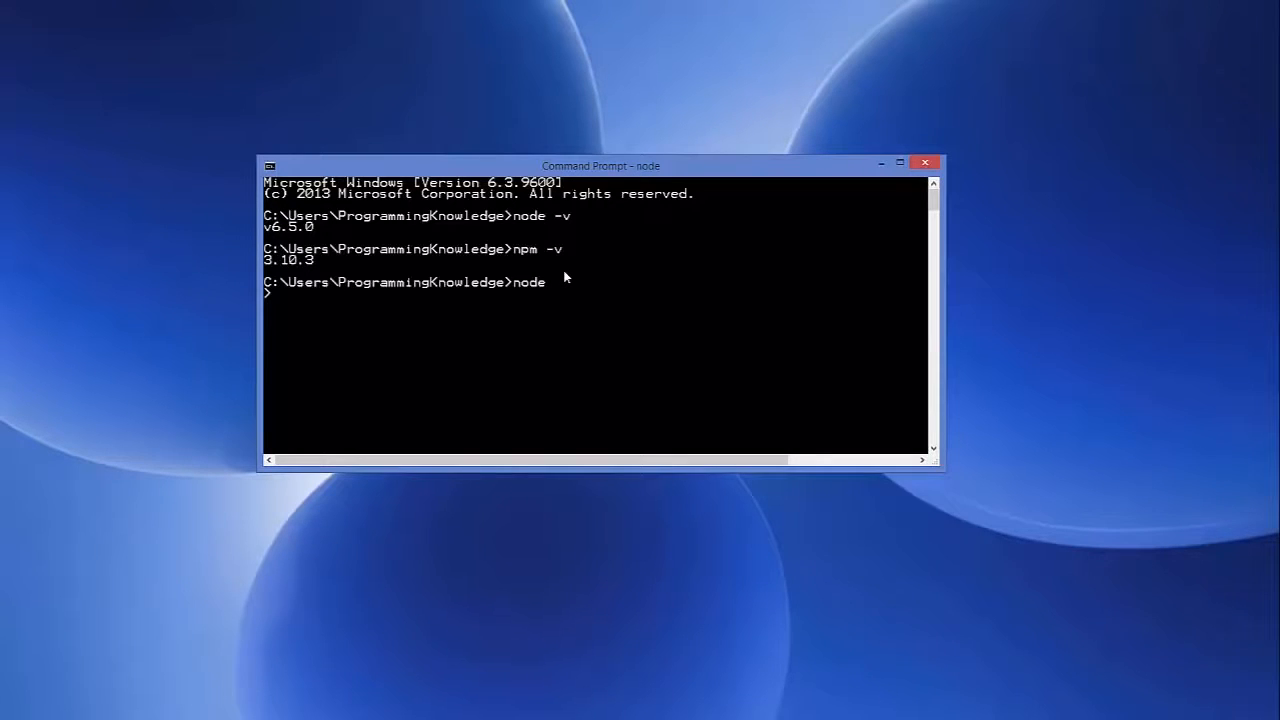
{"action": "type", "text": "console.log"}
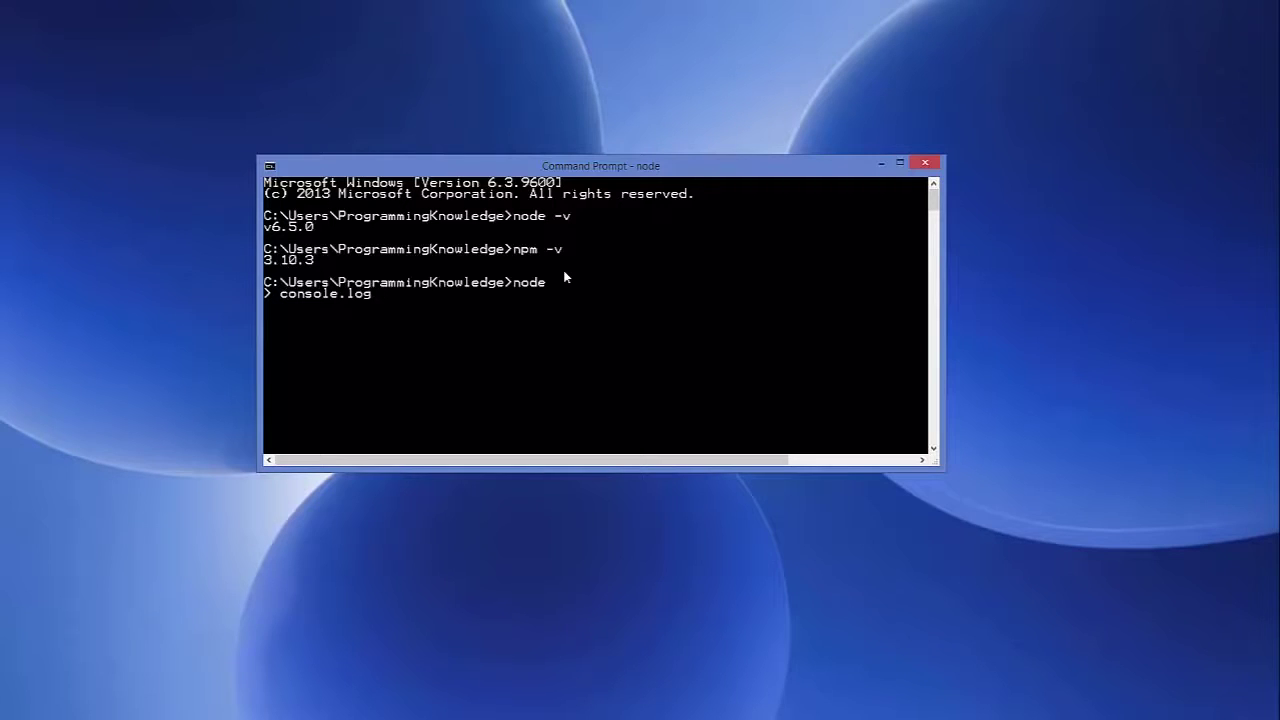
{"action": "type", "text": "(\"\")"}
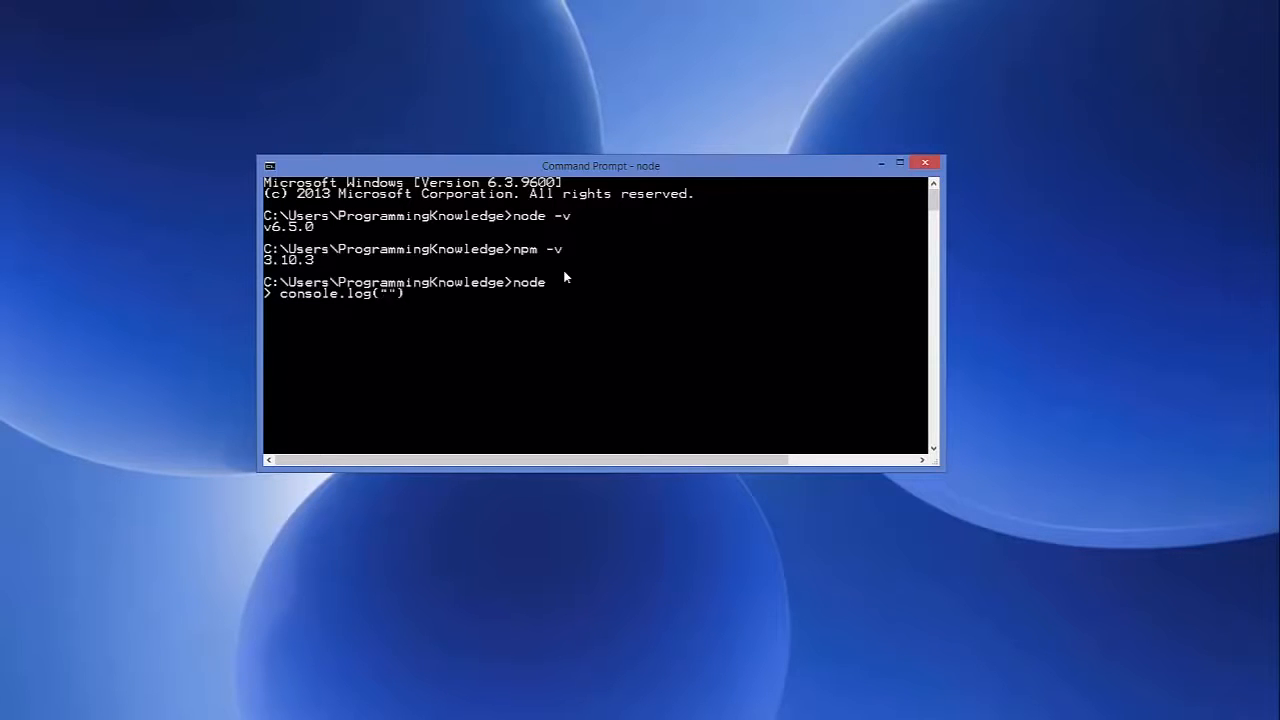
{"action": "type", "text": "Hello node"}
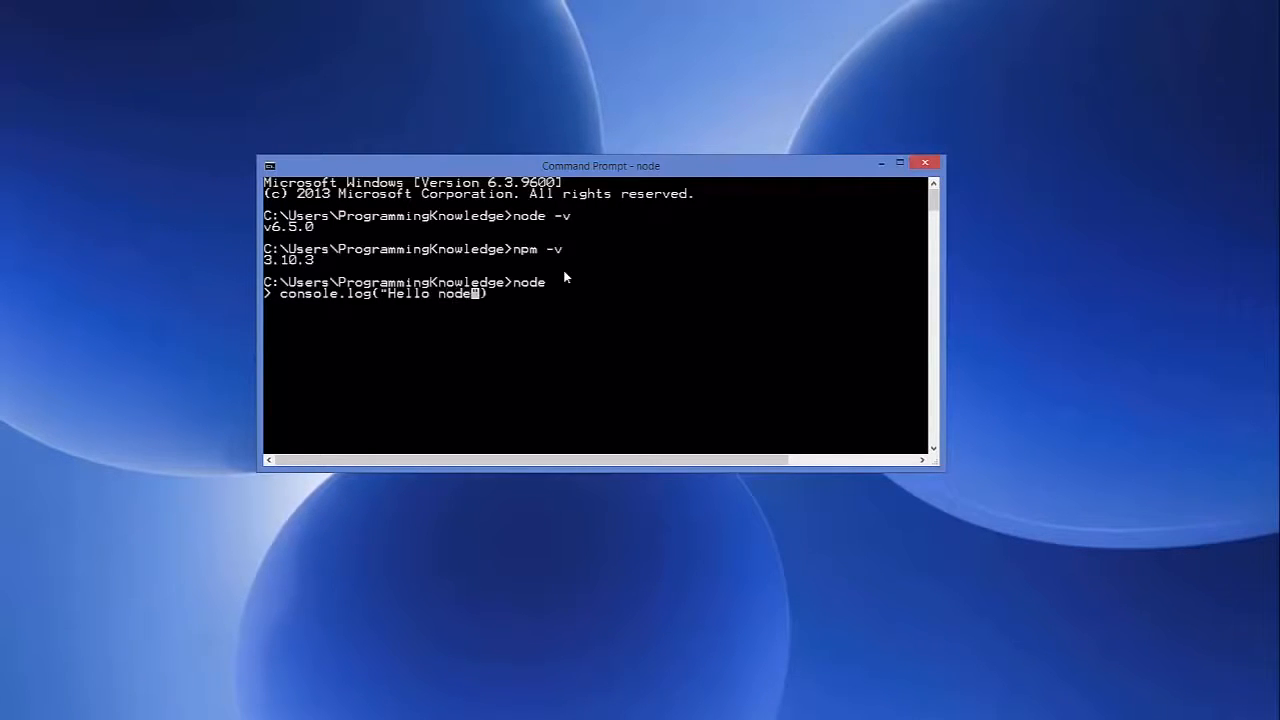
{"action": "key", "text": "Return"}
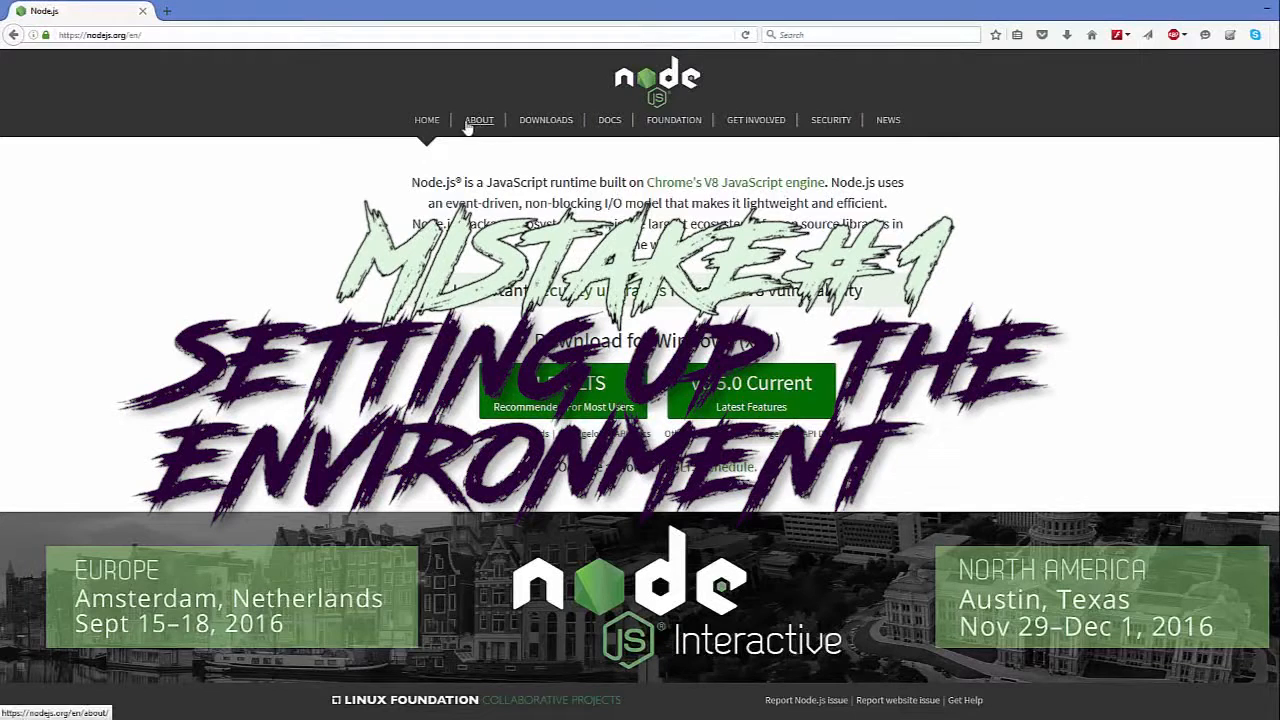
Go to the About page of the Node.js site
{"action": "left_click", "coordinate": [479, 120]}
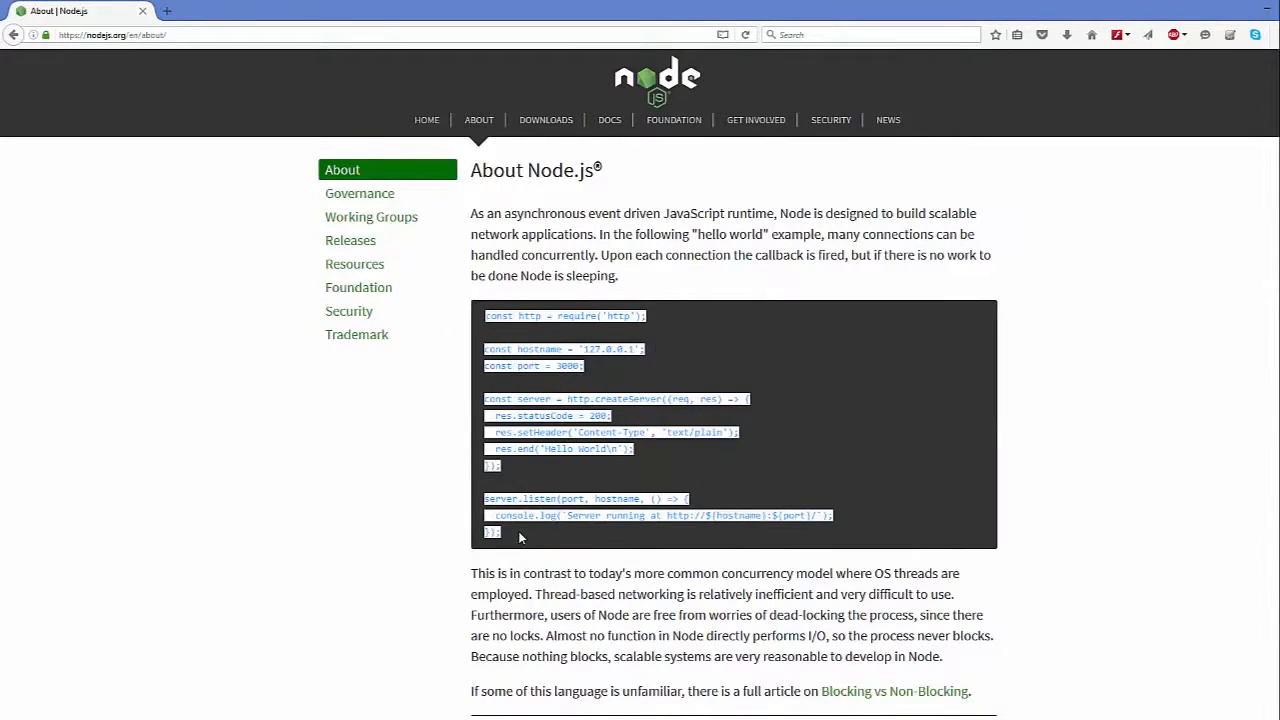
{"action": "mouse_move", "coordinate": [297, 642]}
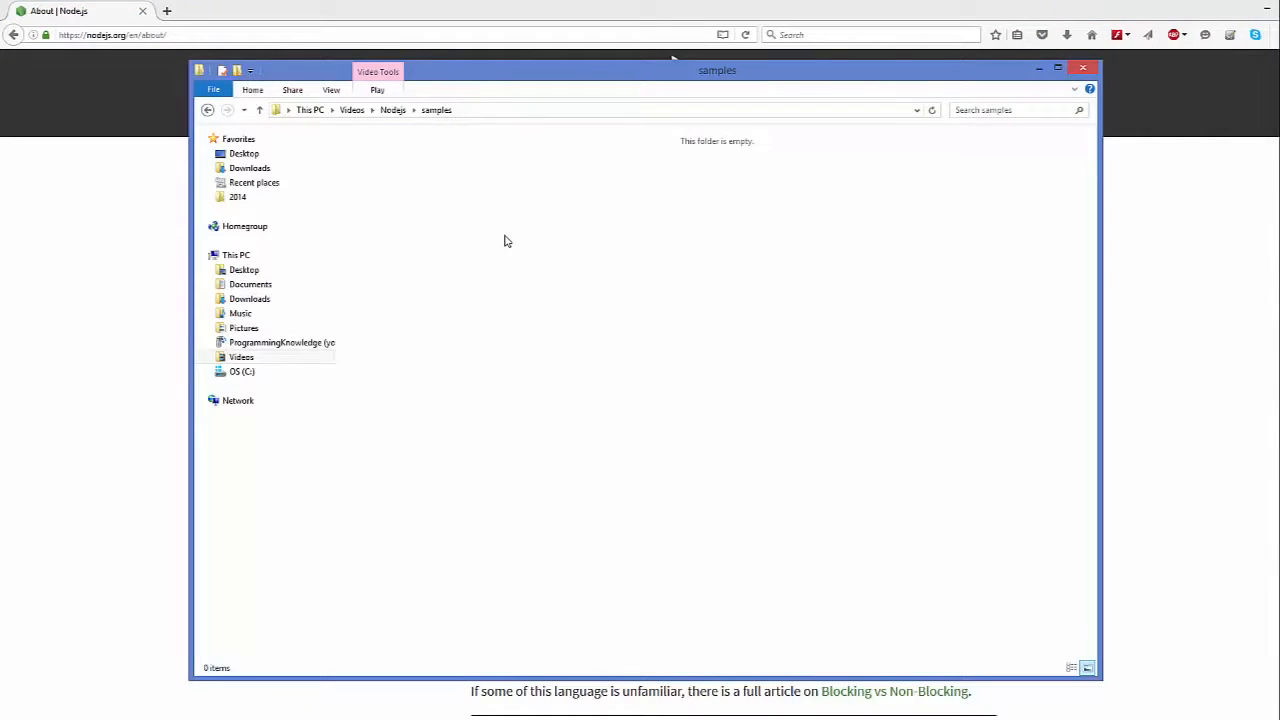
{"action": "mouse_move", "coordinate": [447, 183]}
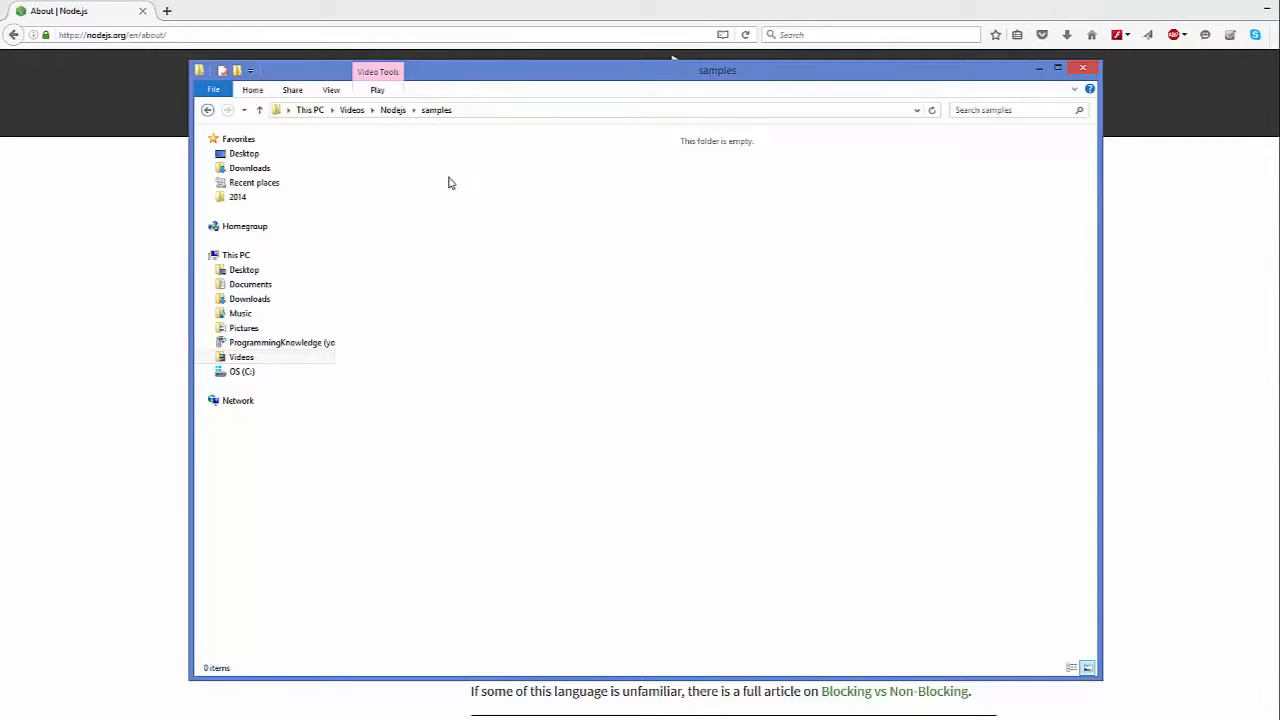
Create a new text document in the samples folder and rename it app.js
{"action": "right_click", "coordinate": [448, 182]}
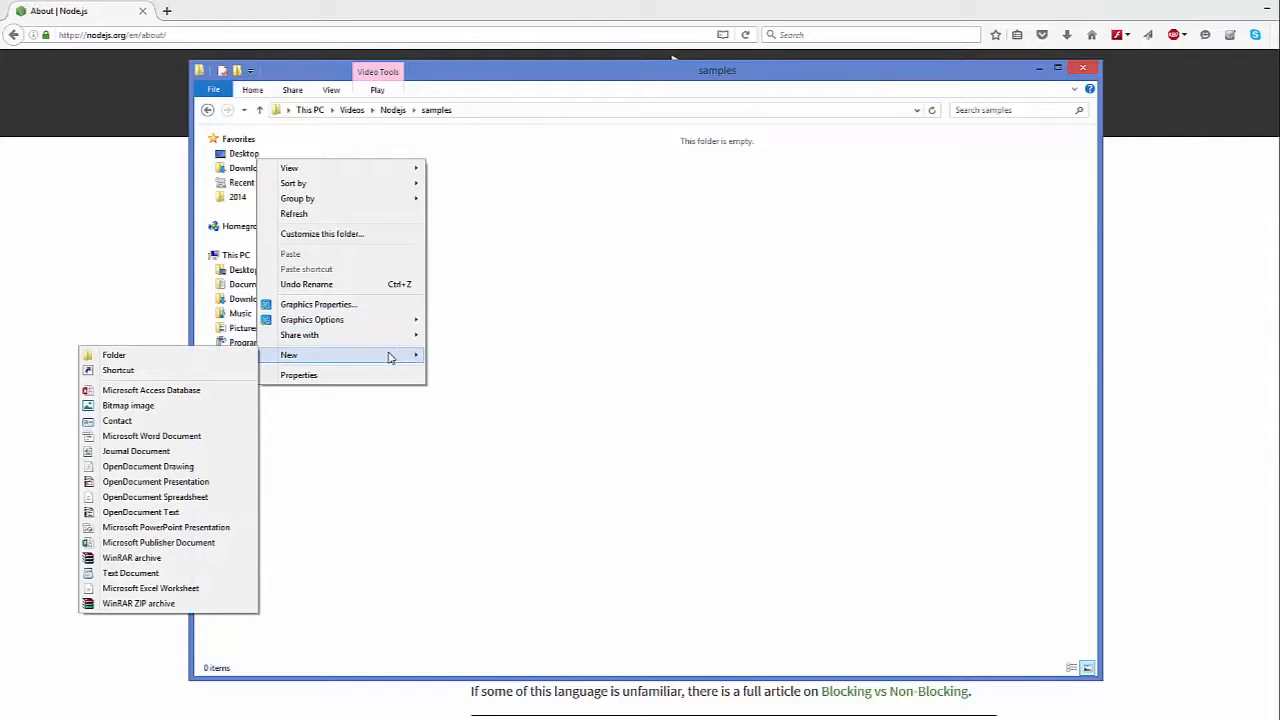
{"action": "left_click", "coordinate": [130, 572]}
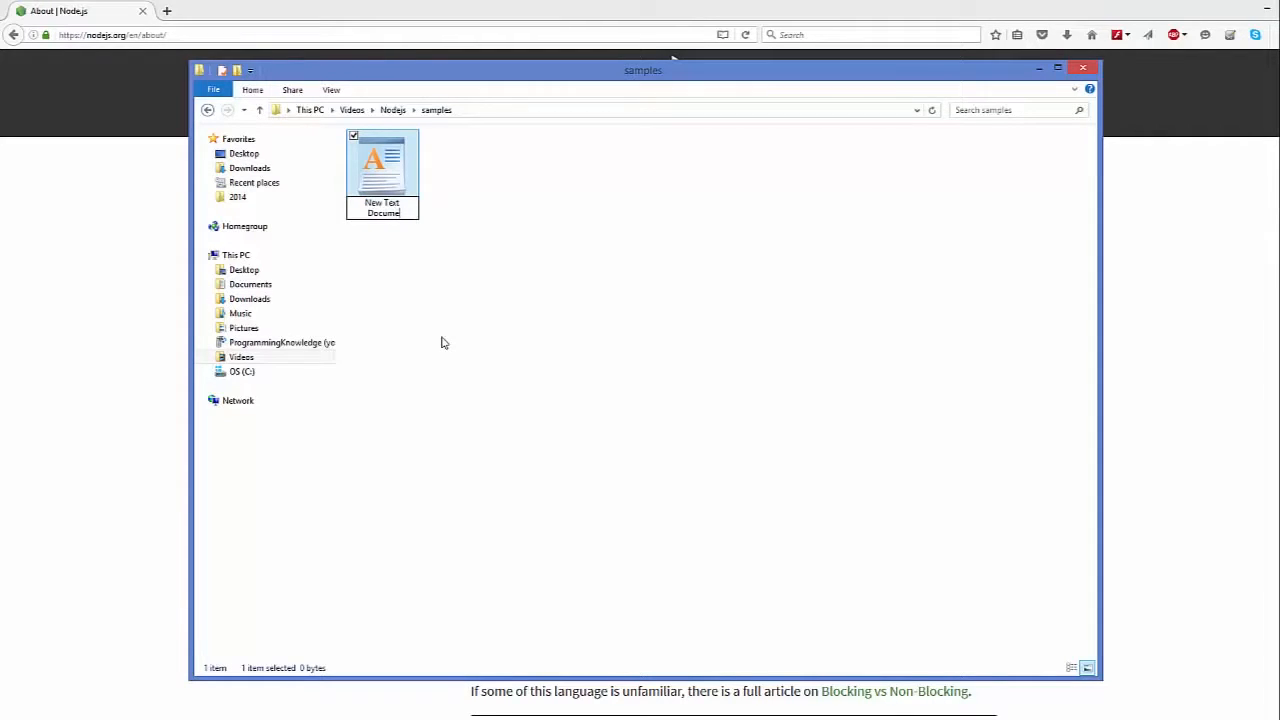
{"action": "type", "text": "app.js"}
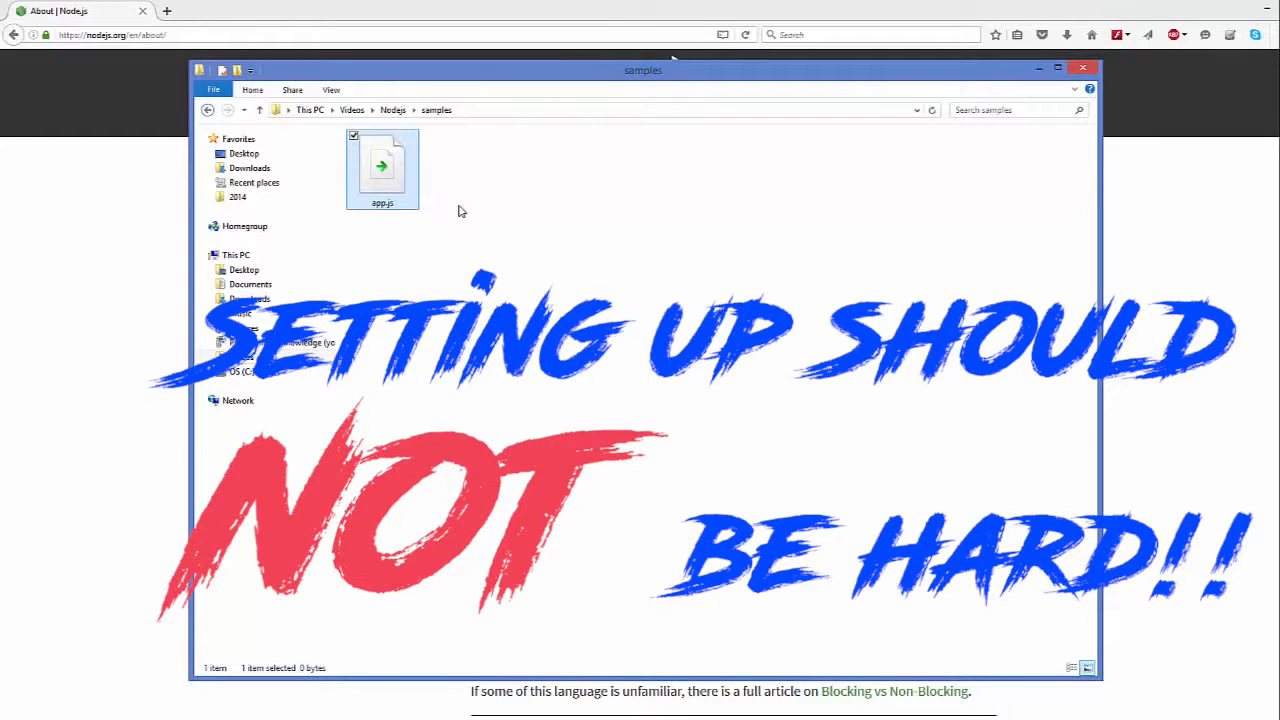
{"action": "right_click", "coordinate": [382, 167]}
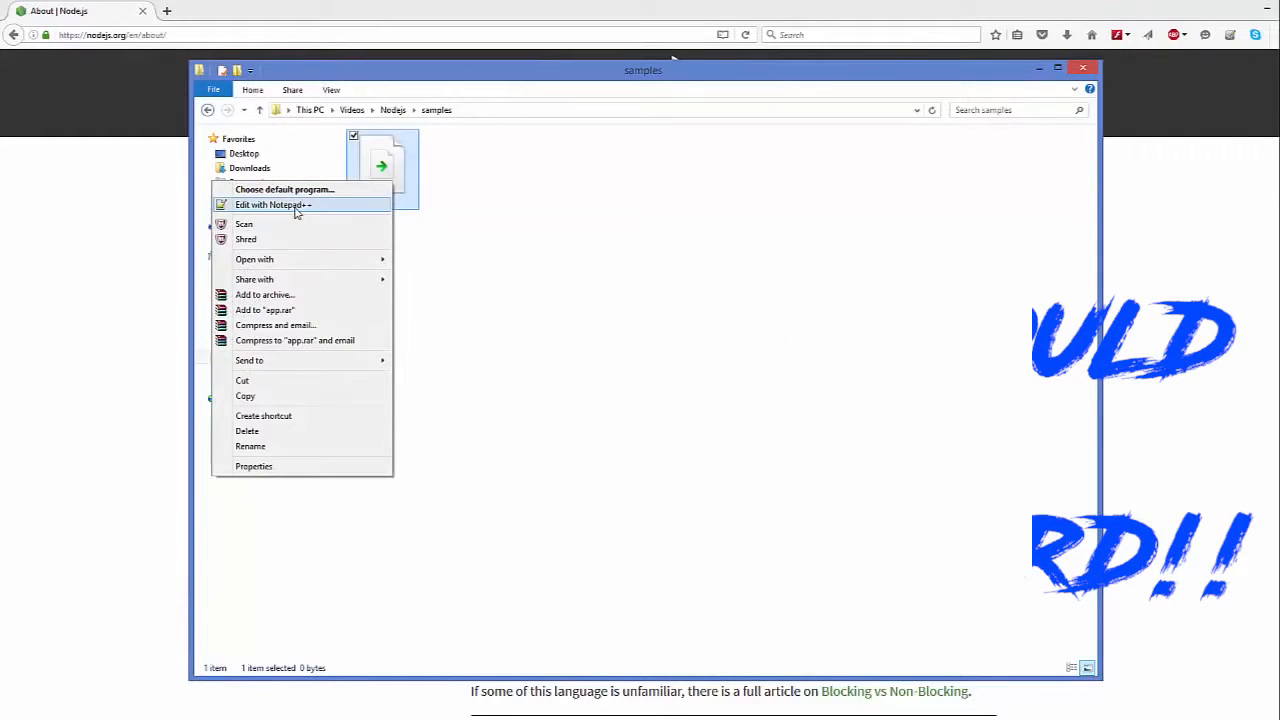
Open app.js with Edit with Notepad++
{"action": "left_click", "coordinate": [273, 204]}
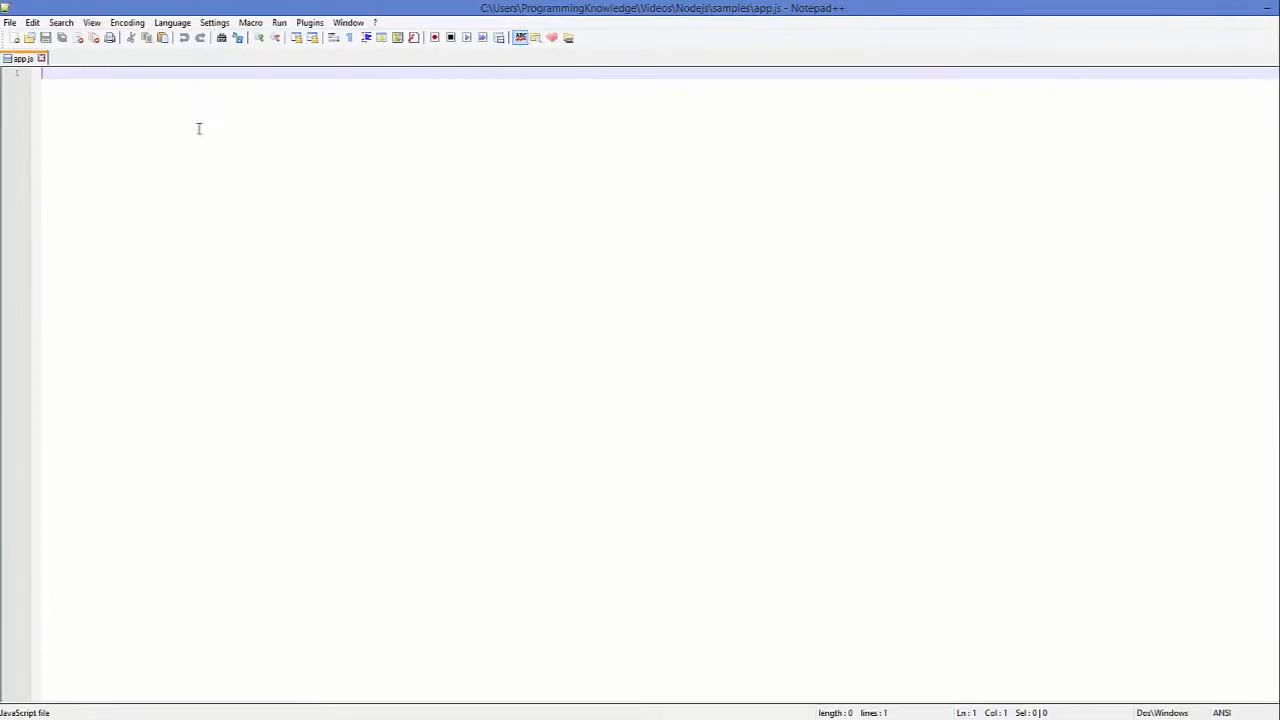
{"action": "mouse_move", "coordinate": [243, 475]}
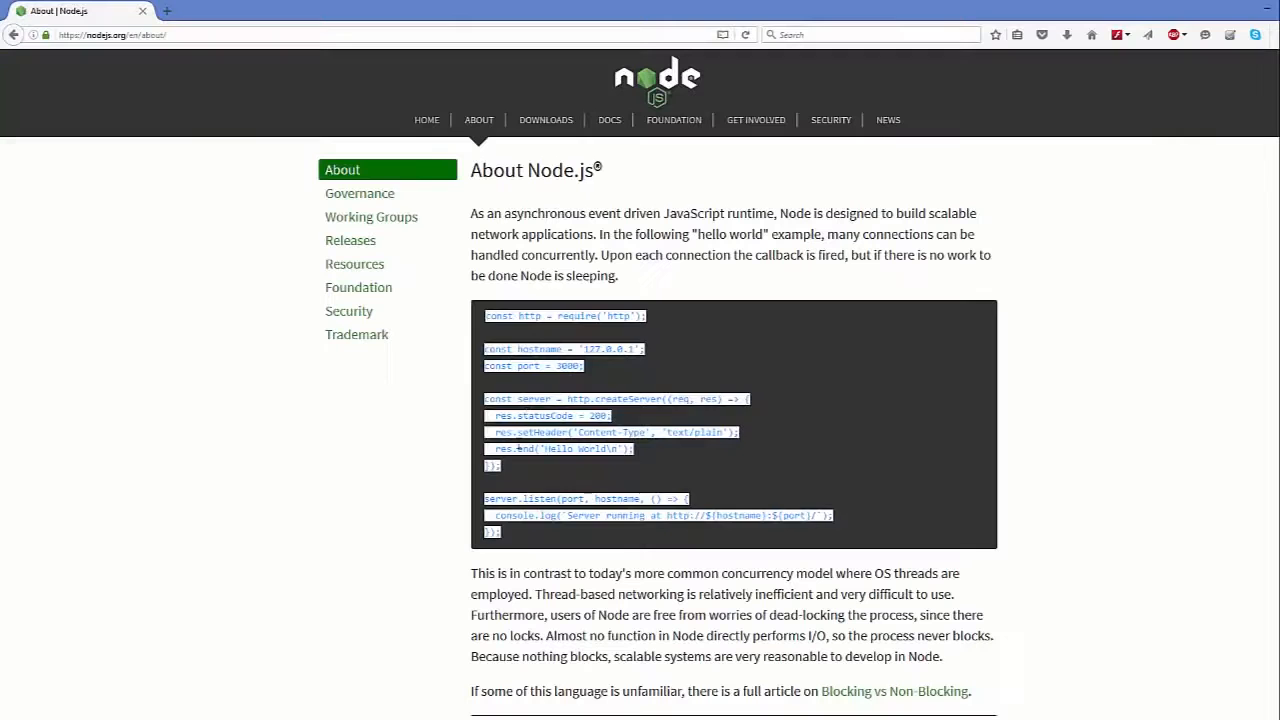
{"action": "mouse_move", "coordinate": [530, 533]}
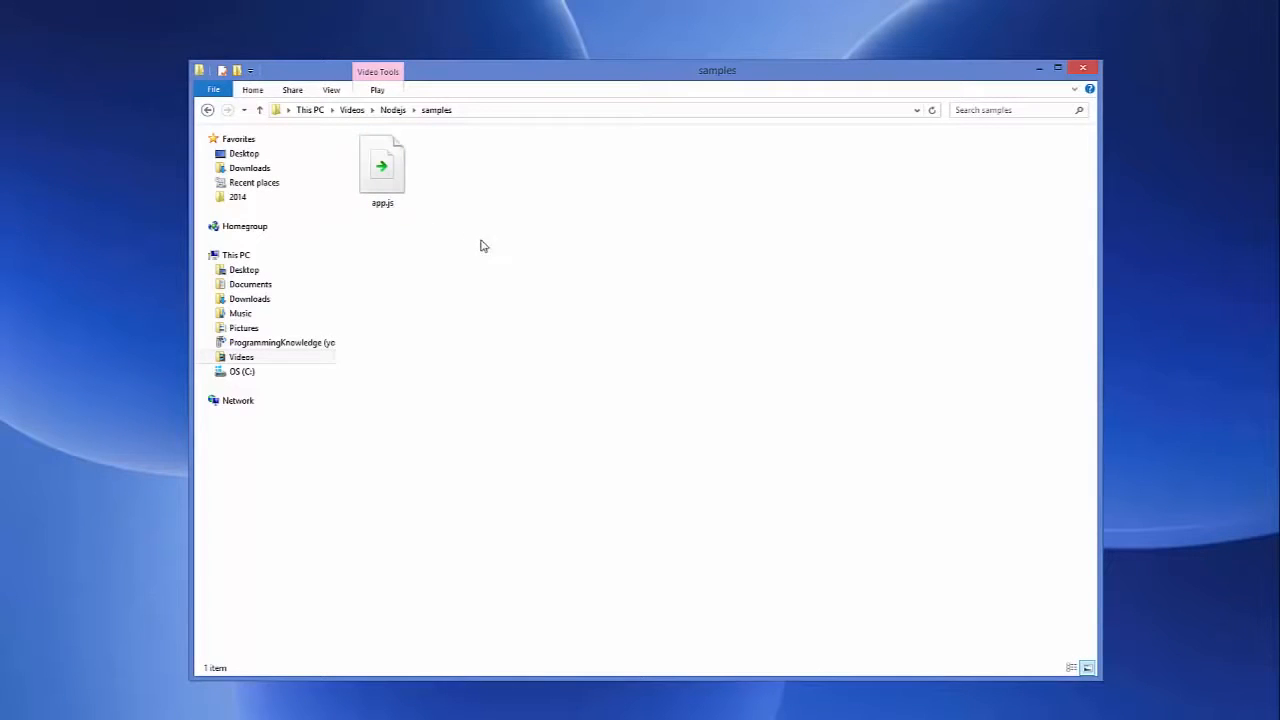
{"action": "mouse_move", "coordinate": [472, 240]}
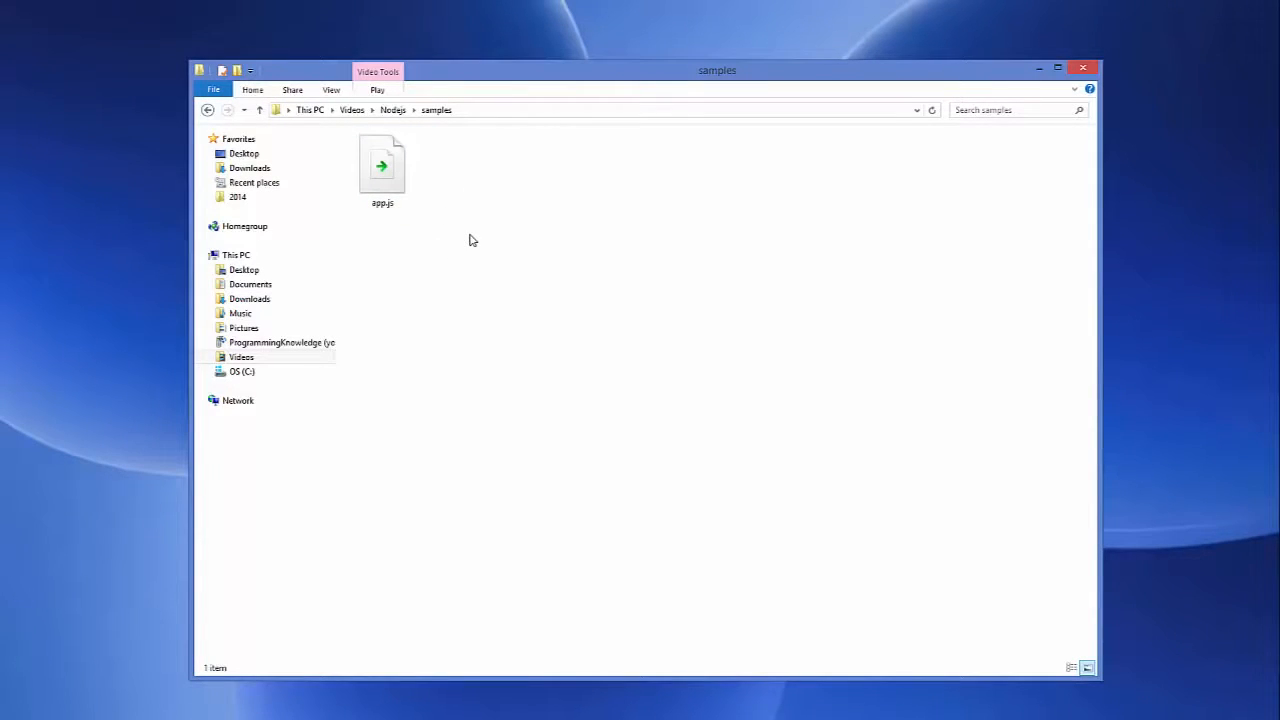
View the samples folder path, then open a command window here
{"action": "left_click", "coordinate": [600, 110]}
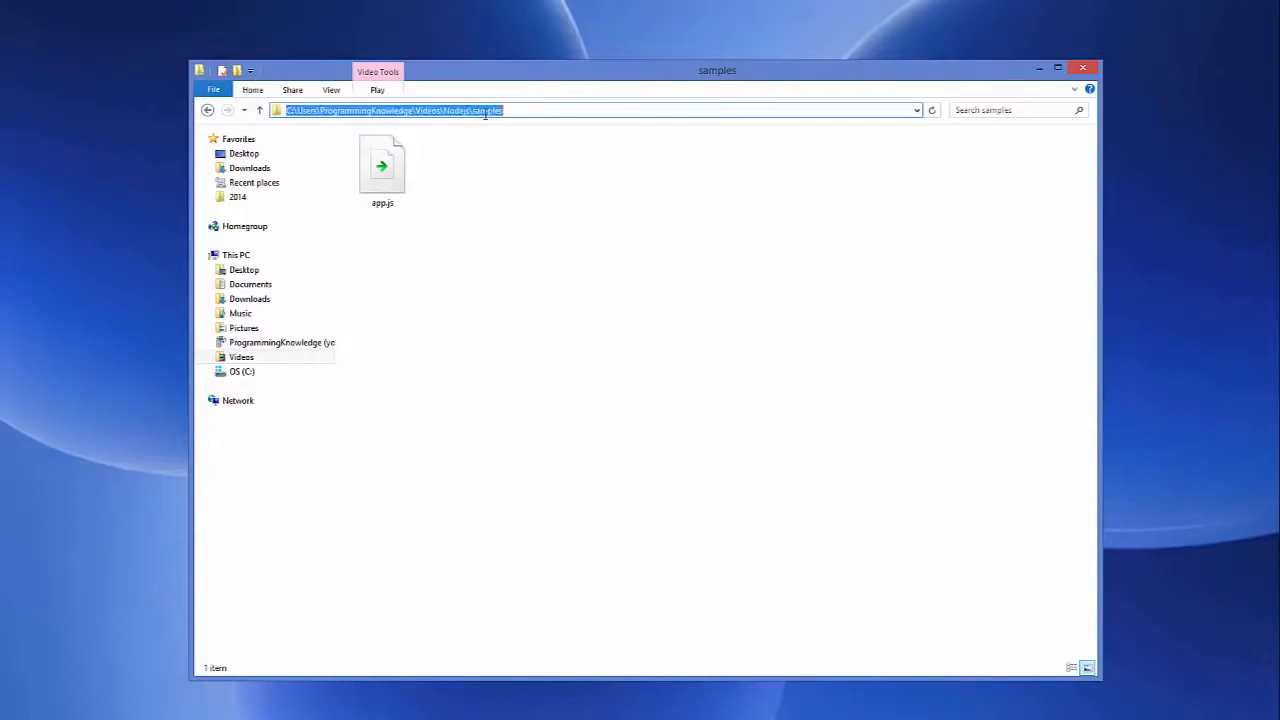
{"action": "left_click", "coordinate": [475, 262]}
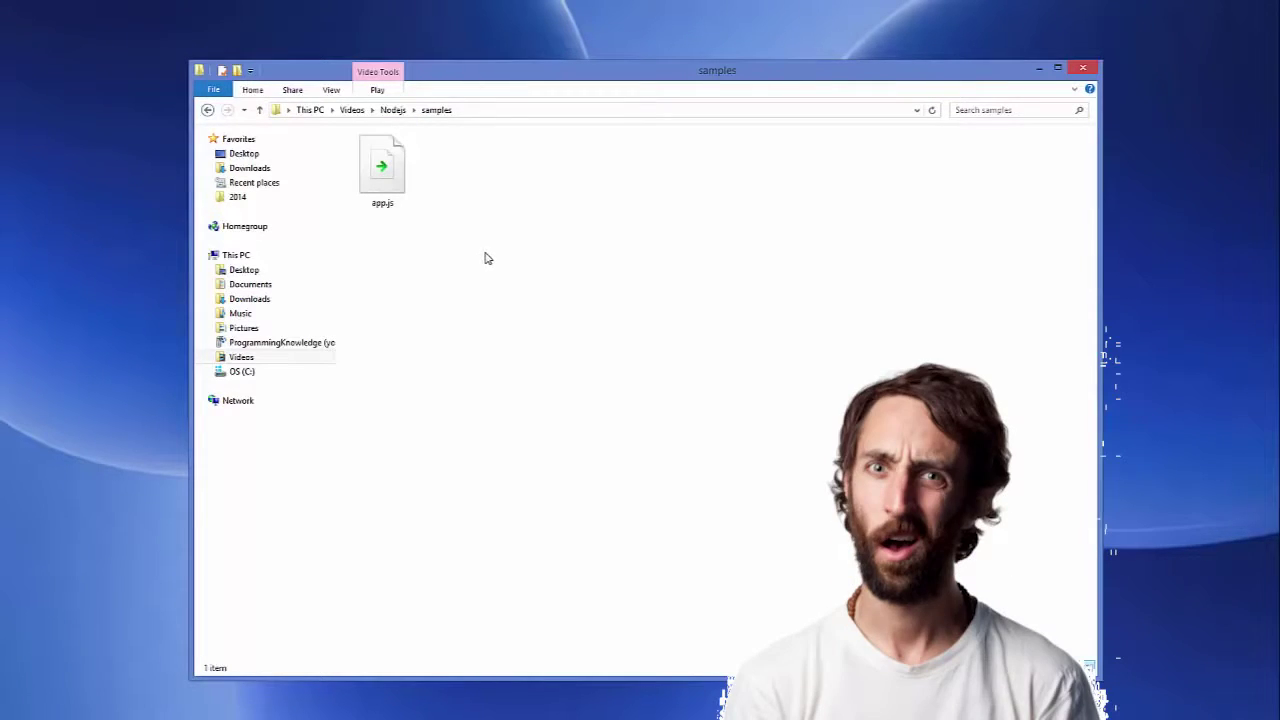
{"action": "right_click", "coordinate": [485, 258]}
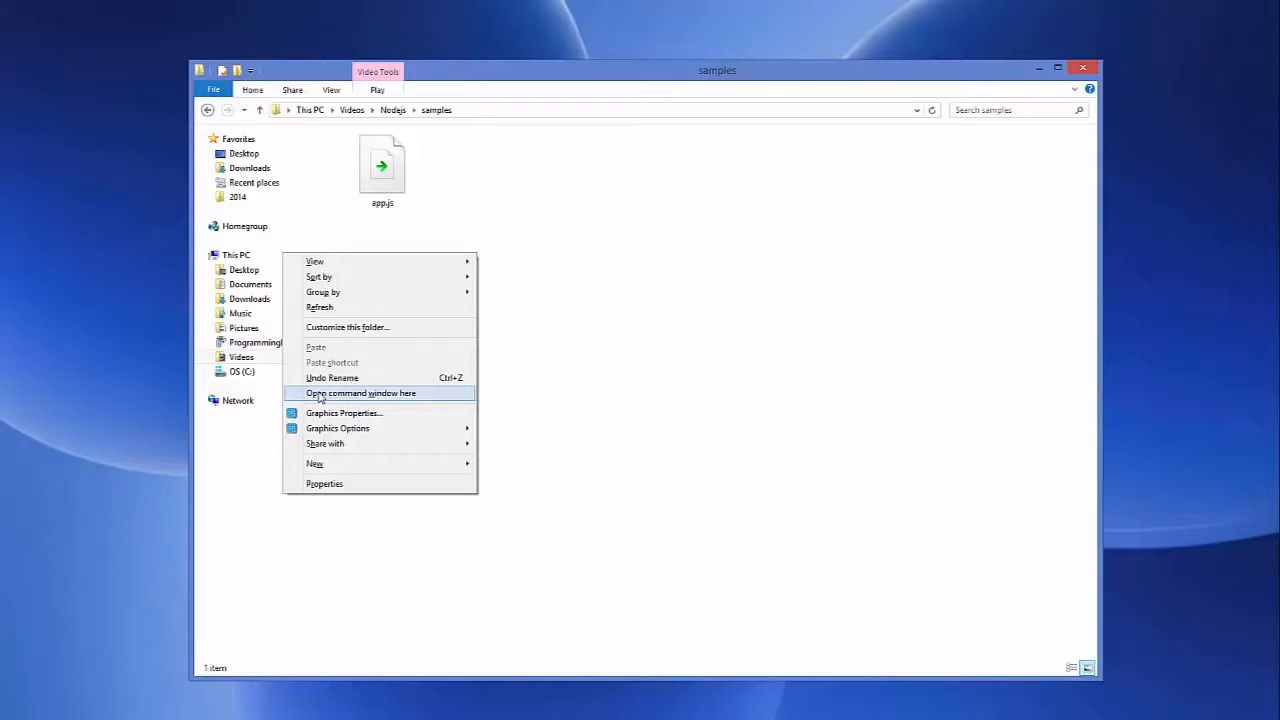
{"action": "left_click", "coordinate": [360, 393]}
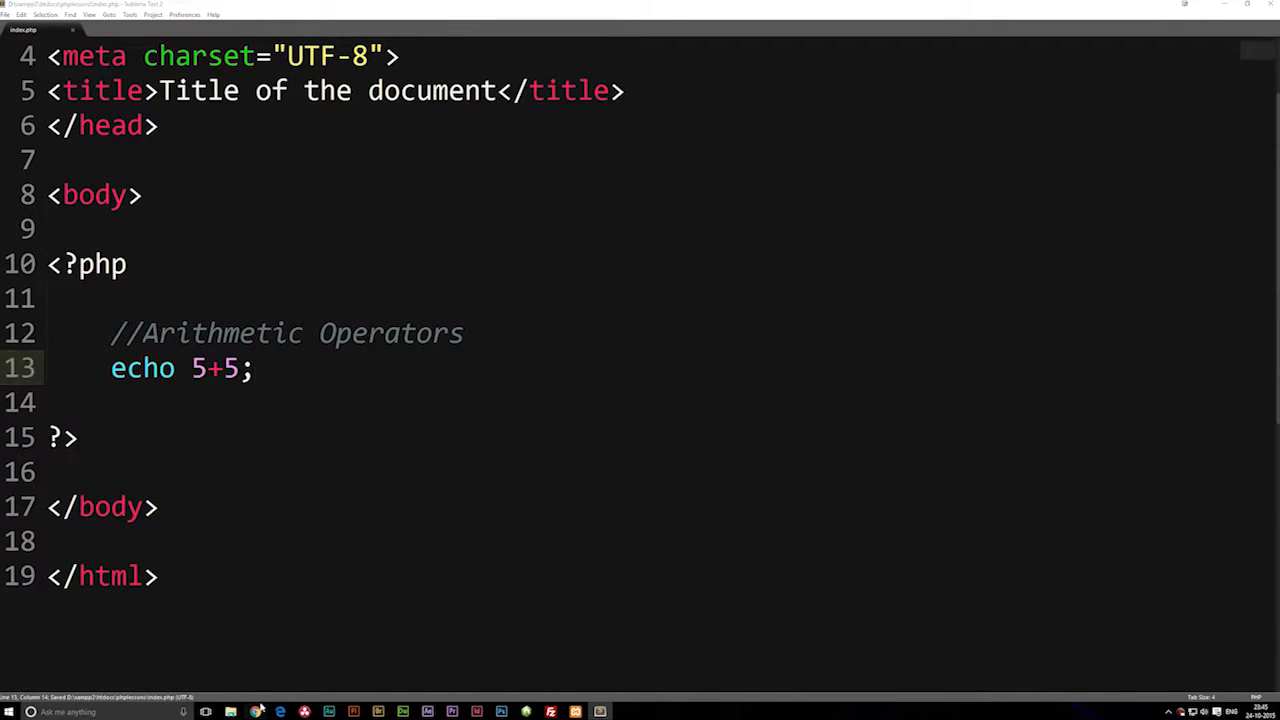
Change line 13 of index.php to echo 5**5;
{"action": "key", "text": "Backspace"}
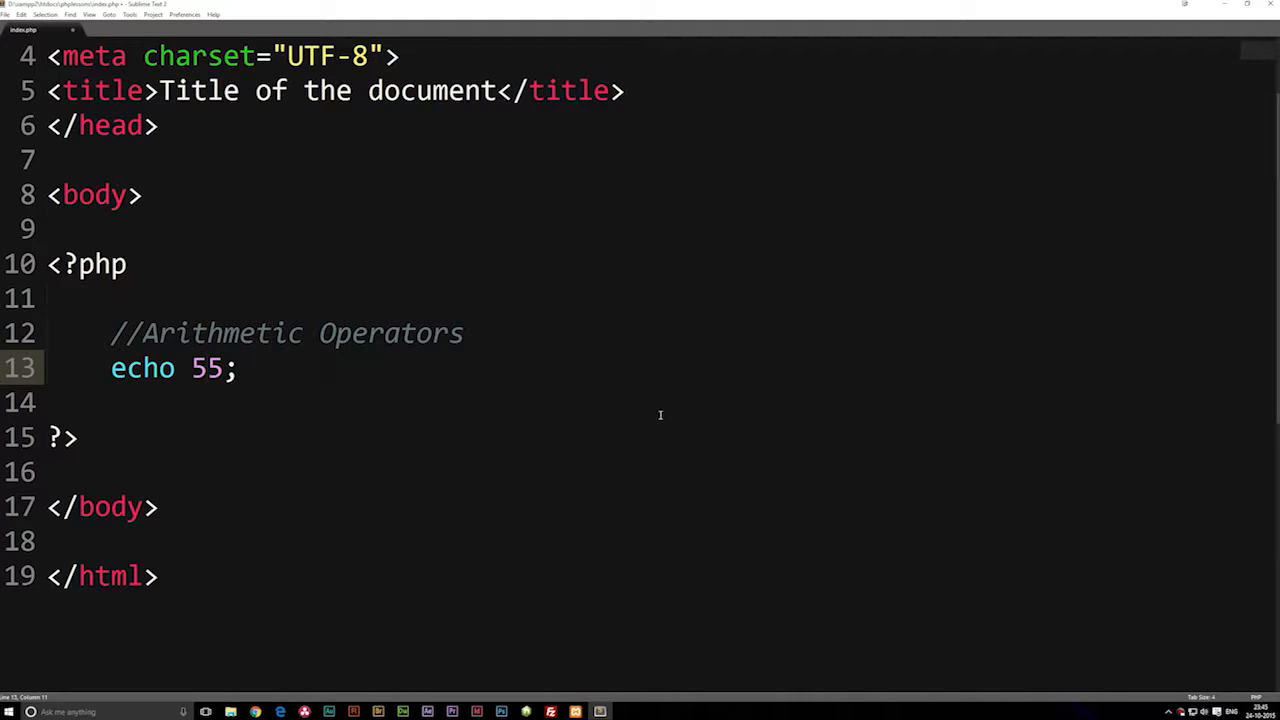
{"action": "type", "text": "%5"}
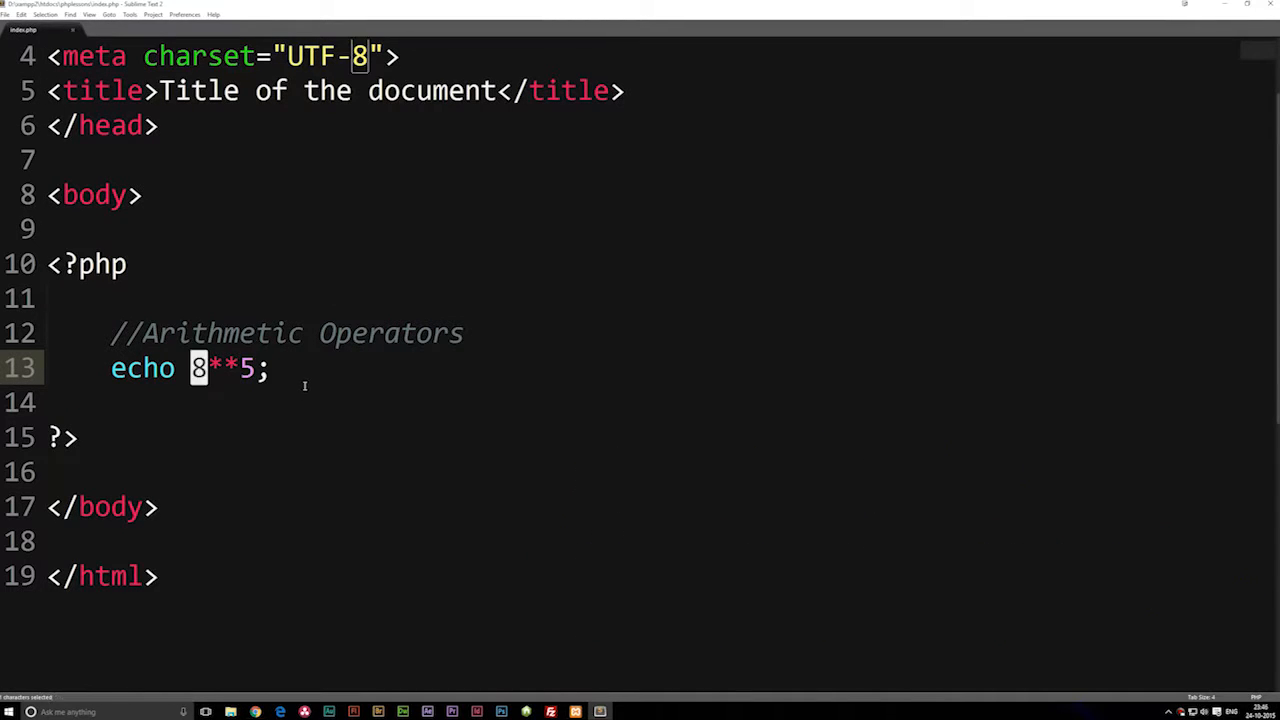
{"action": "type", "text": "5"}
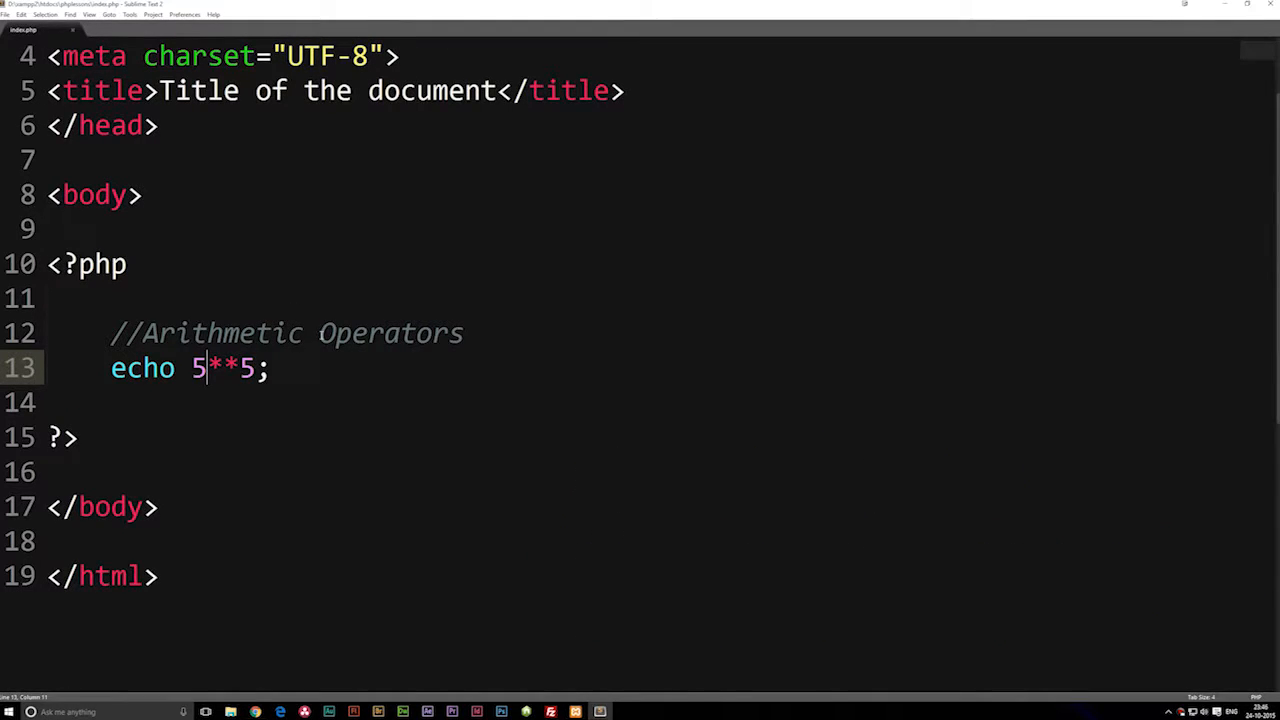
{"action": "left_click", "coordinate": [255, 711]}
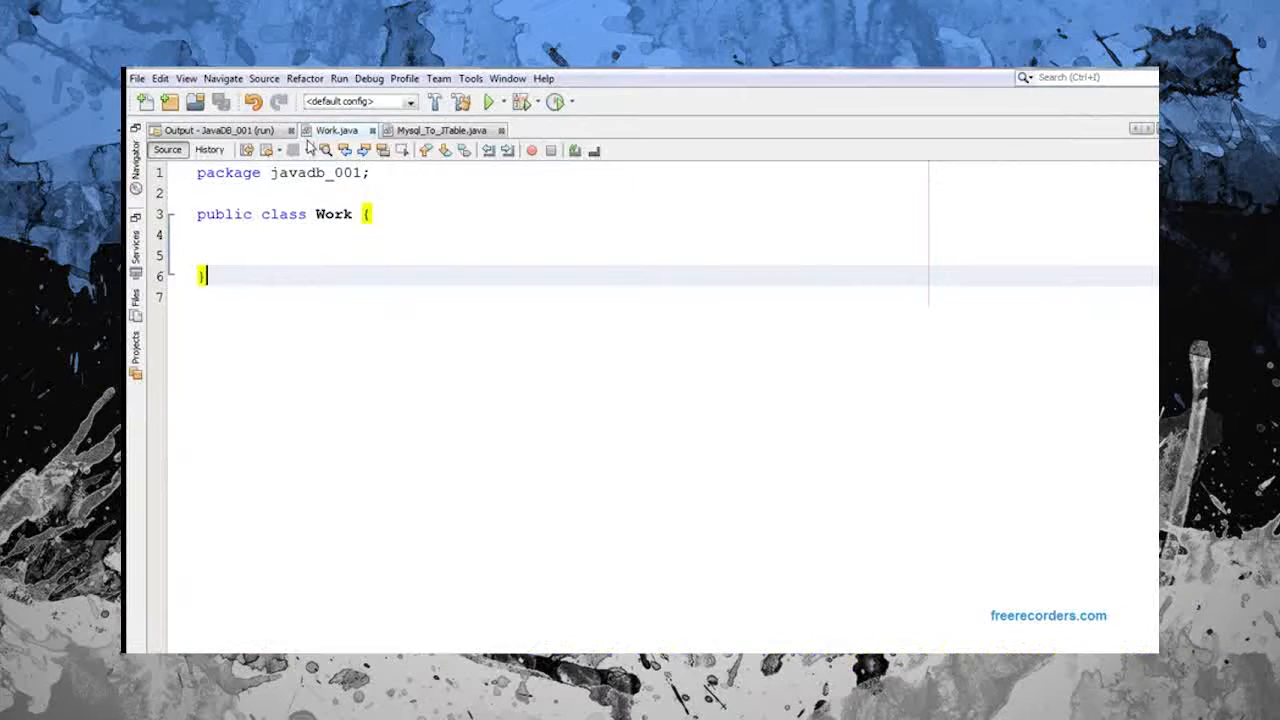
Import java.awt Color and Graphics and javax.swing.JFrame in Work.java
{"action": "type", "text": "import java.awt.Color;"}
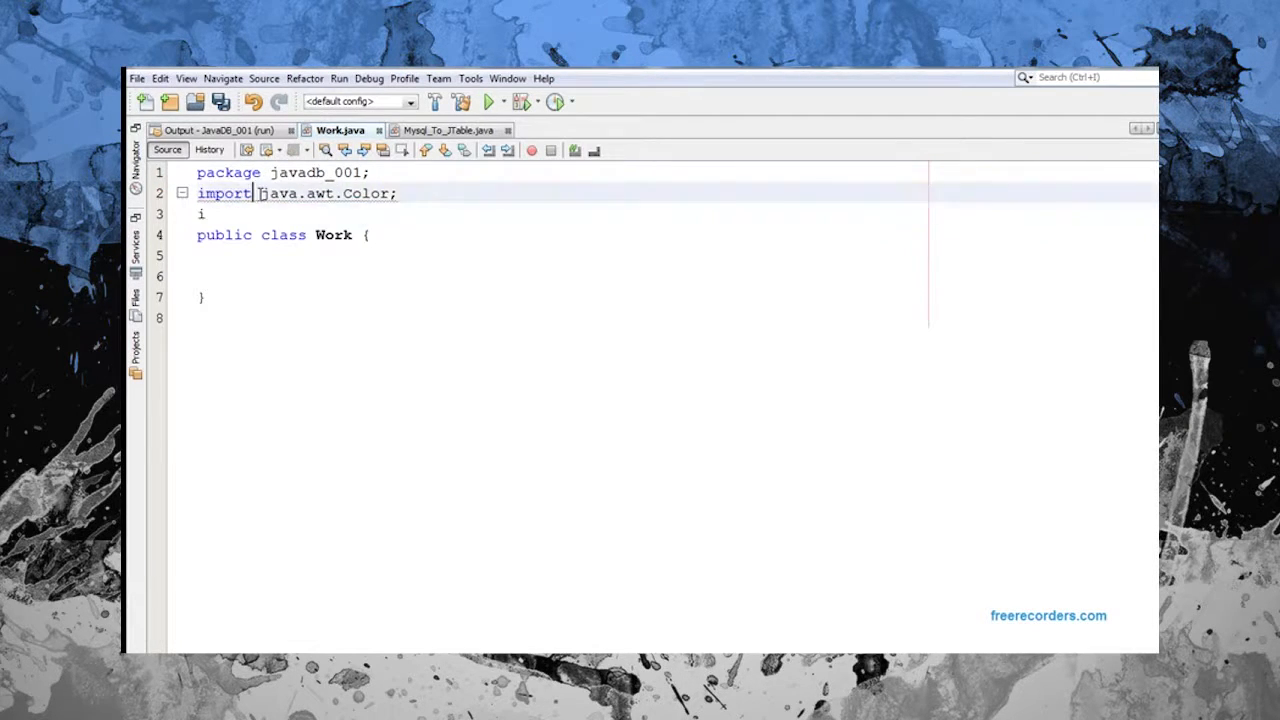
{"action": "type", "text": "mport jav"}
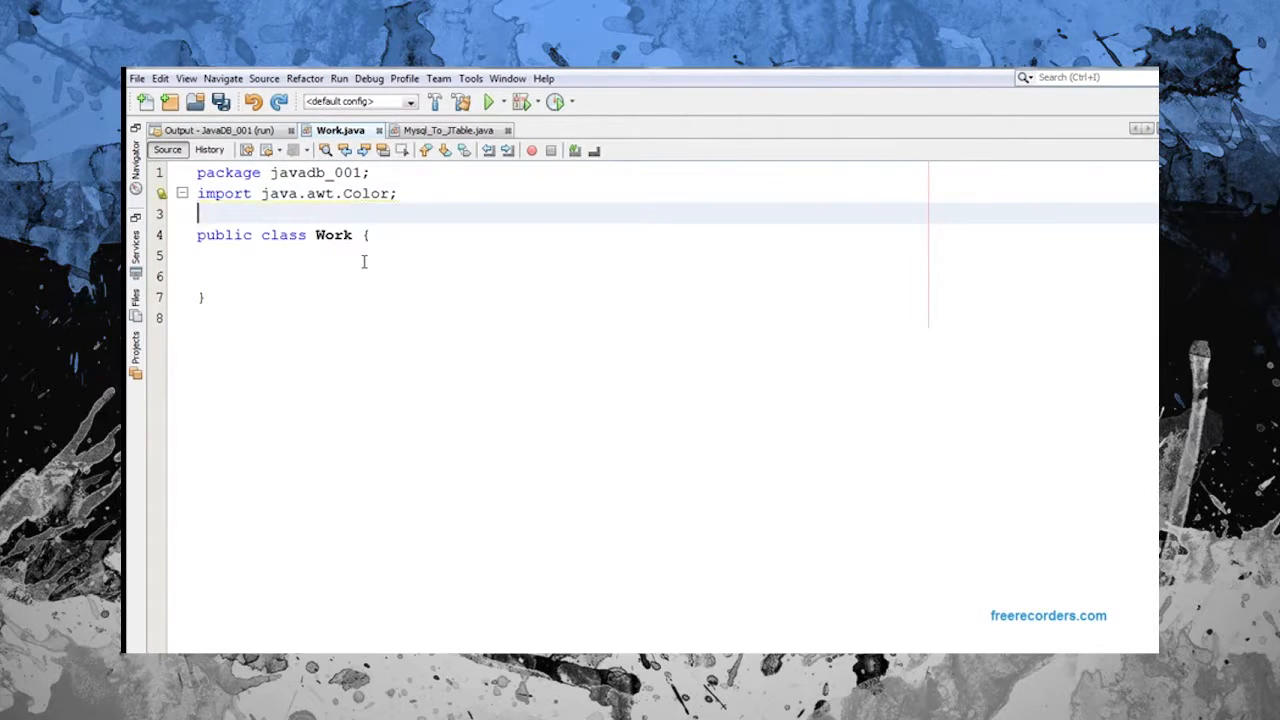
{"action": "type", "text": "import jav"}
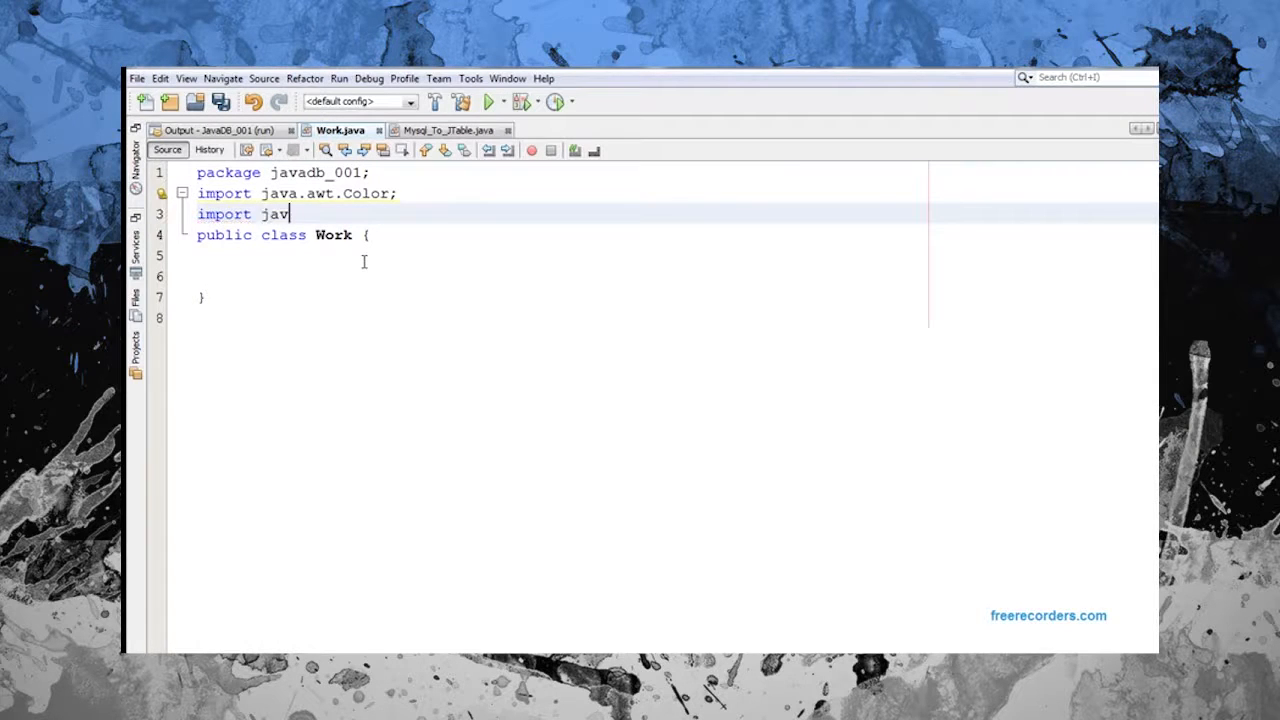
{"action": "type", "text": "a.aw"}
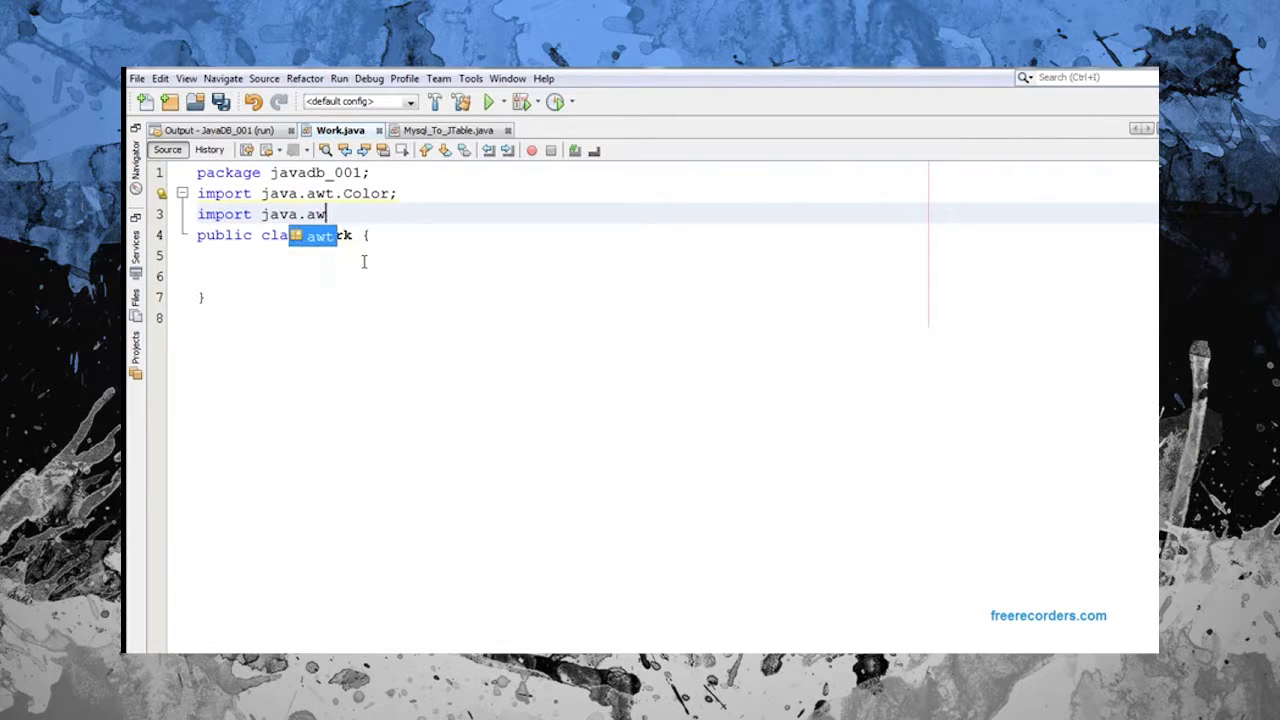
{"action": "type", "text": "Graphics"}
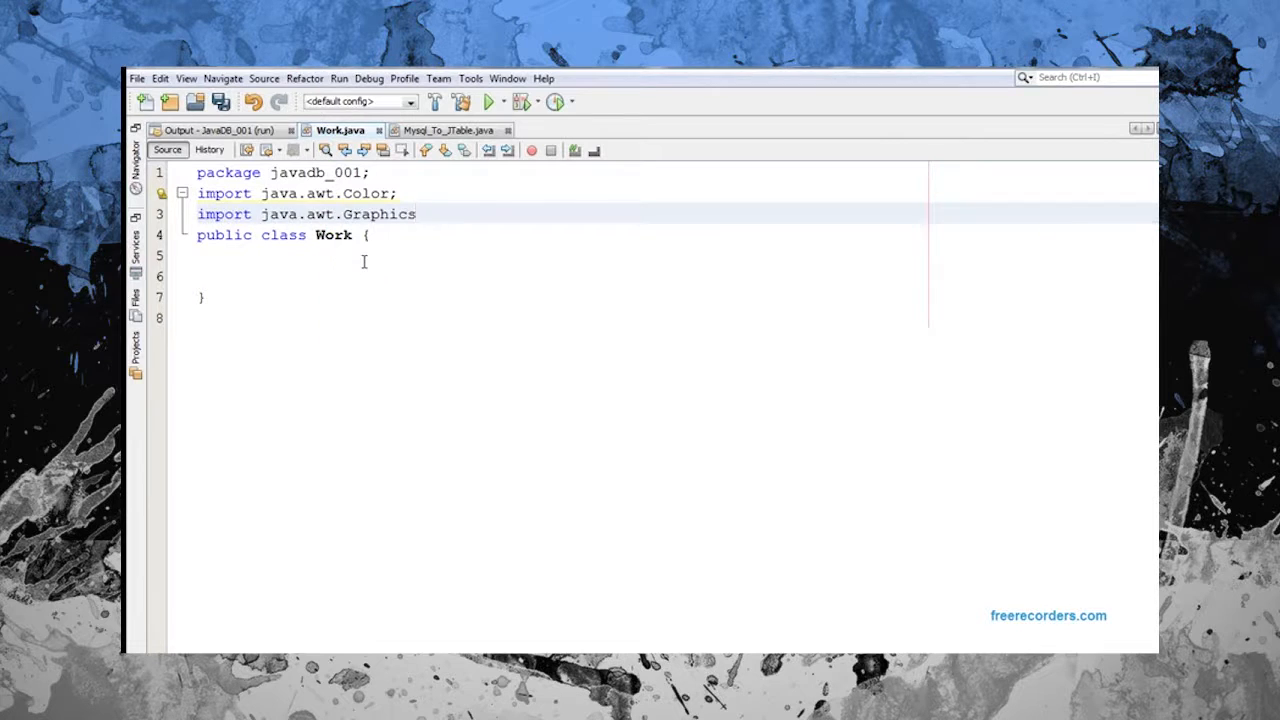
{"action": "type", "text": "import ja"}
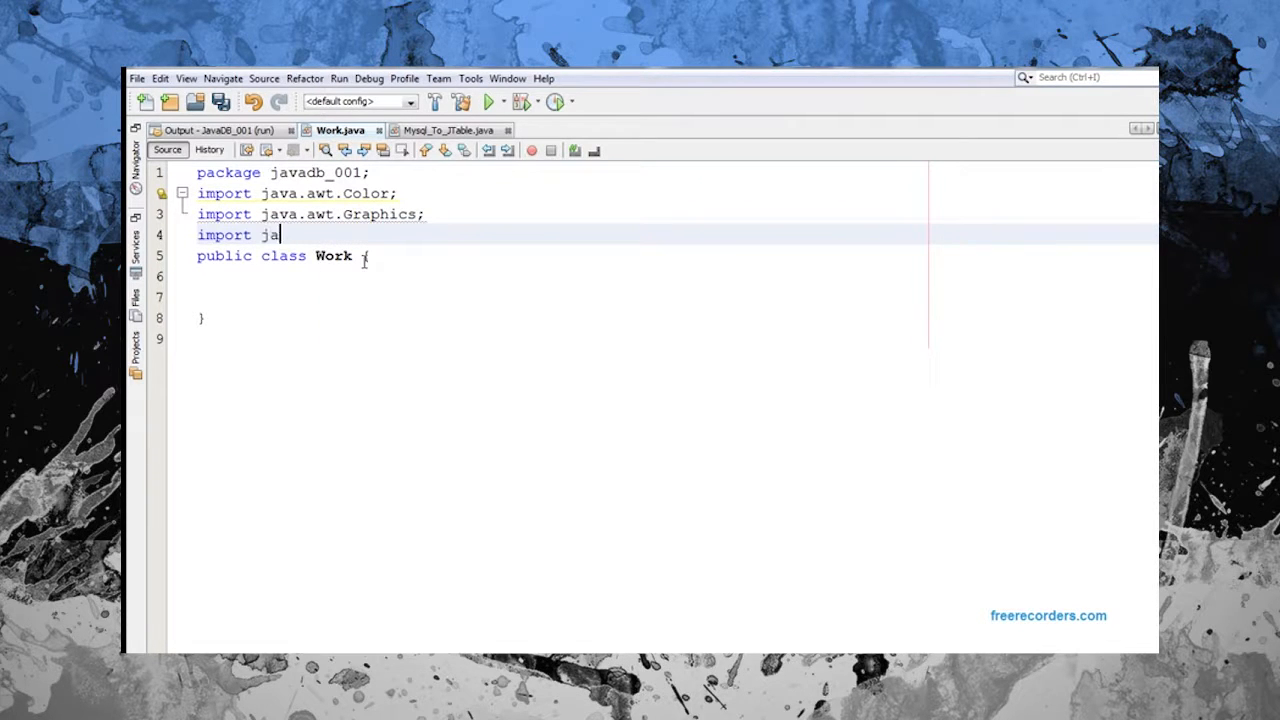
{"action": "type", "text": "vax.swing."}
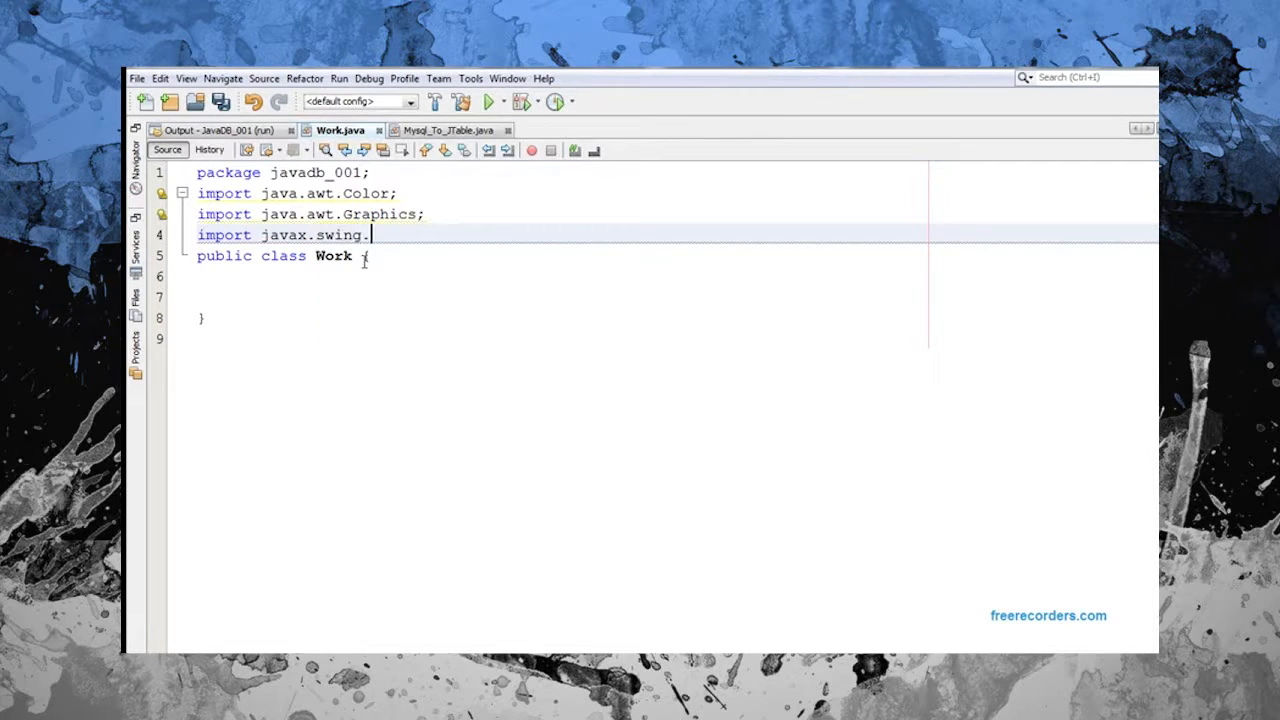
{"action": "type", "text": "JFrame;"}
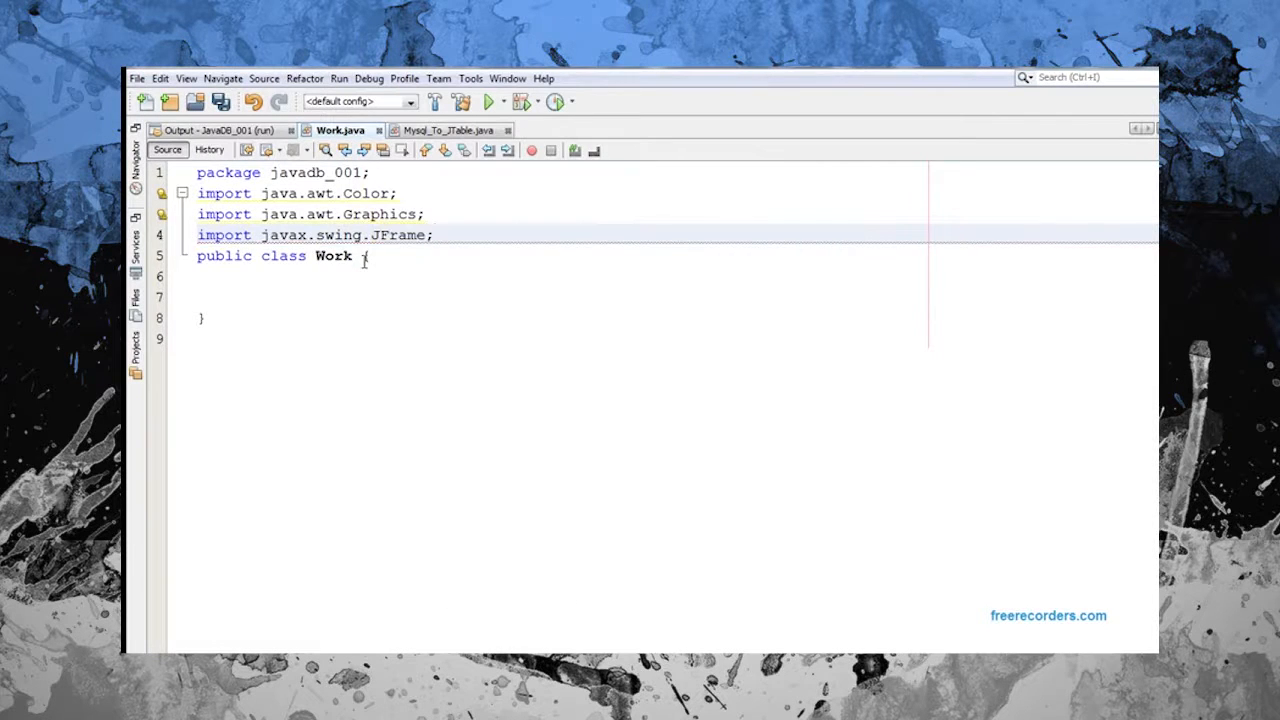
{"action": "type", "text": "import javax.swing.JPanel;"}
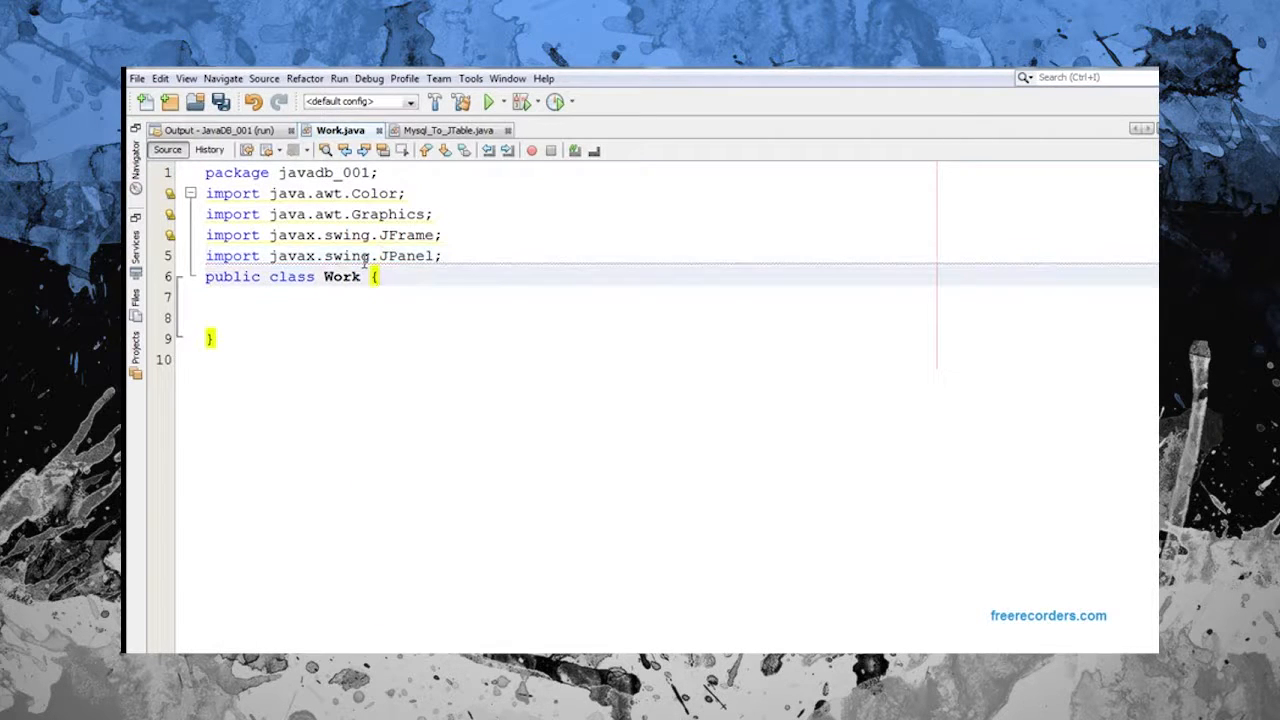
Make Work extend JPanel and start main creating a new JFrame
{"action": "type", "text": "extends"}
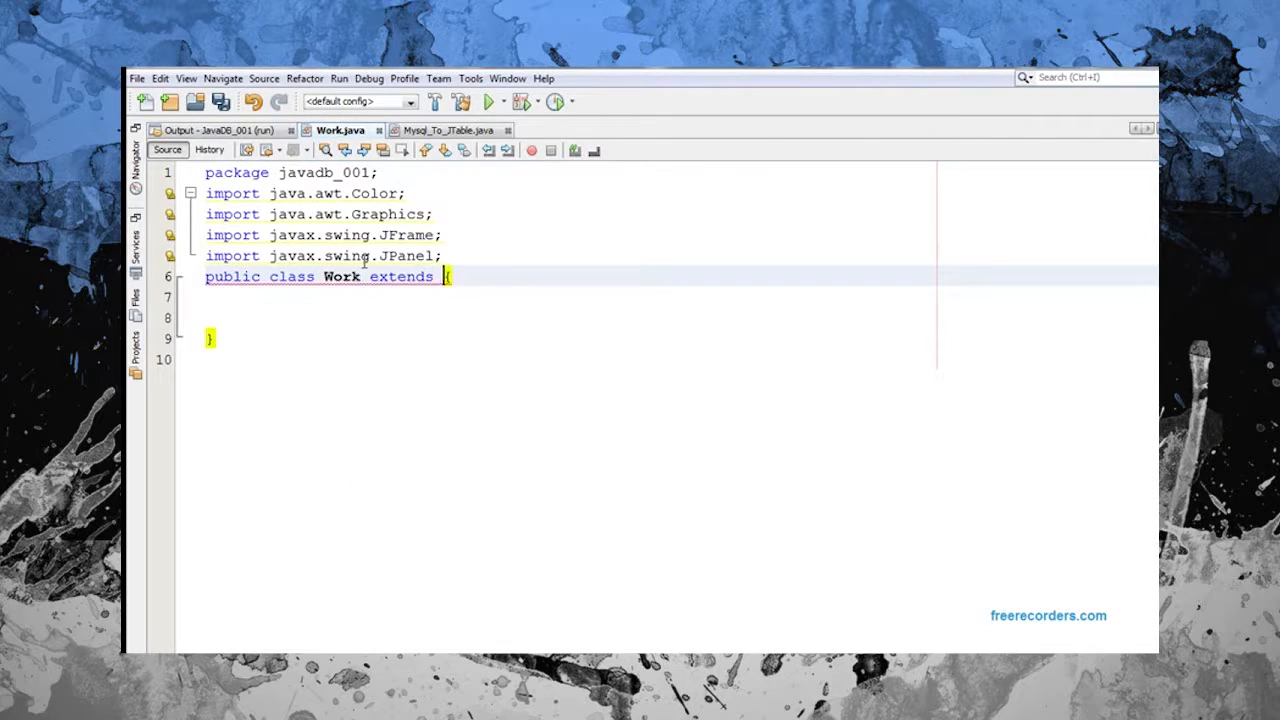
{"action": "type", "text": "JPanel{"}
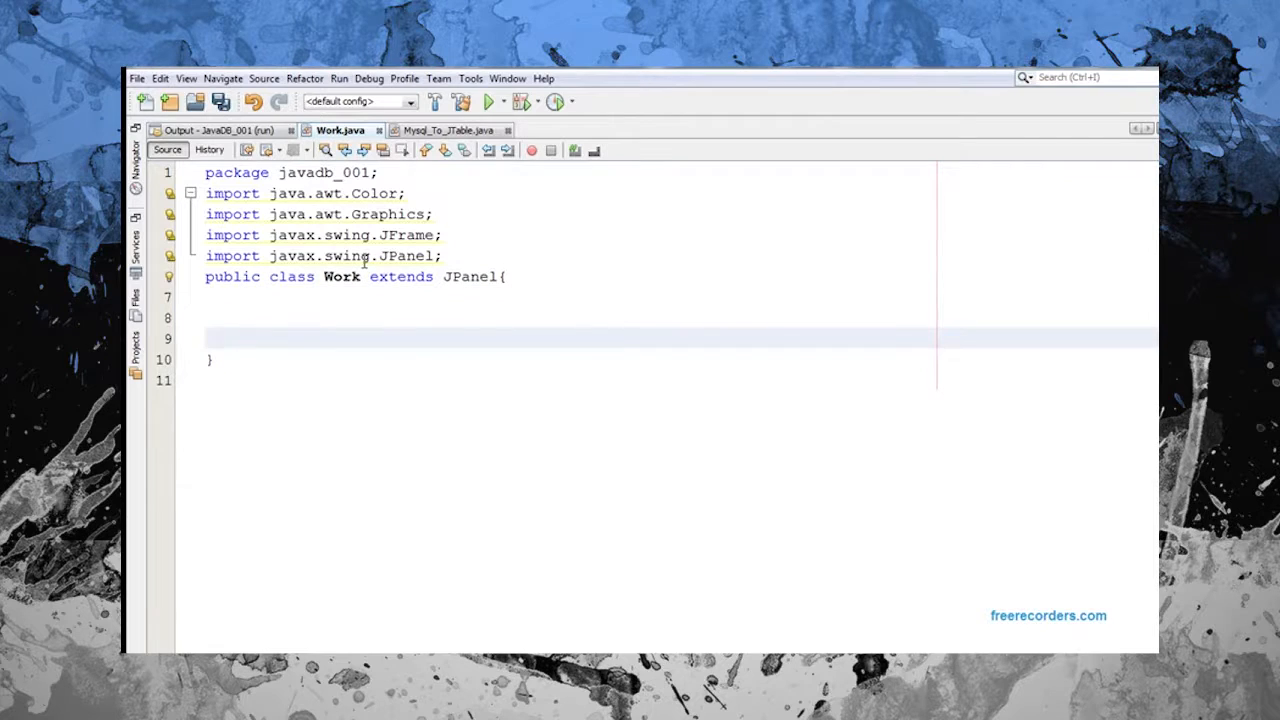
{"action": "type", "text": "public"}
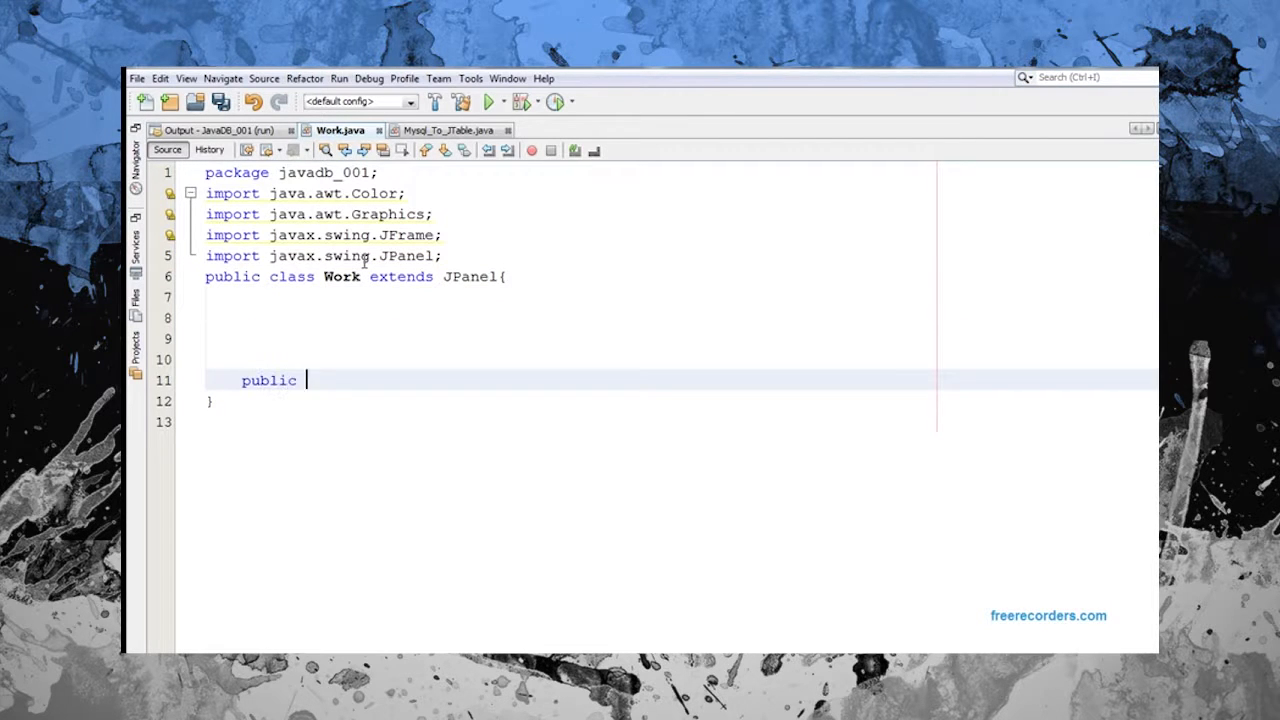
{"action": "type", "text": "static void mai"}
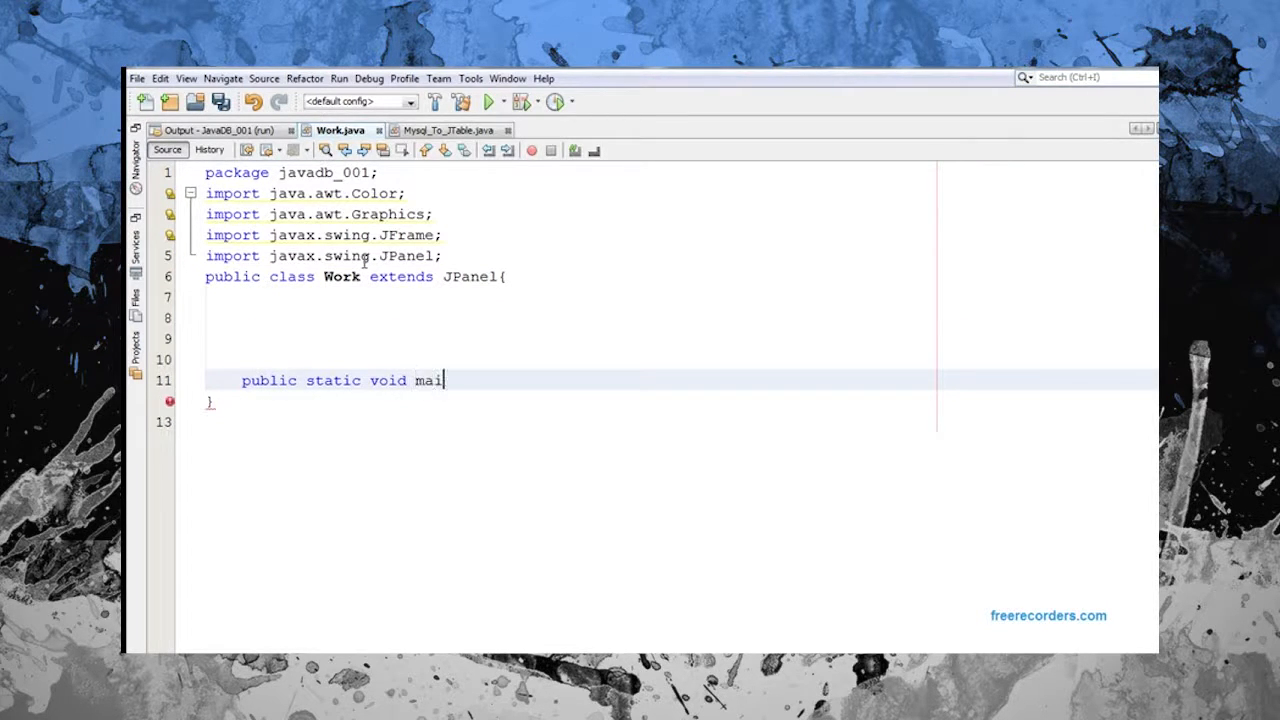
{"action": "type", "text": "n(String)"}
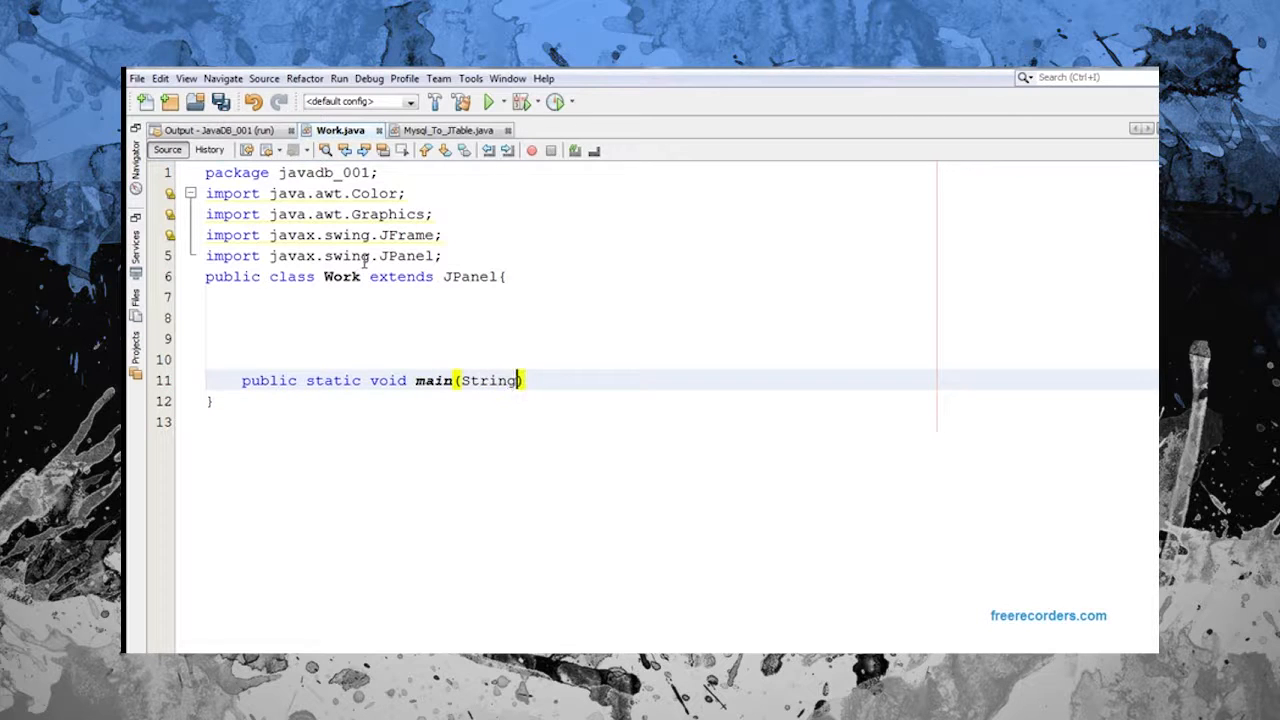
{"action": "type", "text": "[]"}
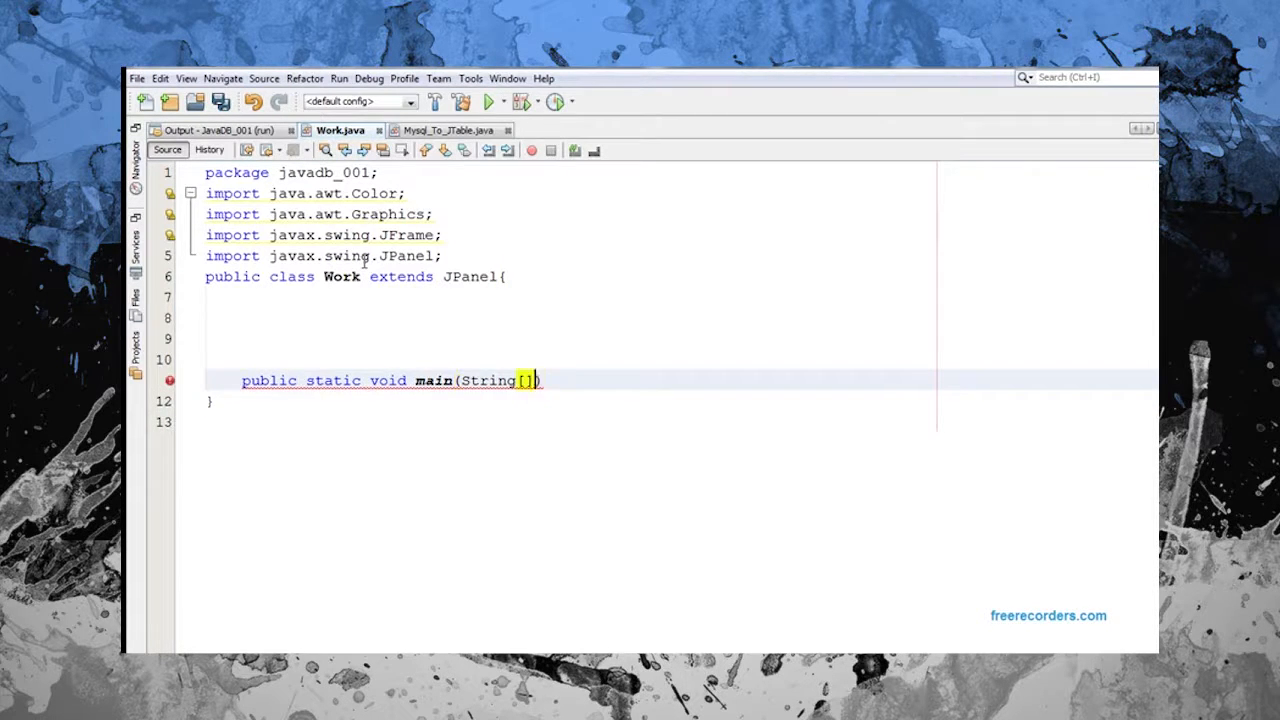
{"action": "type", "text": "args){"}
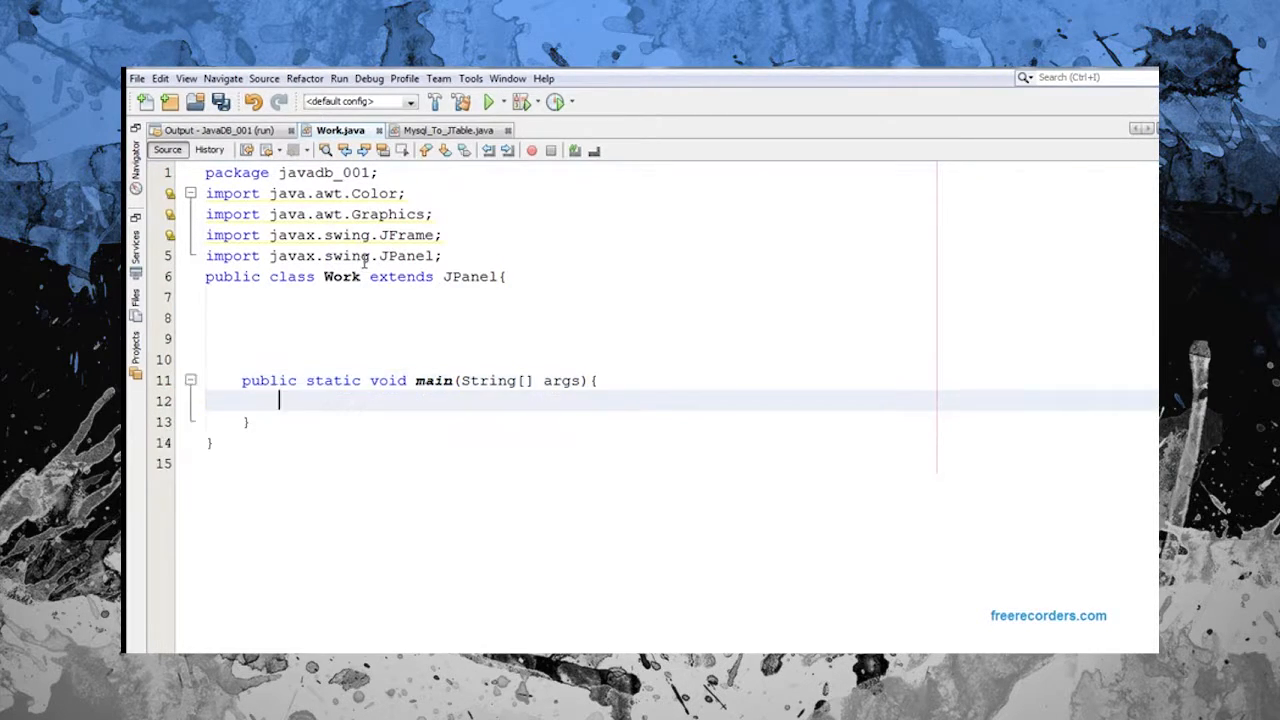
{"action": "type", "text": "JFrame"}
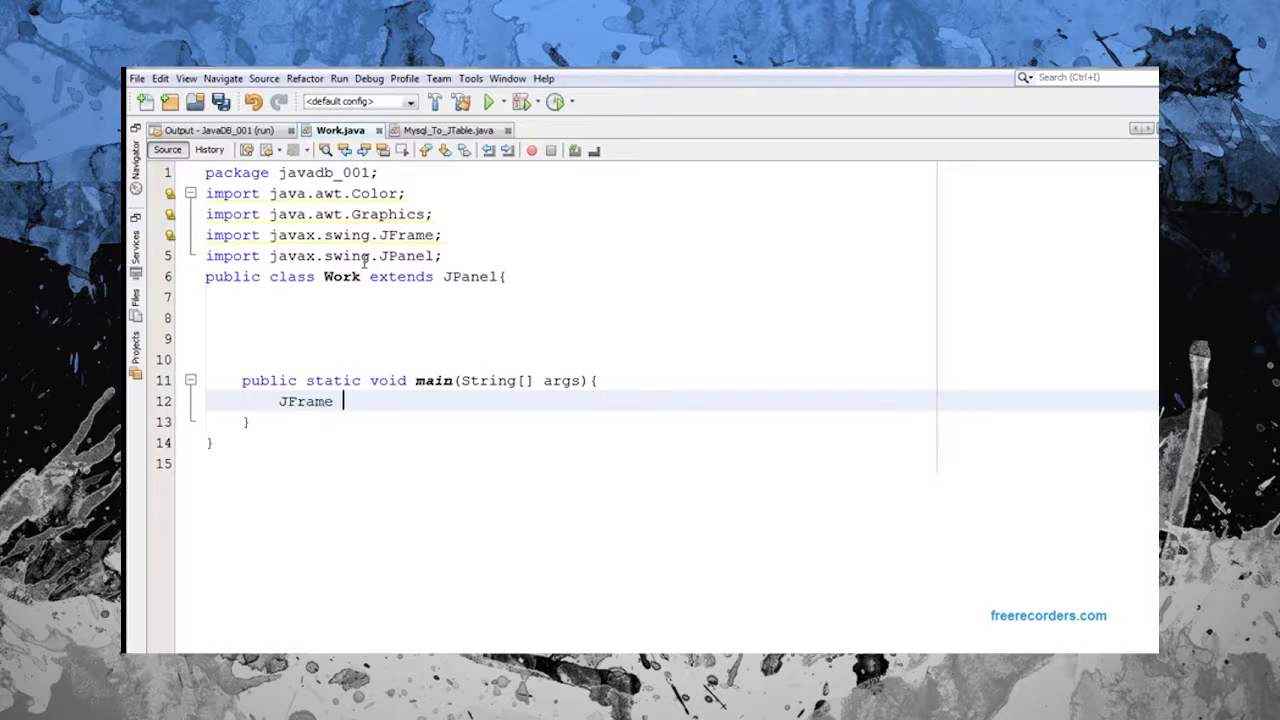
{"action": "type", "text": "frame = ne"}
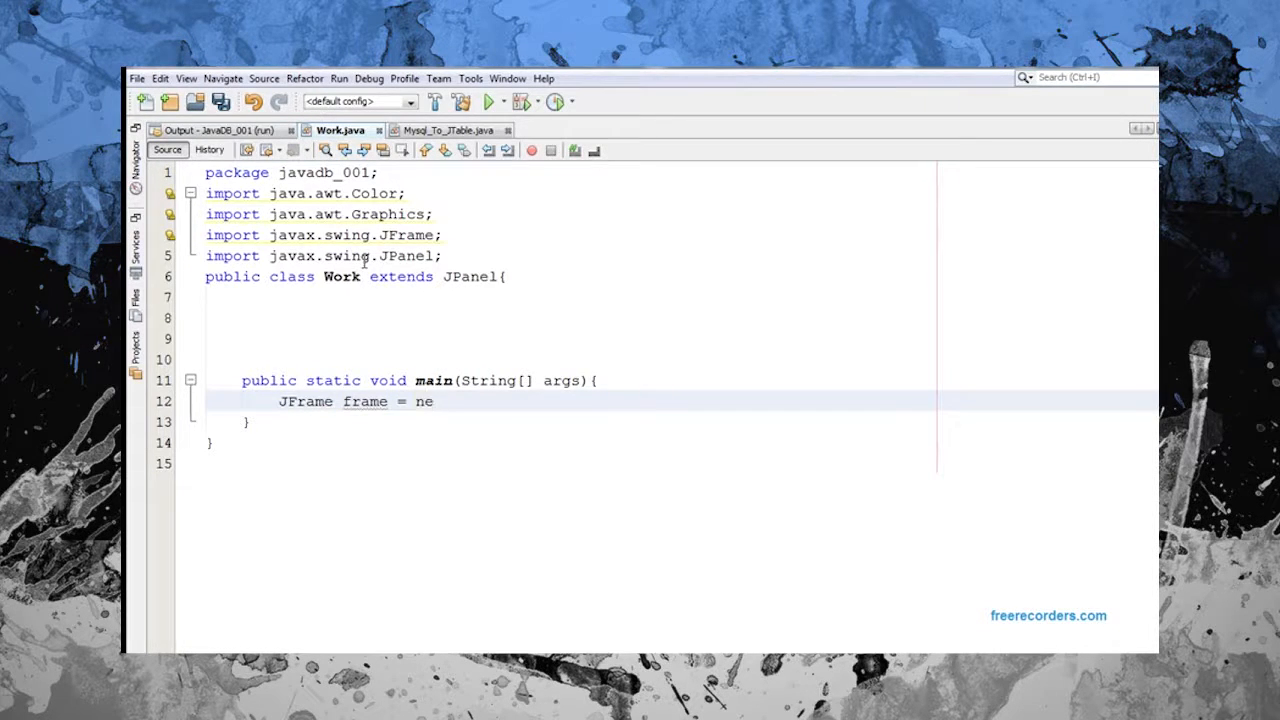
{"action": "type", "text": "w JFrame''"}
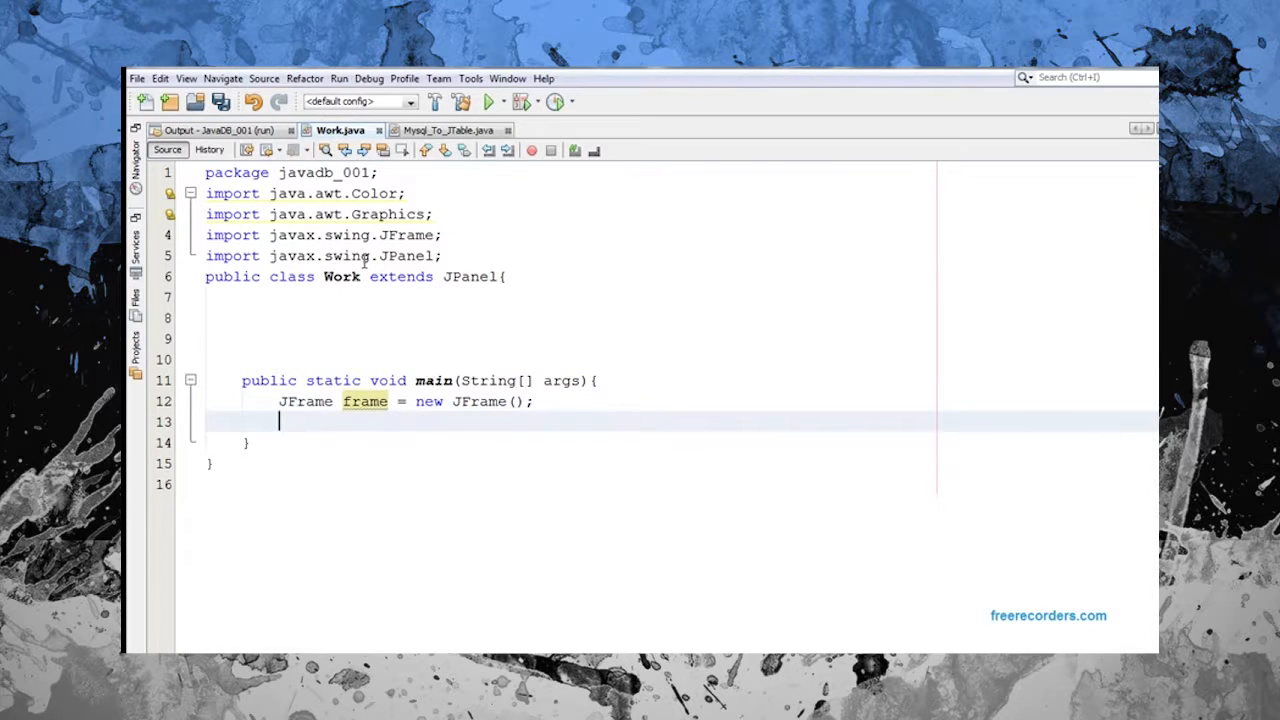
Set frame size 600, add a new Work panel, and background LIGHT_GRAY
{"action": "type", "text": "frame.set"}
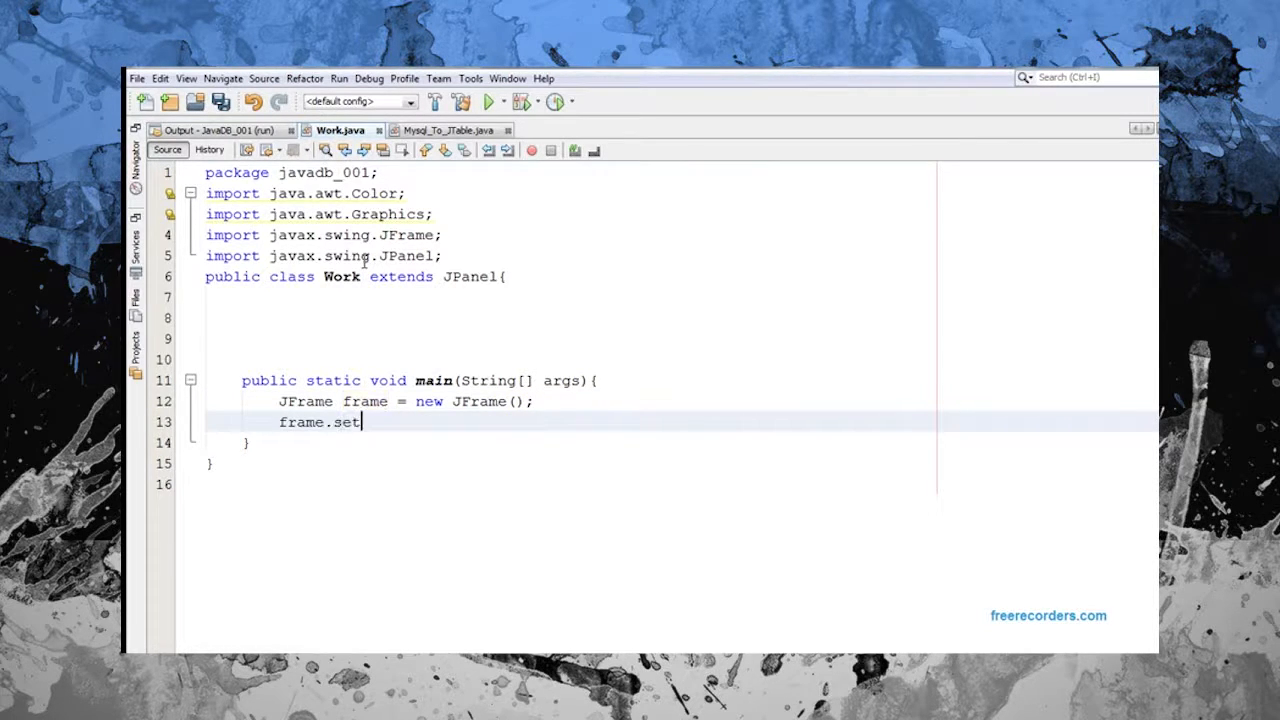
{"action": "type", "text": "Size(600)"}
{"action": "type", "text": "f"}
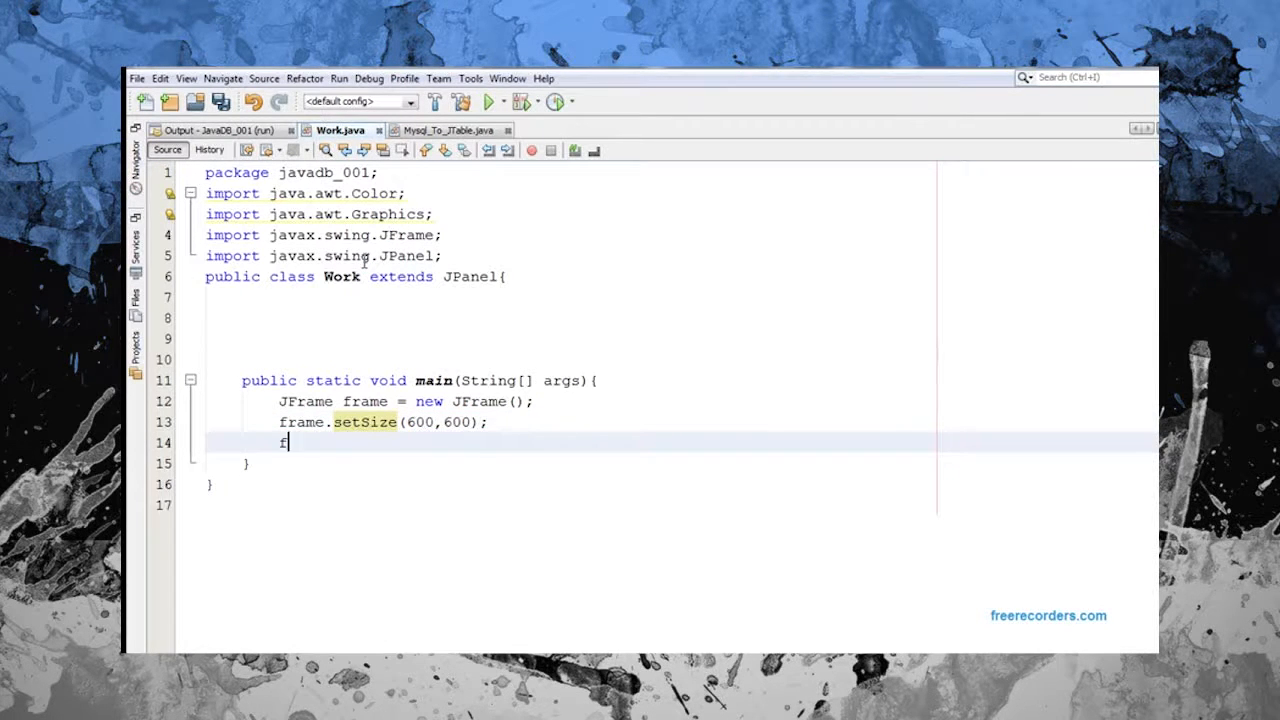
{"action": "type", "text": "rame.getcontentPane().add()"}
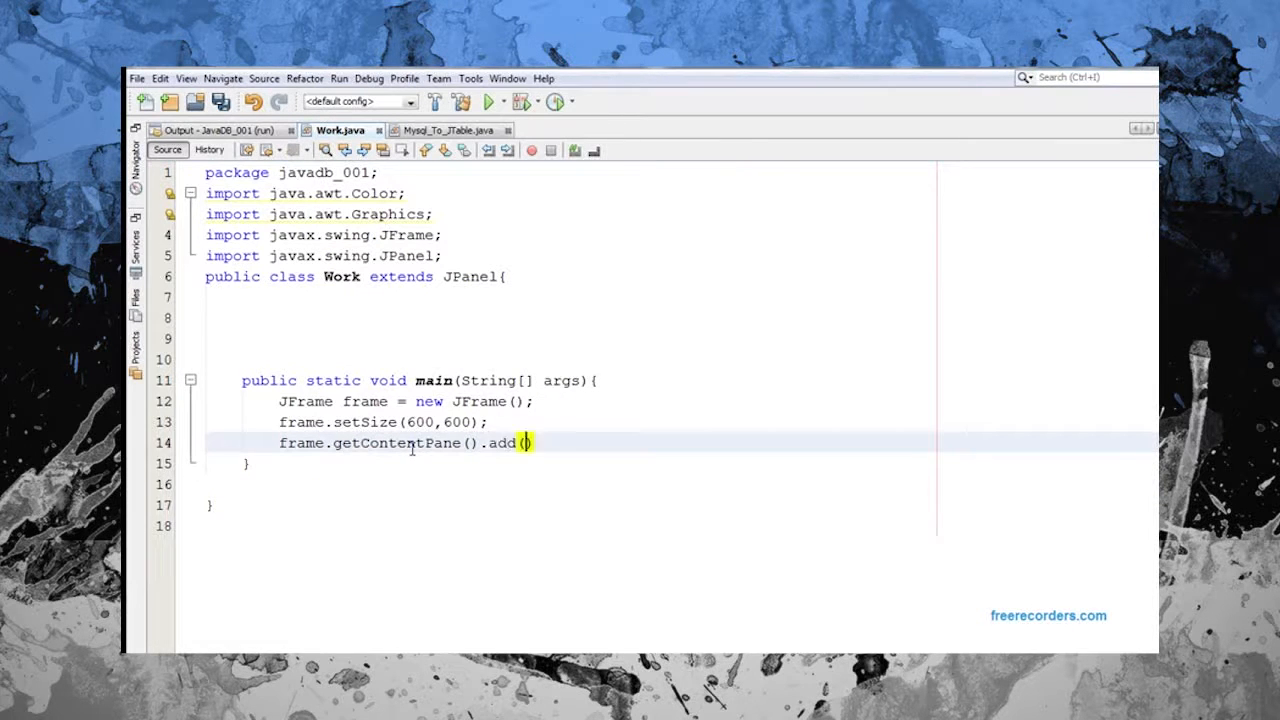
{"action": "type", "text": "new Work()"}
{"action": "type", "text": "frame"}
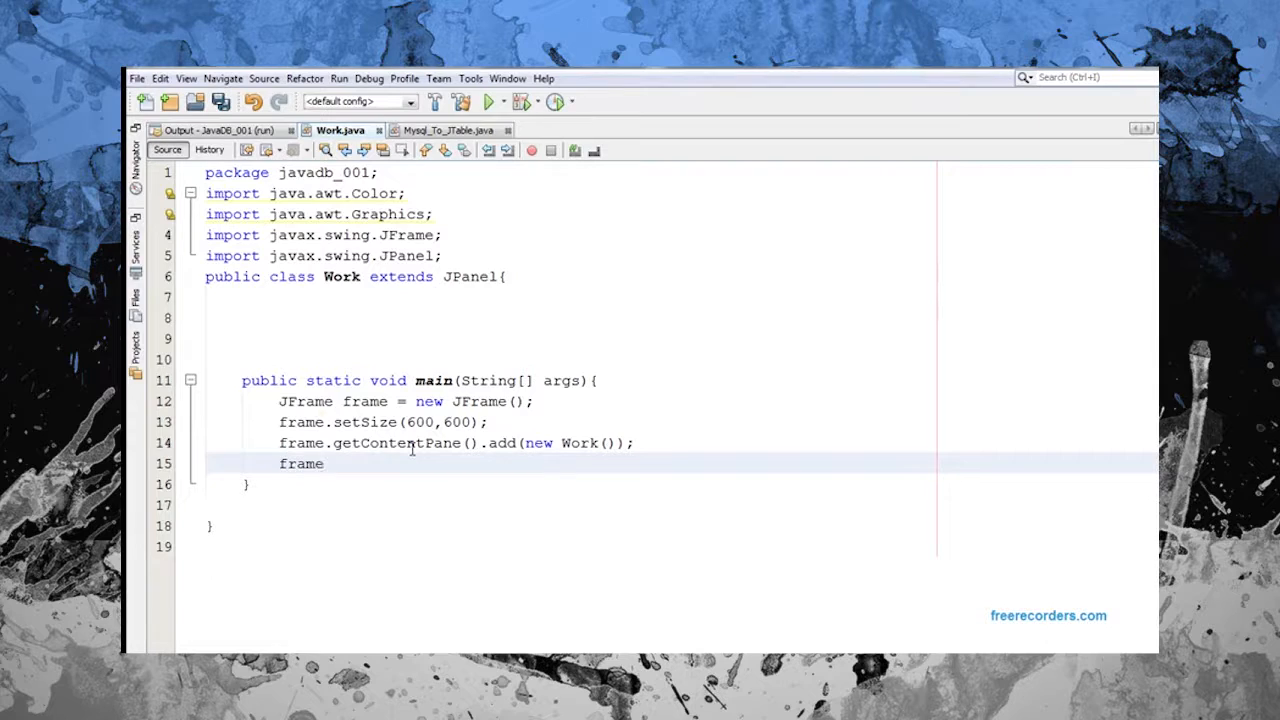
{"action": "type", "text": ".setlo"}
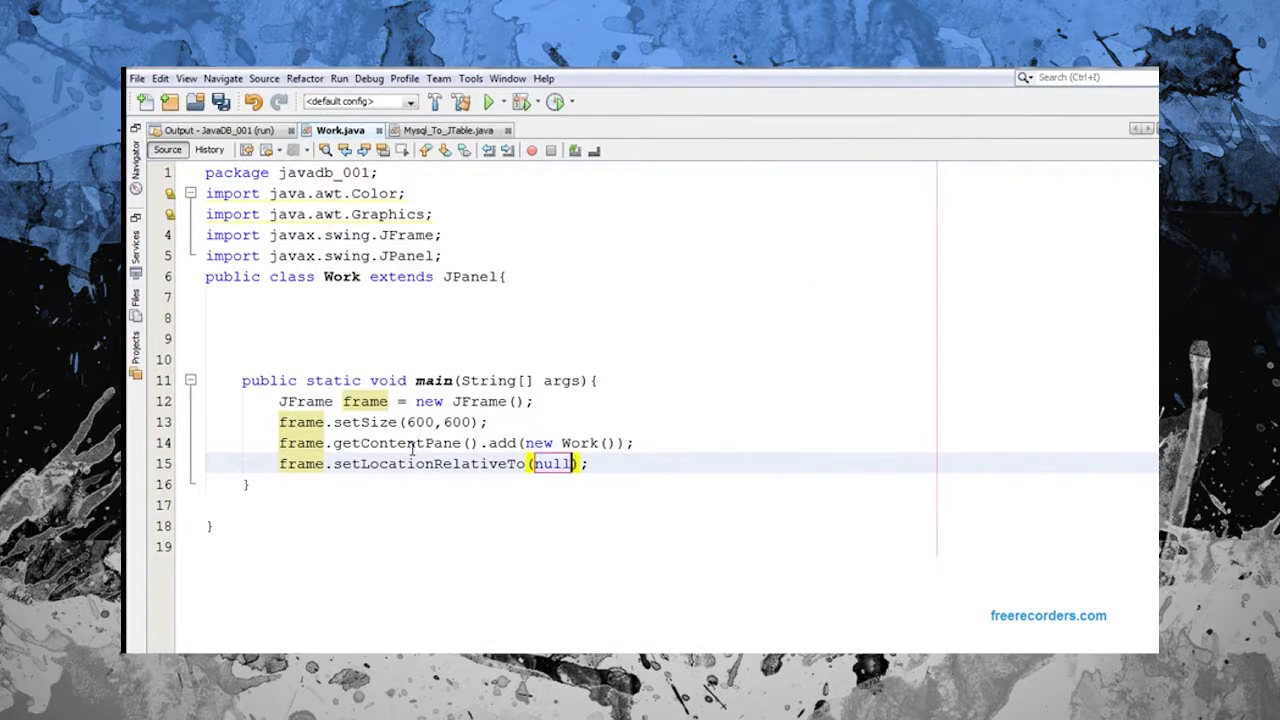
{"action": "type", "text": "frame.setBackground(Color.);"}
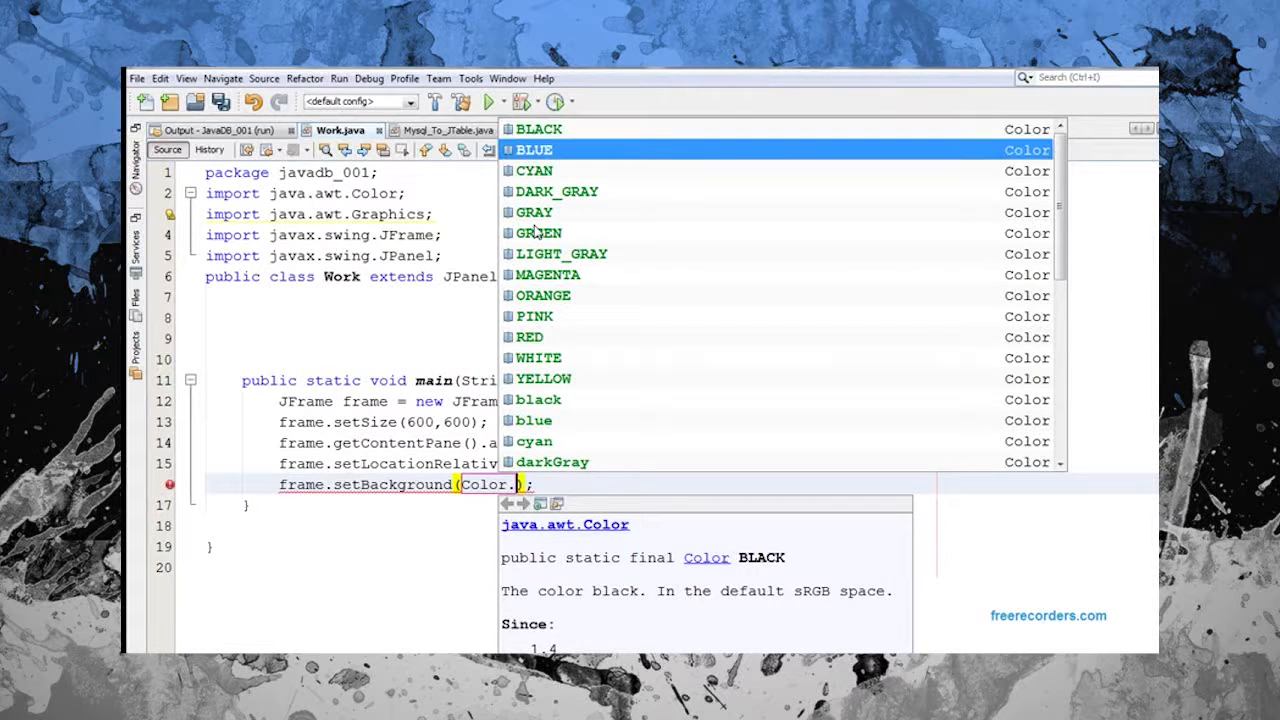
{"action": "left_click", "coordinate": [561, 253]}
{"action": "type", "text": "frame.setDefaultCloseOperation(J);"}
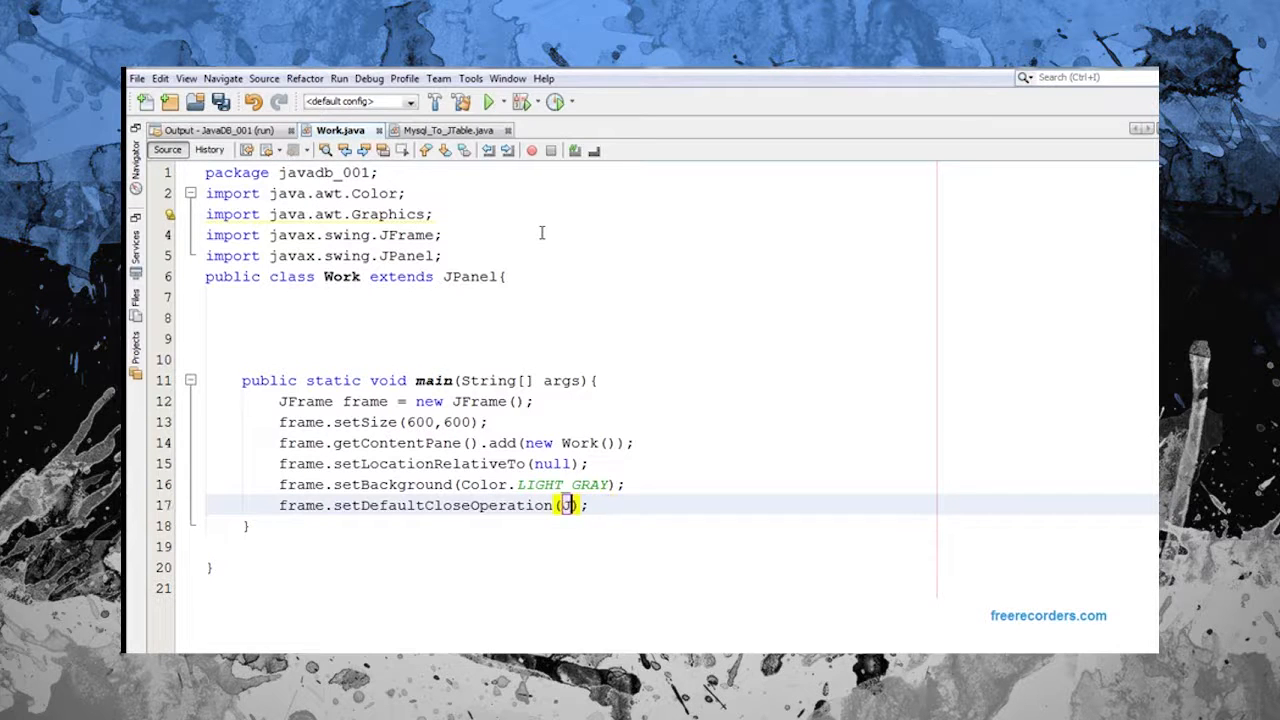
{"action": "type", "text": "JF"}
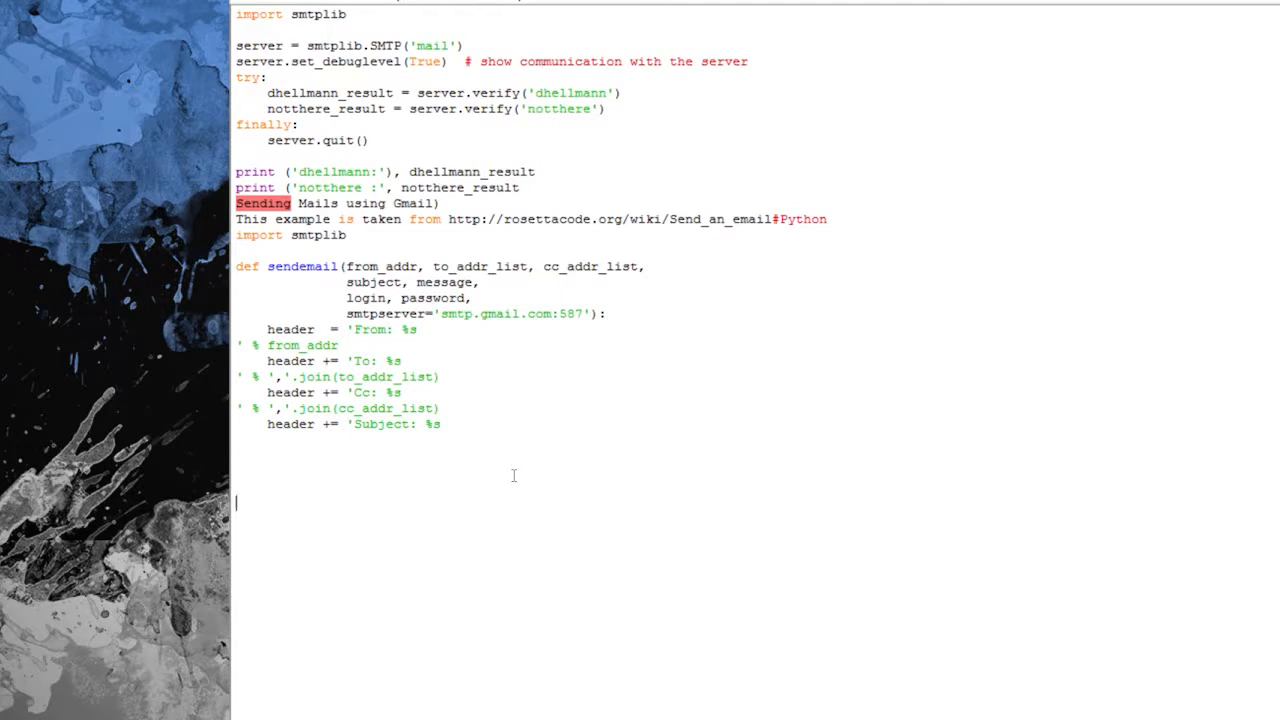
Add cats= 5 and complete the subject header line
{"action": "type", "text": "cats="}
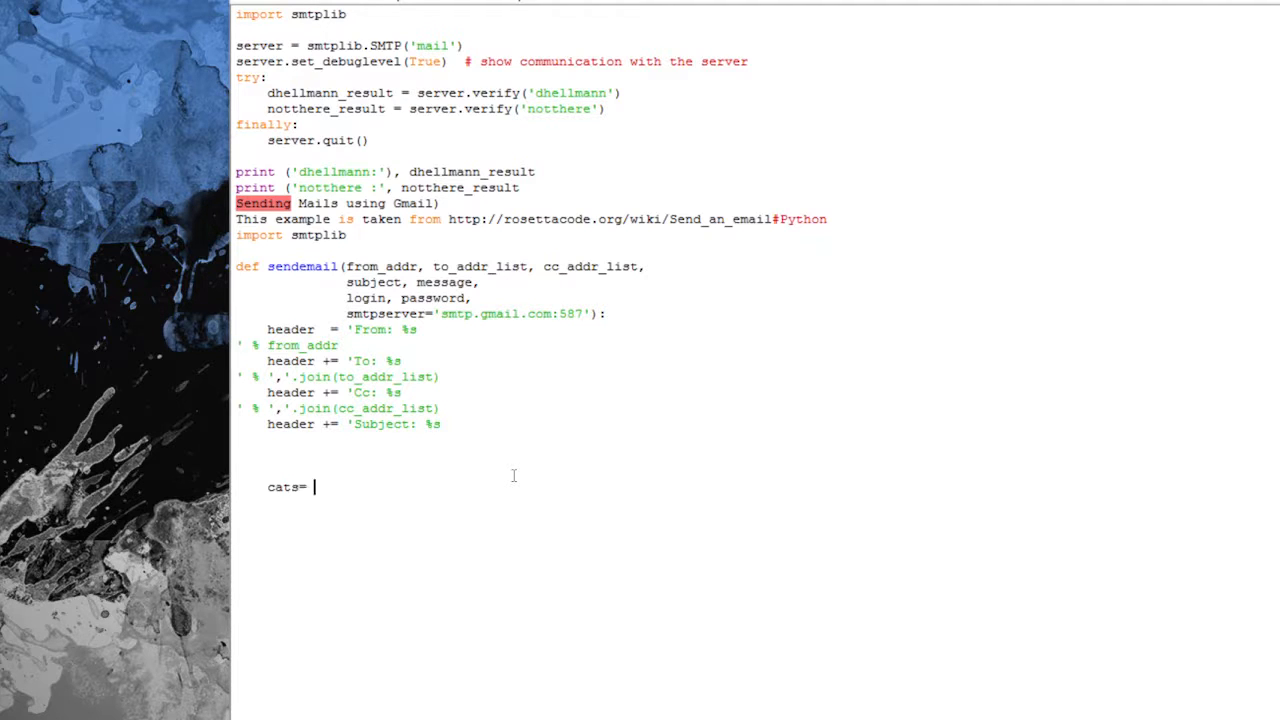
{"action": "type", "text": "5"}
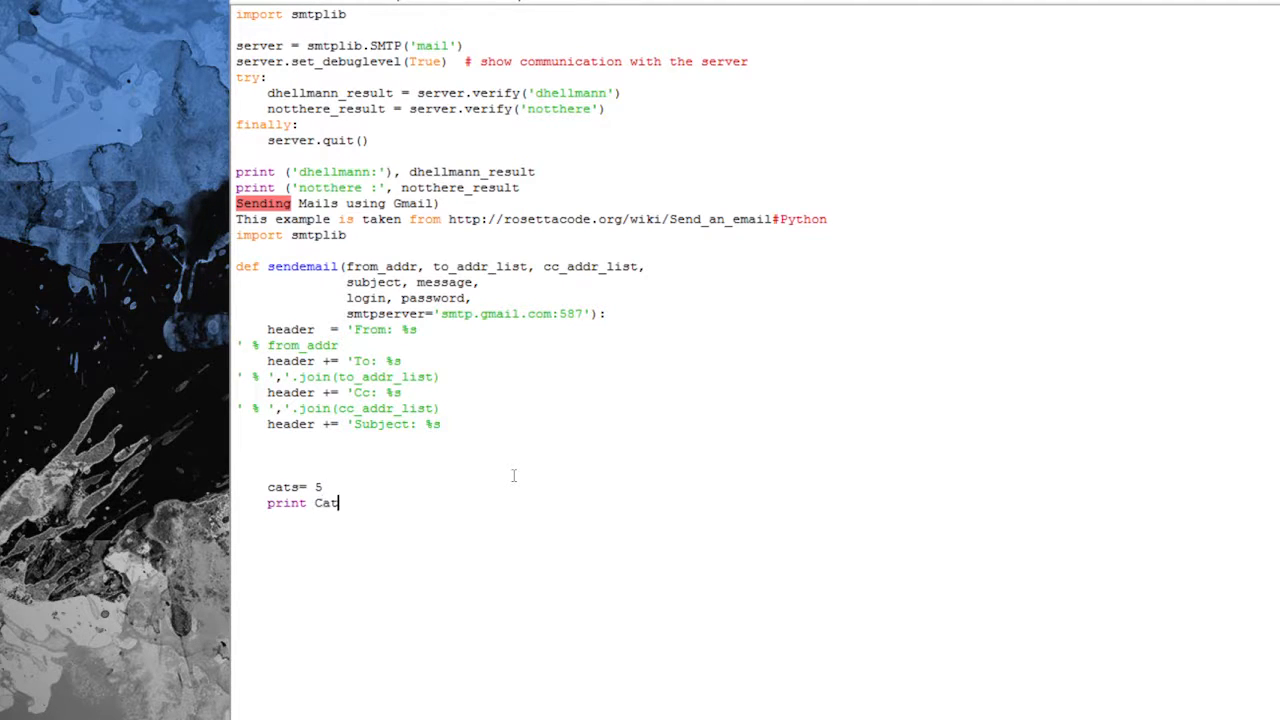
{"action": "type", "text": "s"}
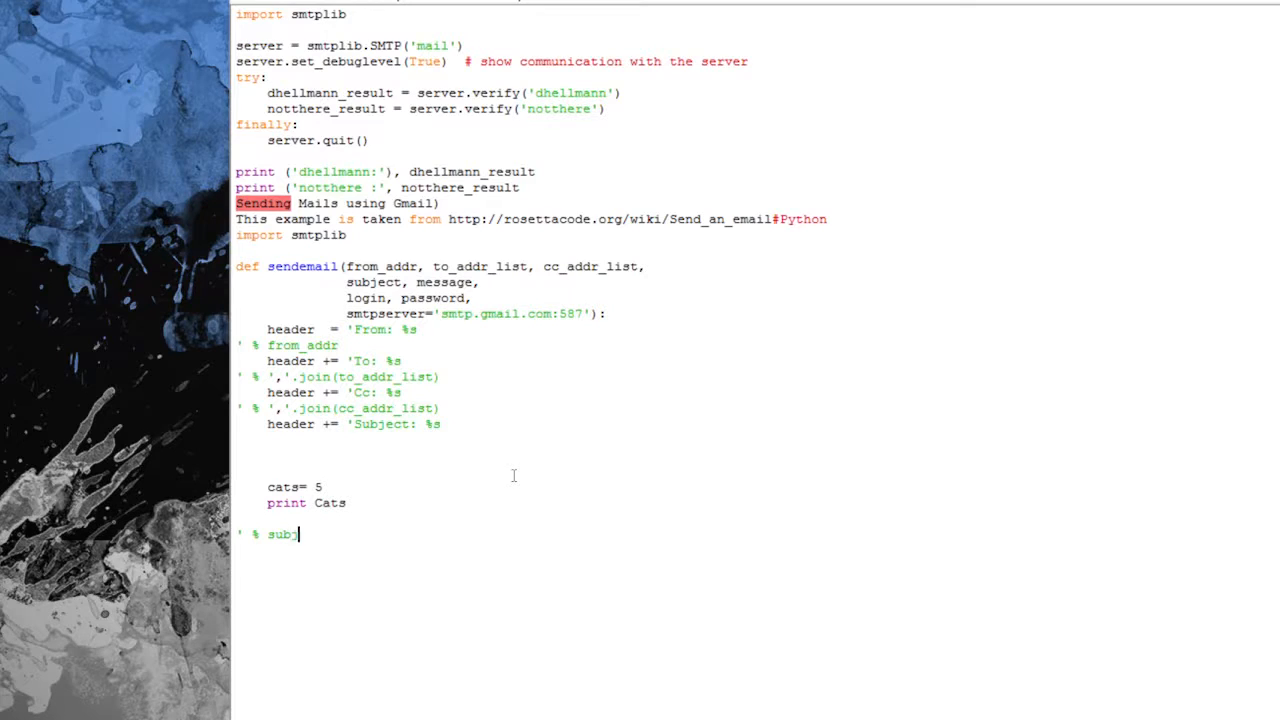
{"action": "type", "text": "ect"}
{"action": "type", "text": "message = header + message"}
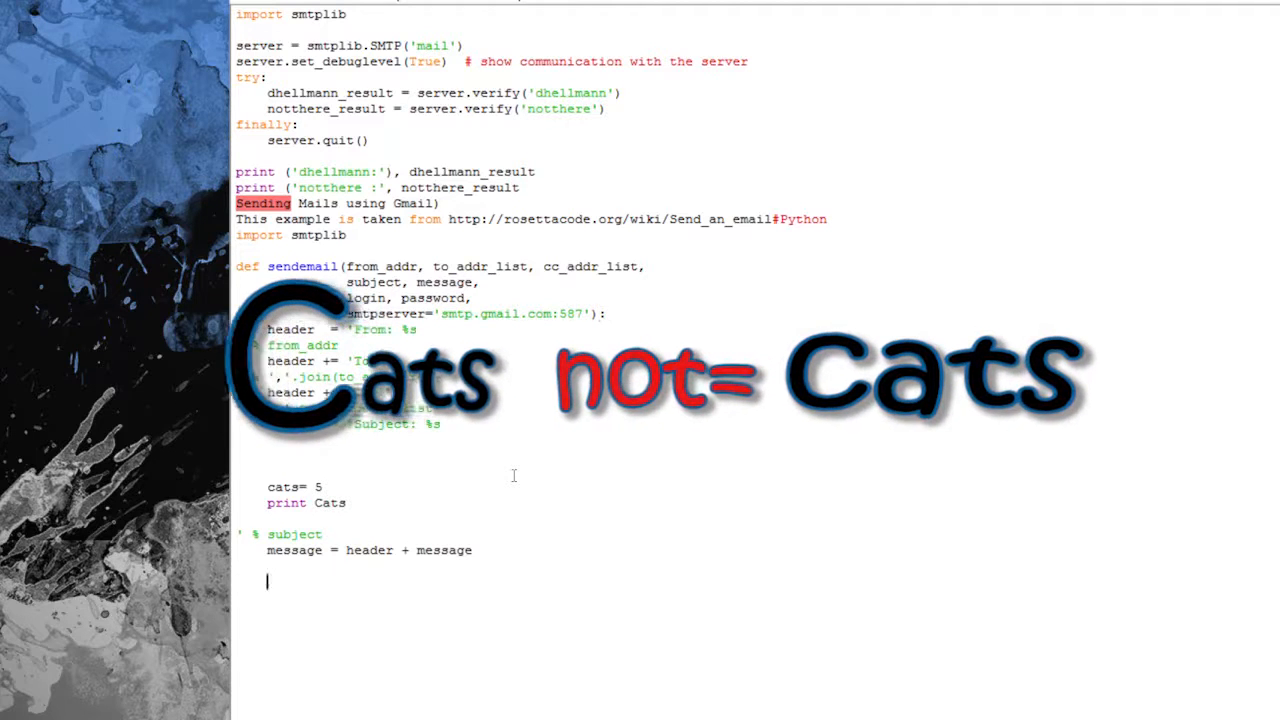
Begin creating the server with smtplib.SMTP(smtpserver
{"action": "type", "text": "server = smt"}
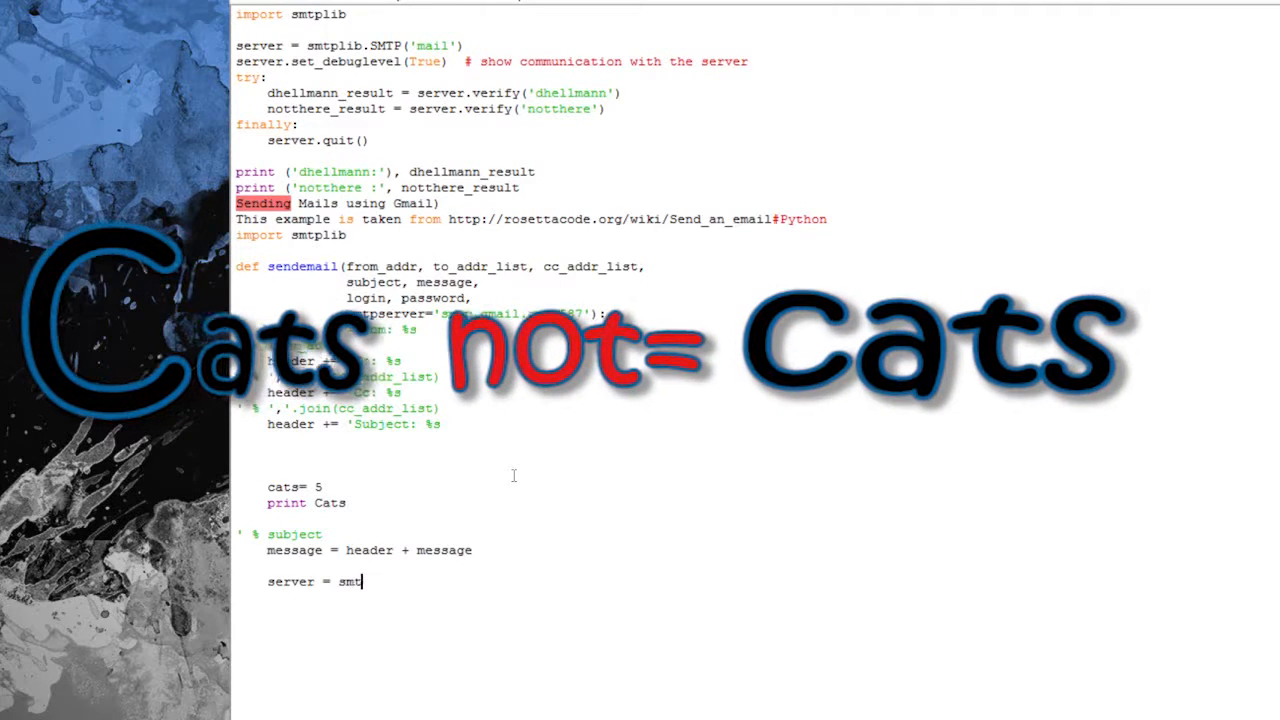
{"action": "type", "text": "plib.SMTP("}
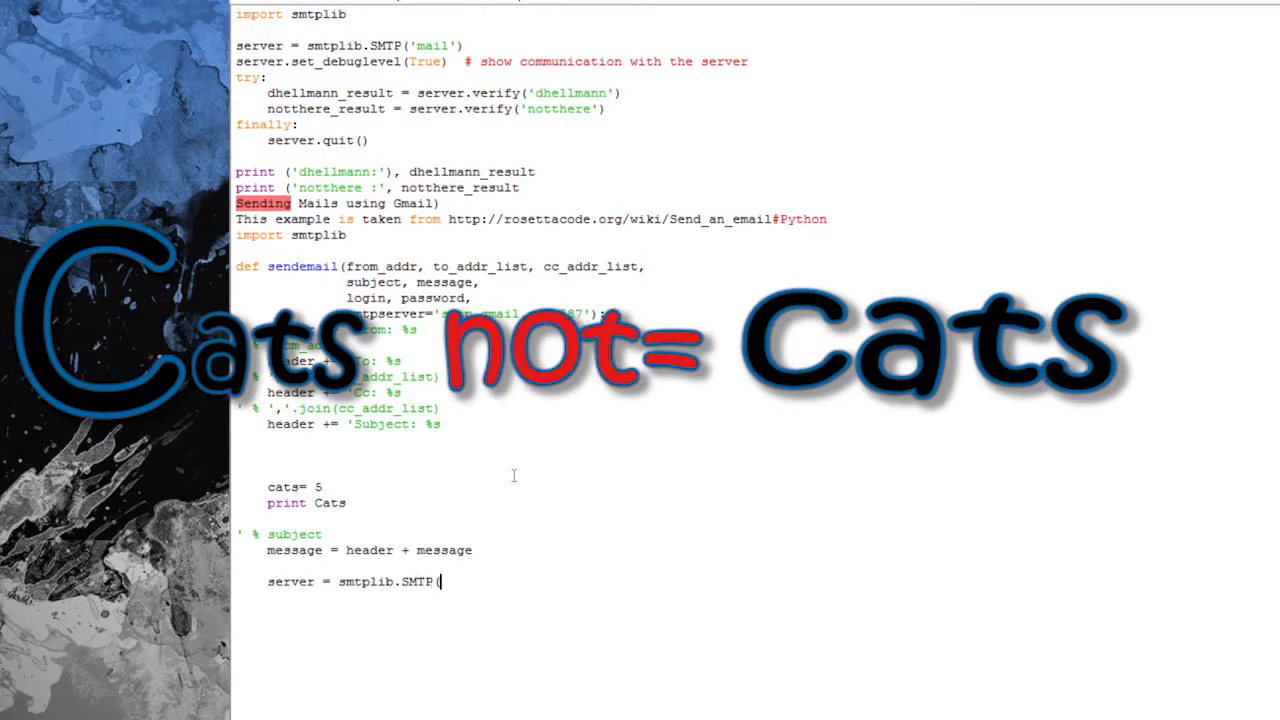
{"action": "type", "text": "smtpserver"}
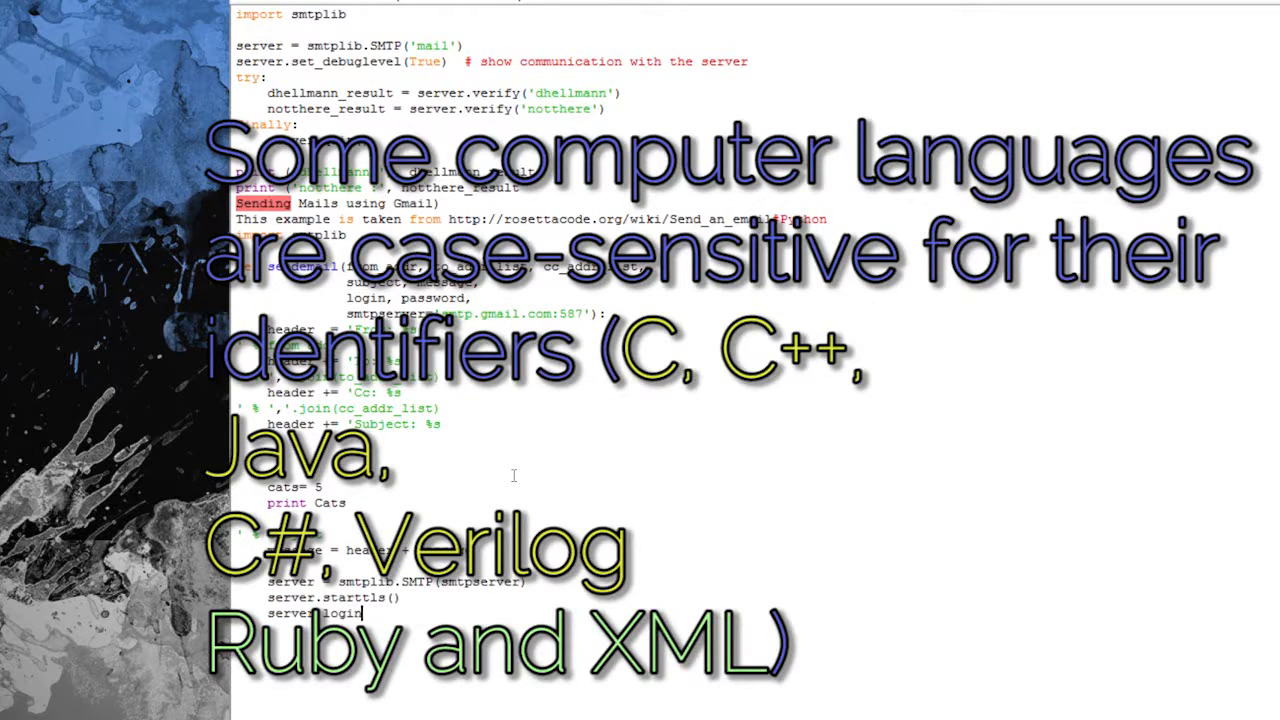
Add server.login(login,password), sendmail and server.quit() calls, and delete the print line
{"action": "type", "text": "(login,pass"}
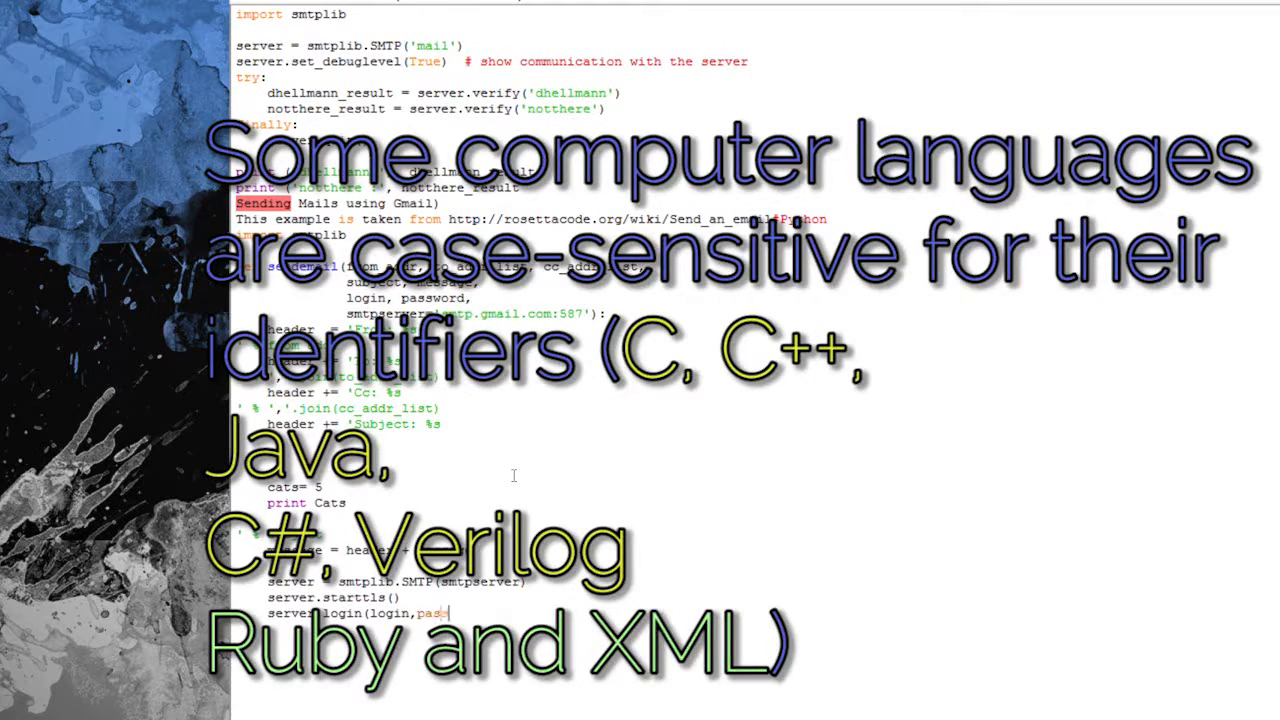
{"action": "type", "text": "sword)"}
{"action": "type", "text": "problems = ser"}
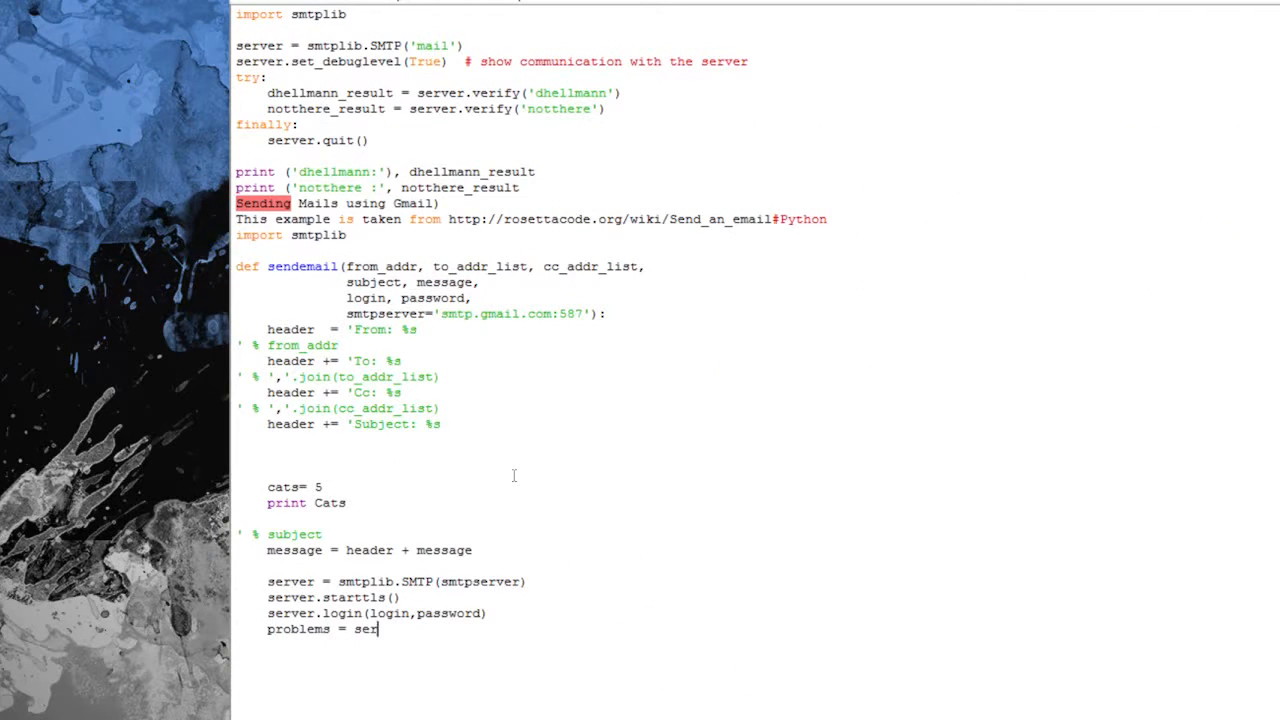
{"action": "type", "text": "ver.sendmail"}
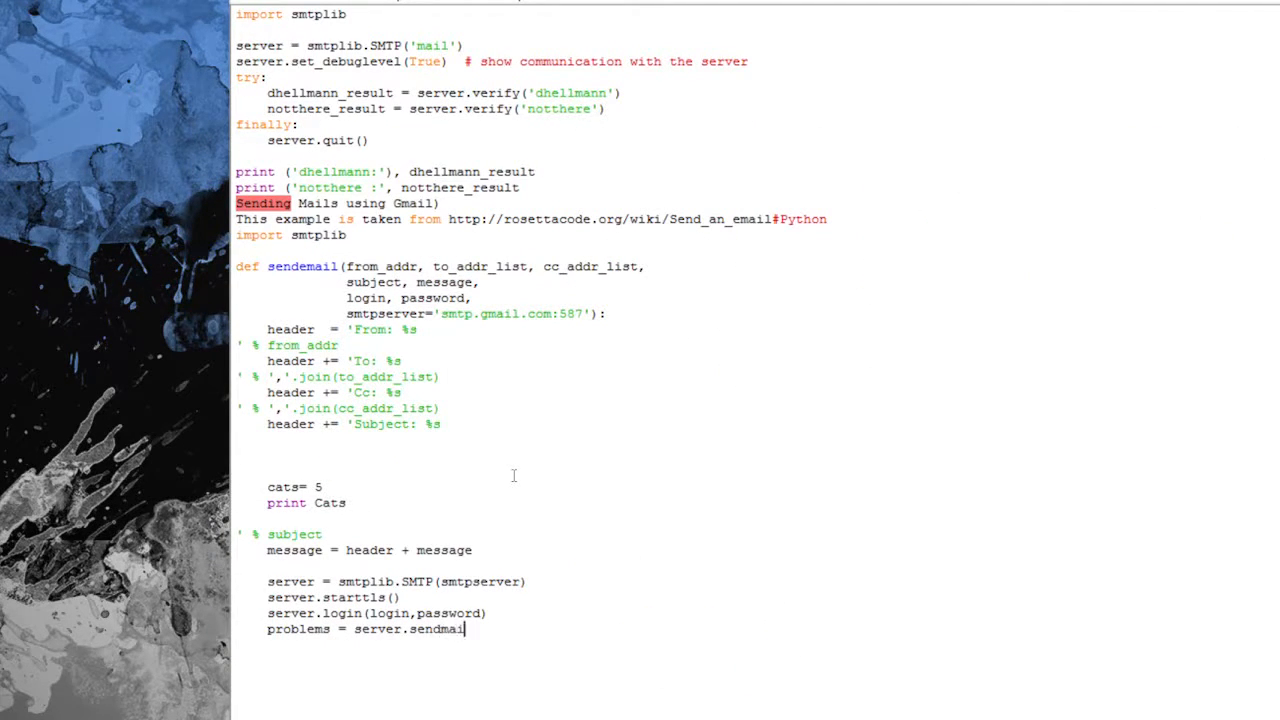
{"action": "type", "text": "(from_addr"}
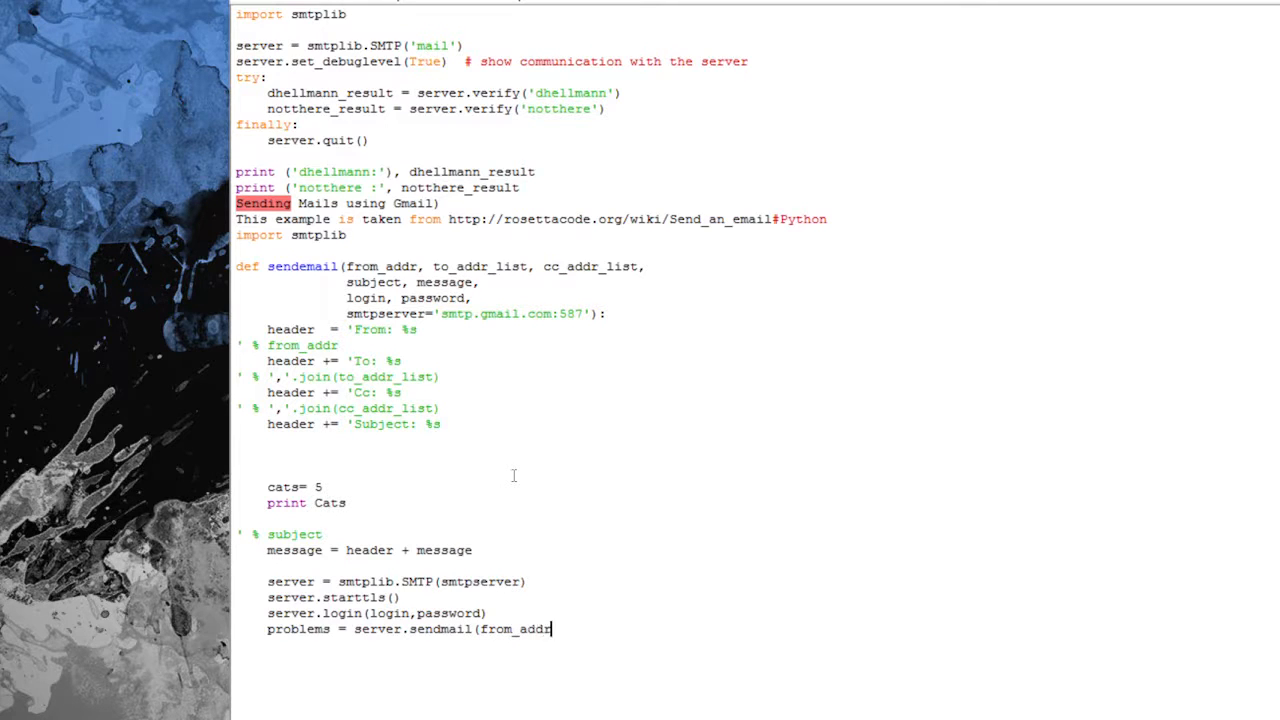
{"action": "type", "text": ", to_addr_list, messag"}
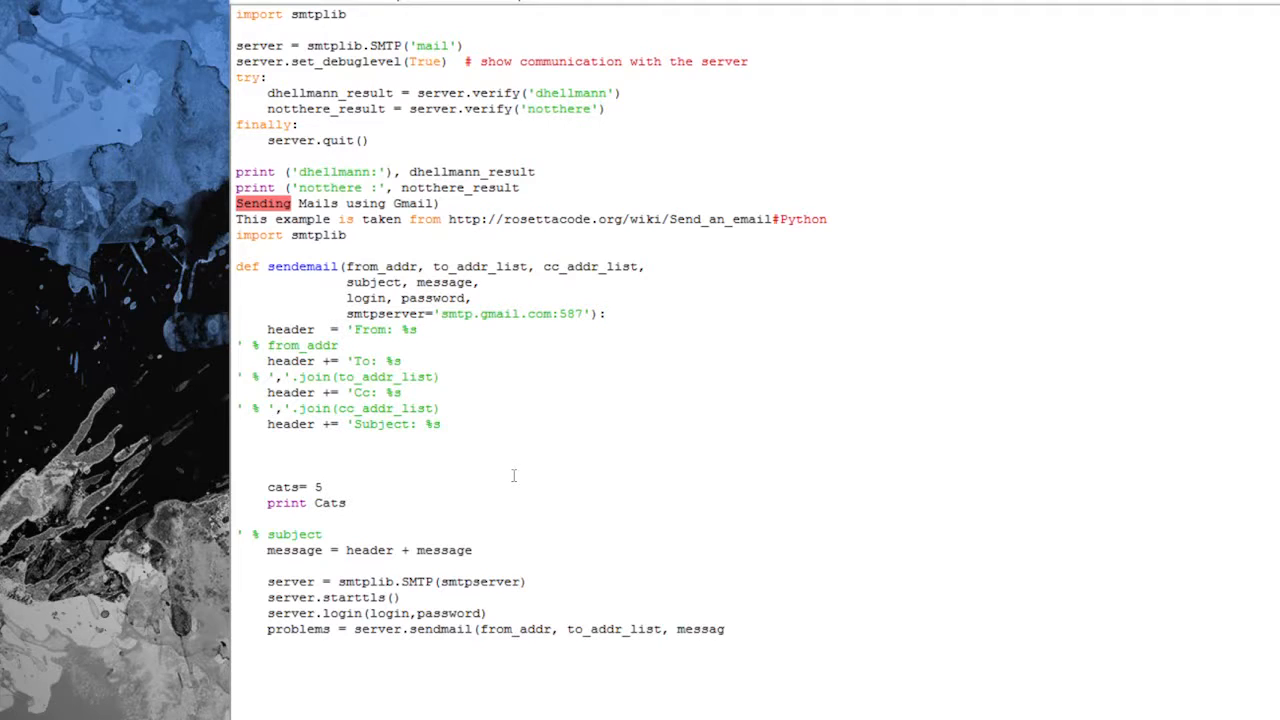
{"action": "type", "text": "server.quit("}
{"action": "type", "text": "c"}
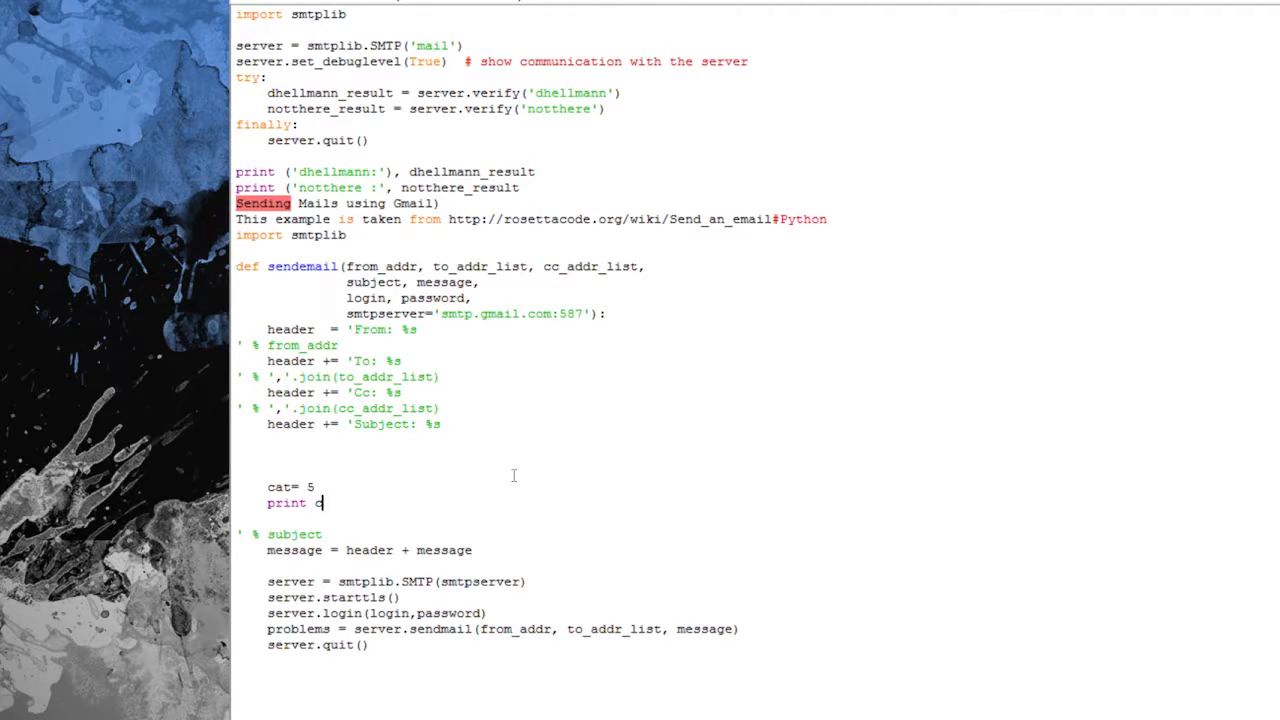
{"action": "key", "text": "Backspace"}
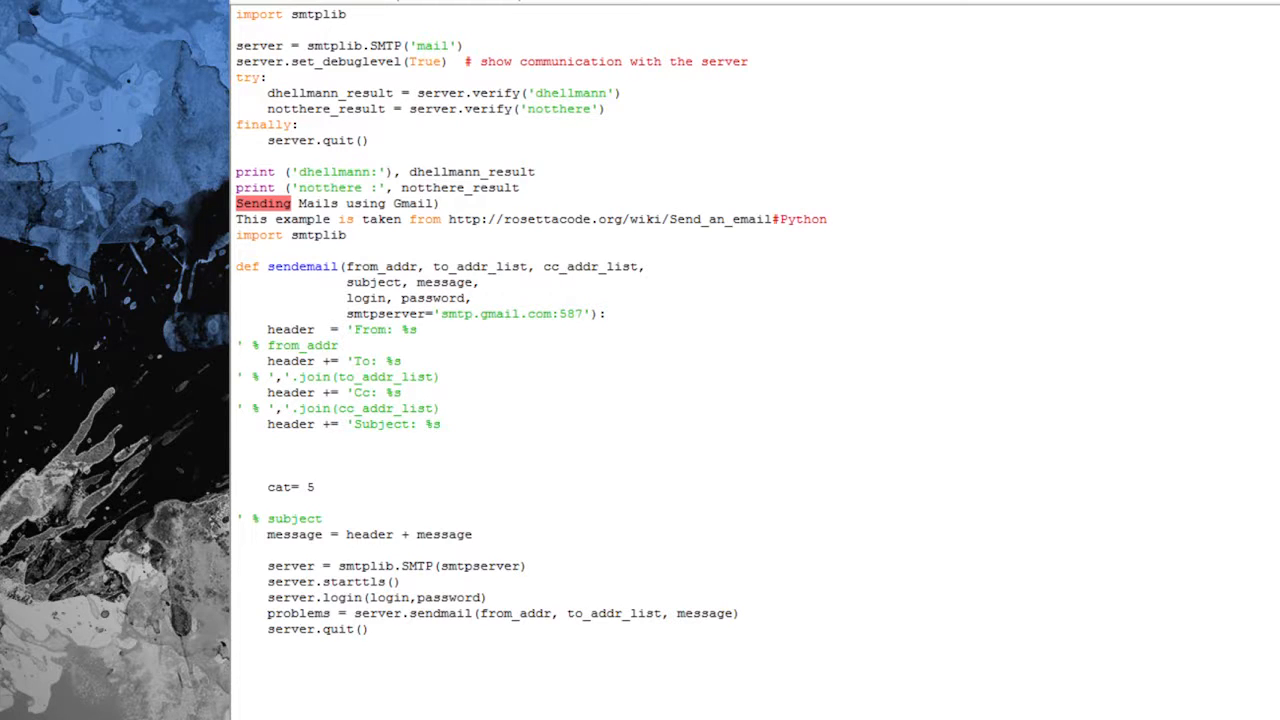
{"action": "left_click", "coordinate": [312, 487]}
{"action": "type", "text": "s"}
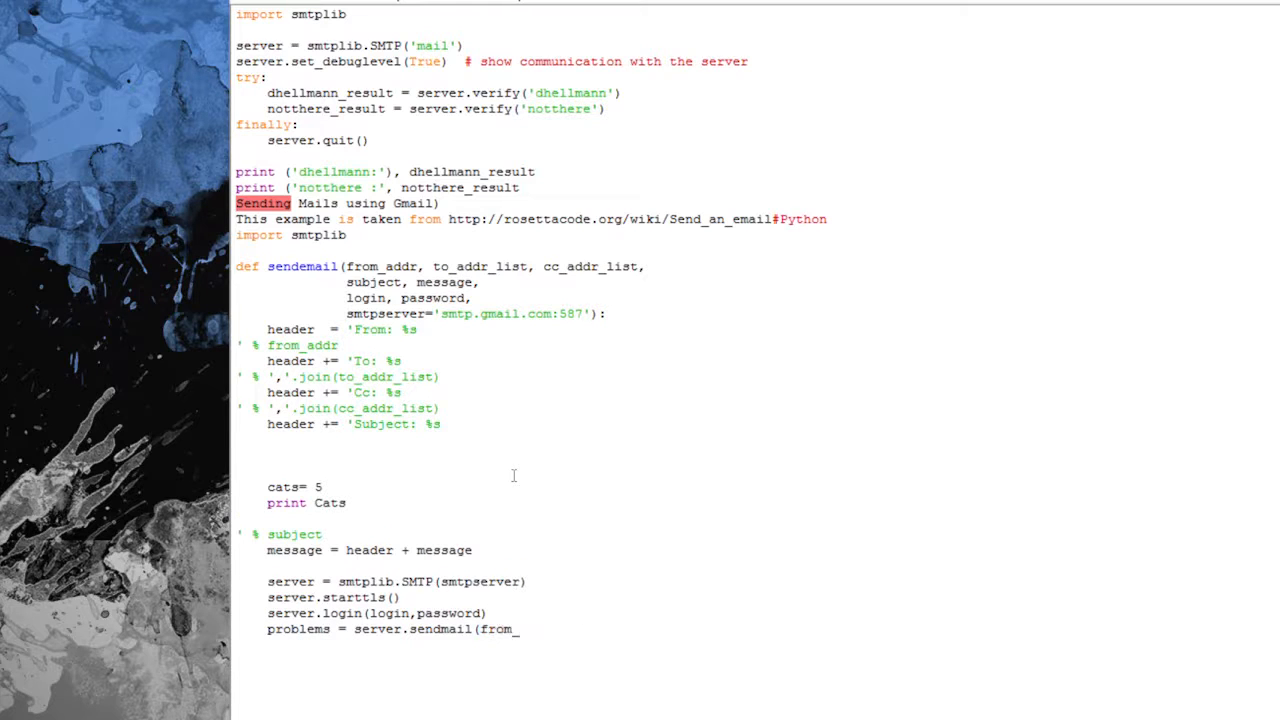
{"action": "type", "text": "addr, to_addr_list, me"}
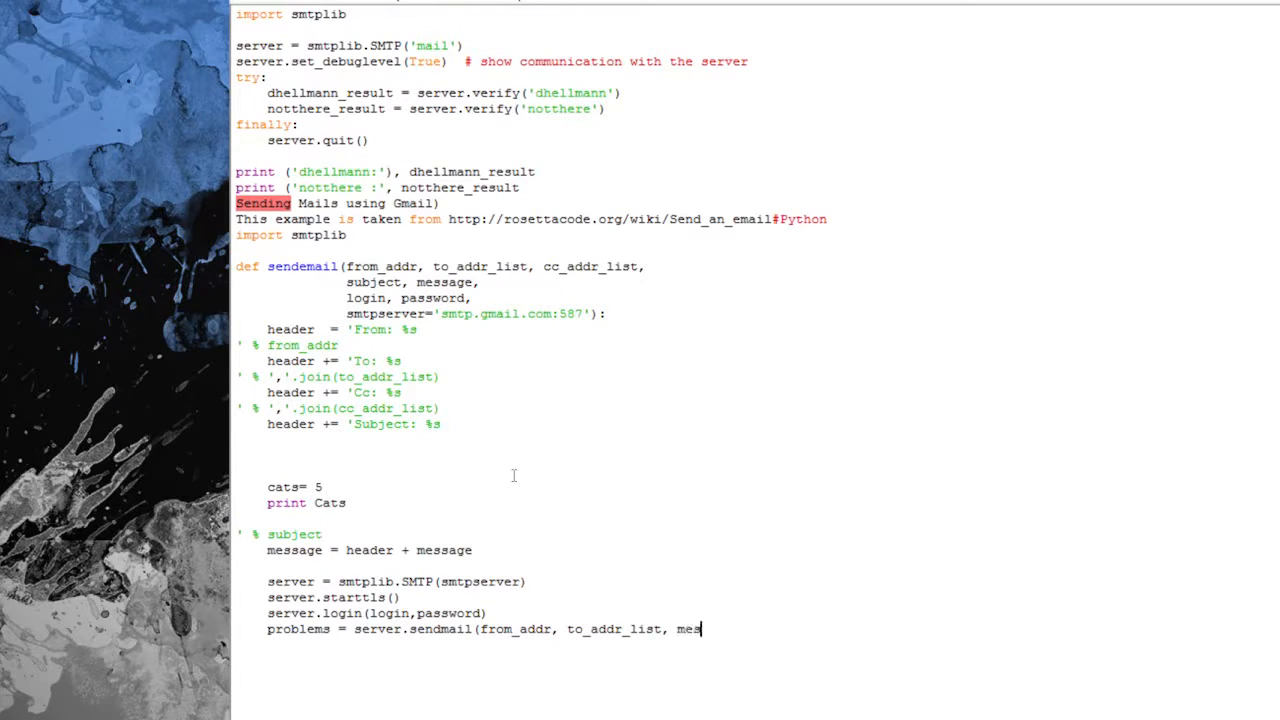
{"action": "type", "text": "sage)"}
{"action": "type", "text": "server.quit()"}
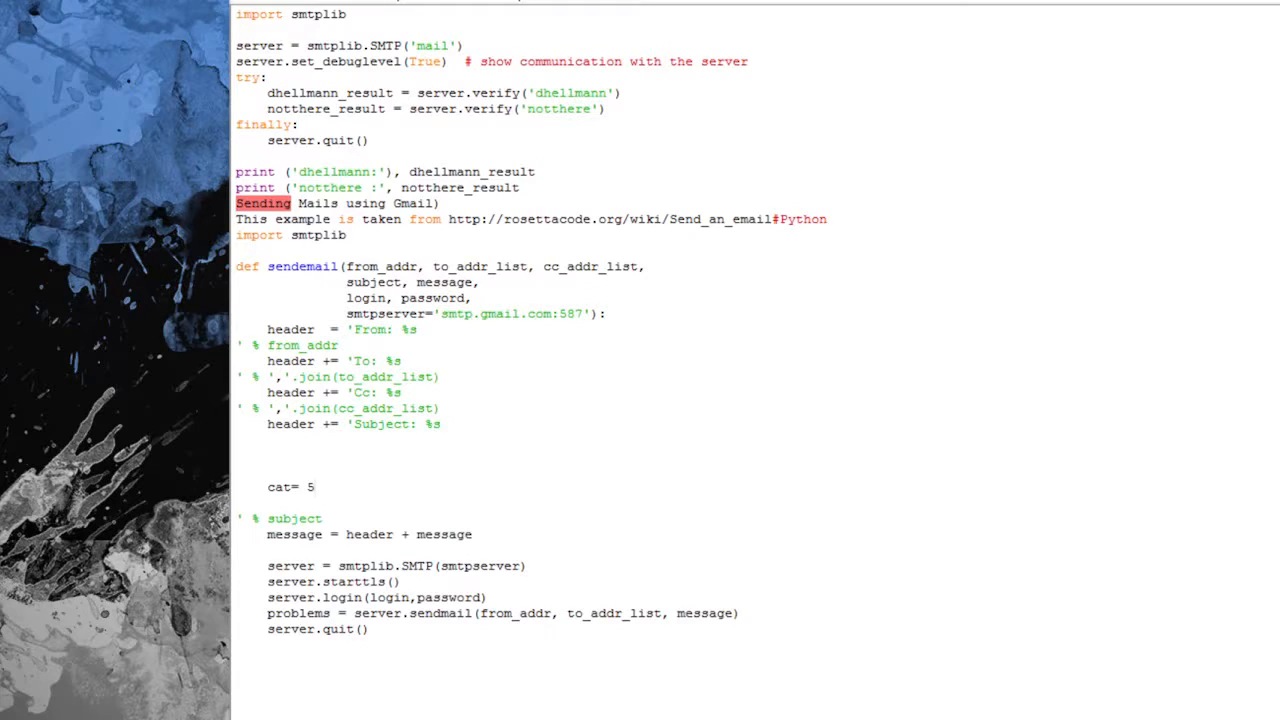
{"action": "left_click", "coordinate": [314, 487]}
{"action": "type", "text": "print Cats"}
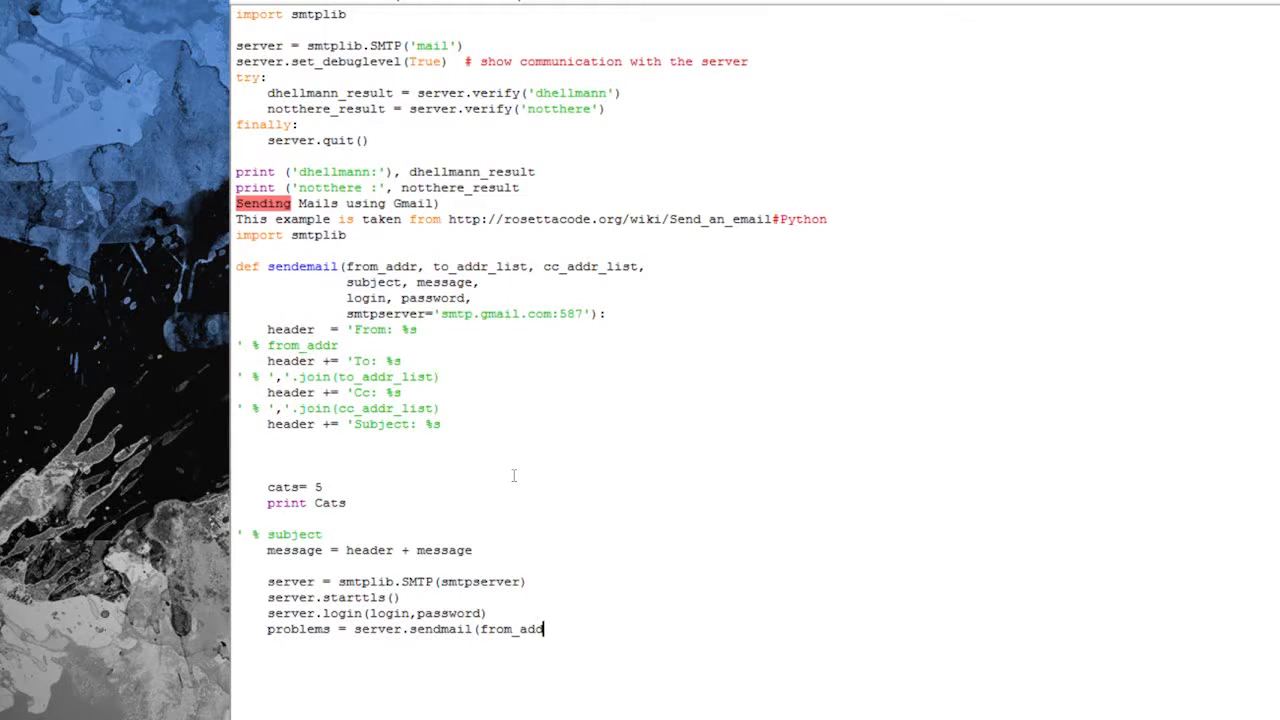
{"action": "type", "text": ", to_addr_"}
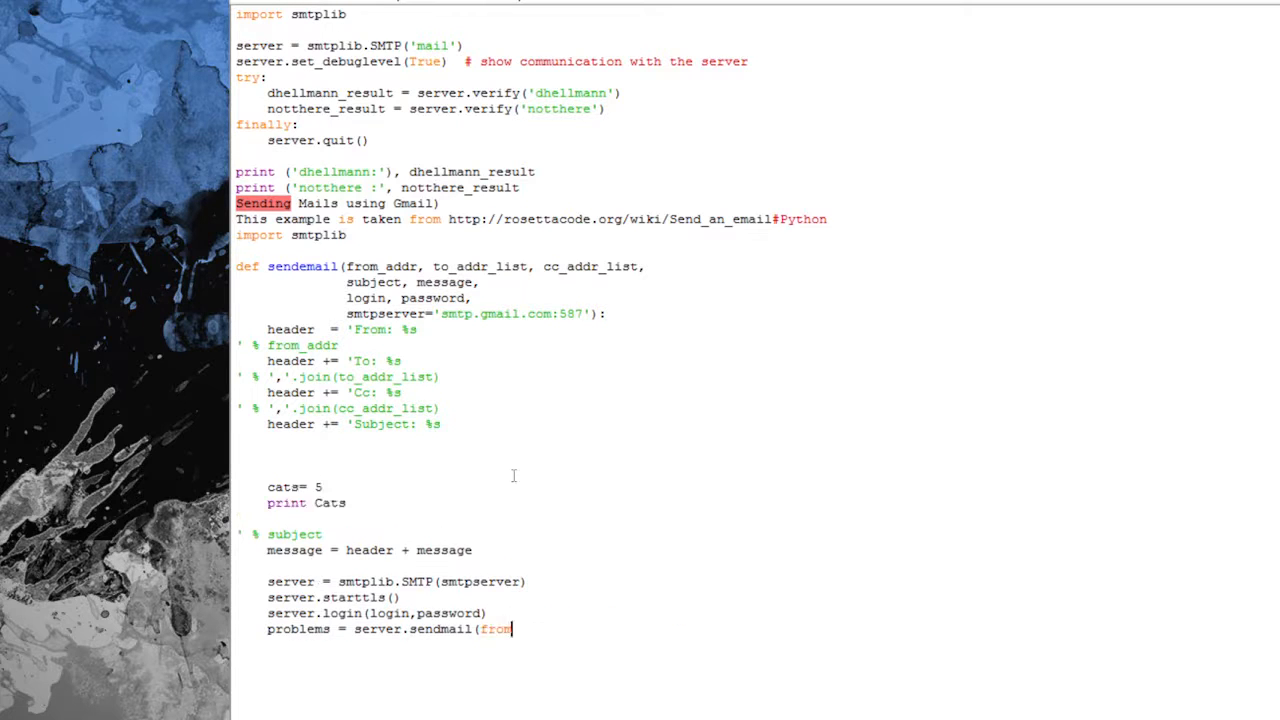
{"action": "type", "text": "_addr, to_addr_list, message)"}
{"action": "type", "text": "server.quit()"}
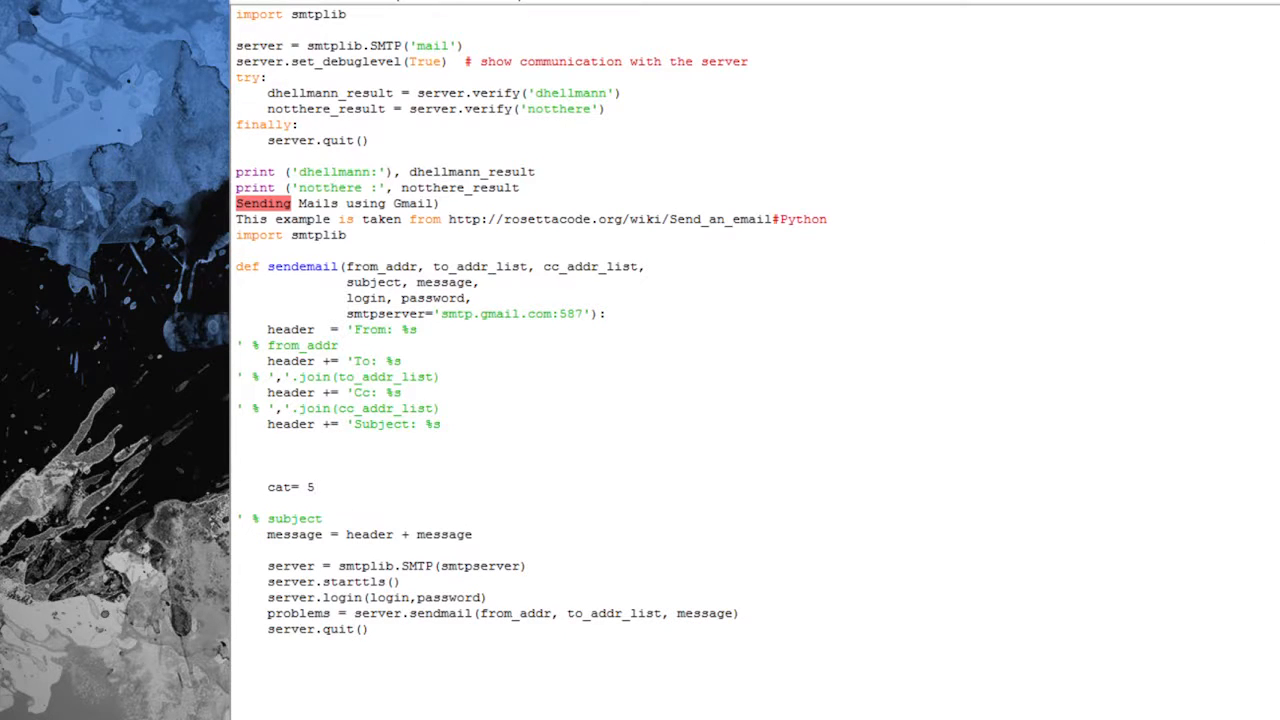
{"action": "left_click", "coordinate": [313, 487]}
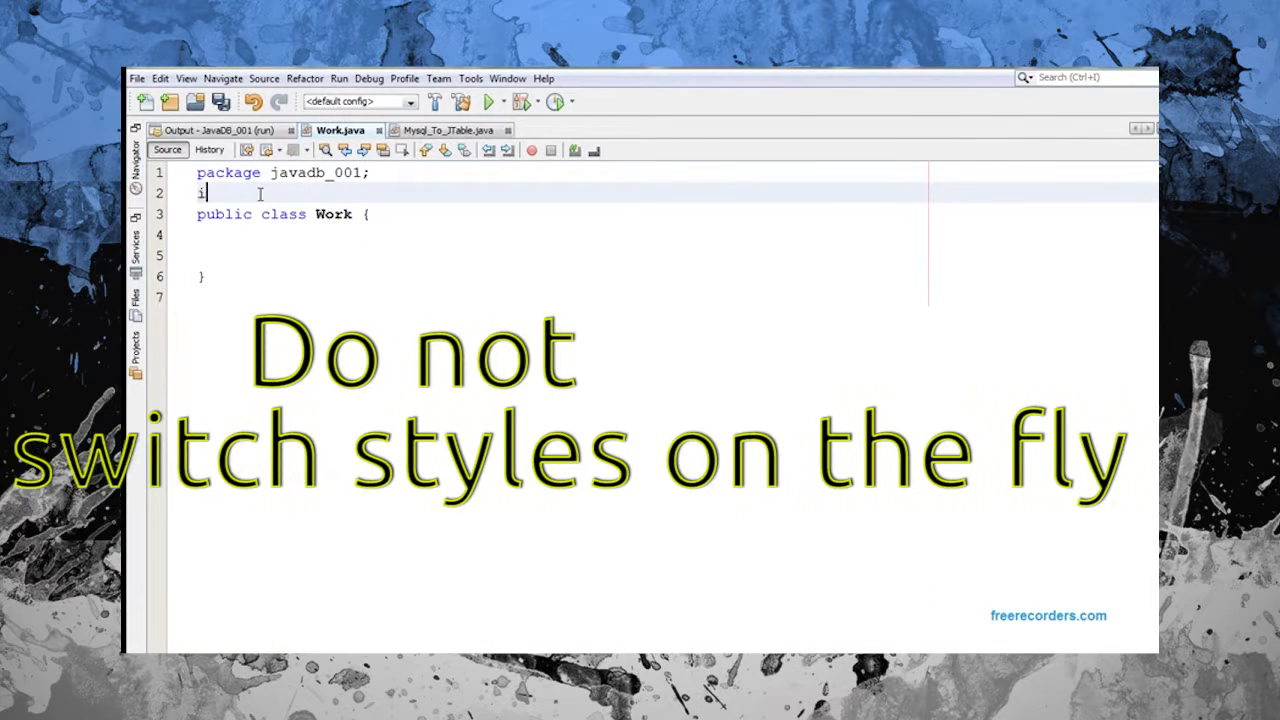
Import java.awt.Color and the javax.swing JFrame and JPanel classes
{"action": "type", "text": "import java.awt"}
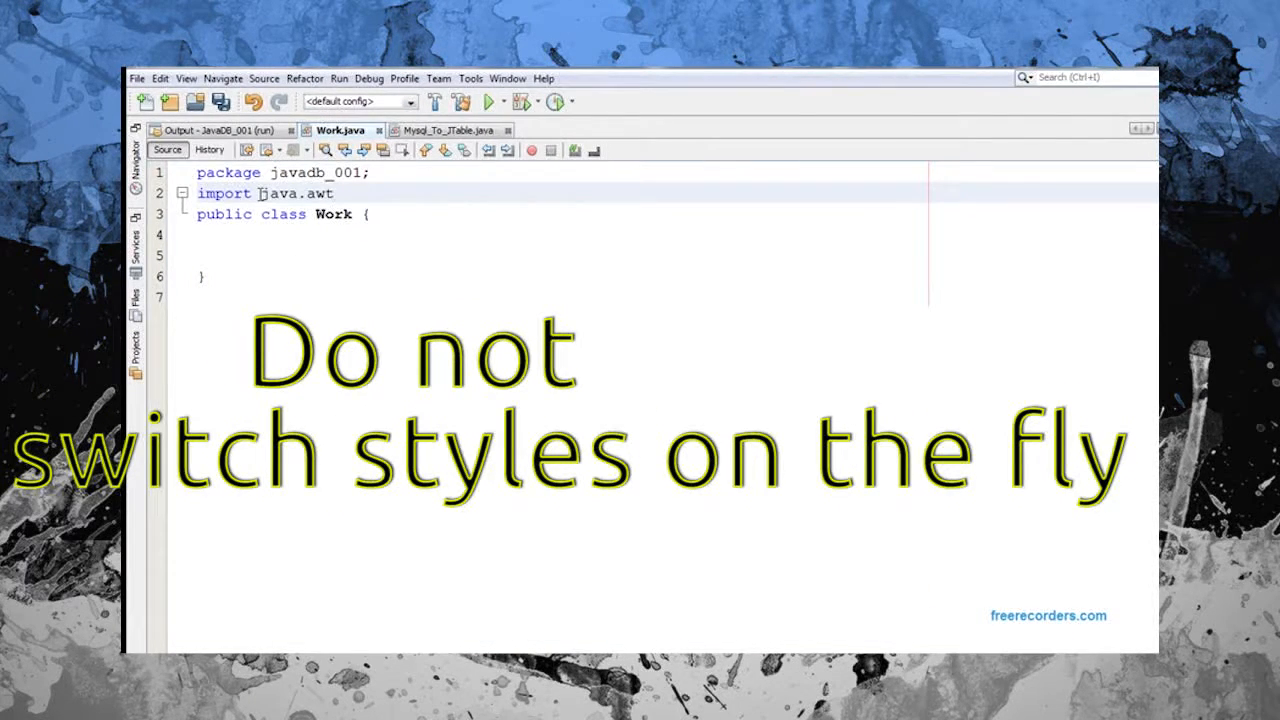
{"action": "type", "text": ".Color;"}
{"action": "type", "text": "i"}
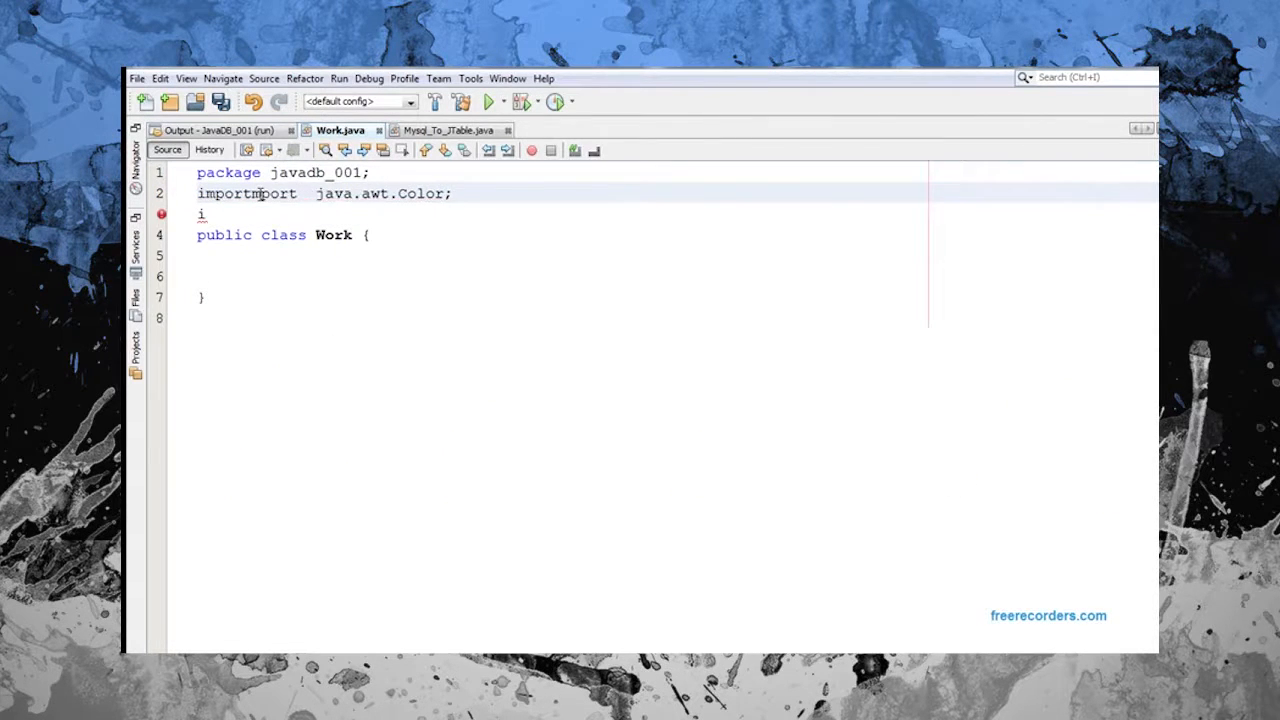
{"action": "type", "text": "jav"}
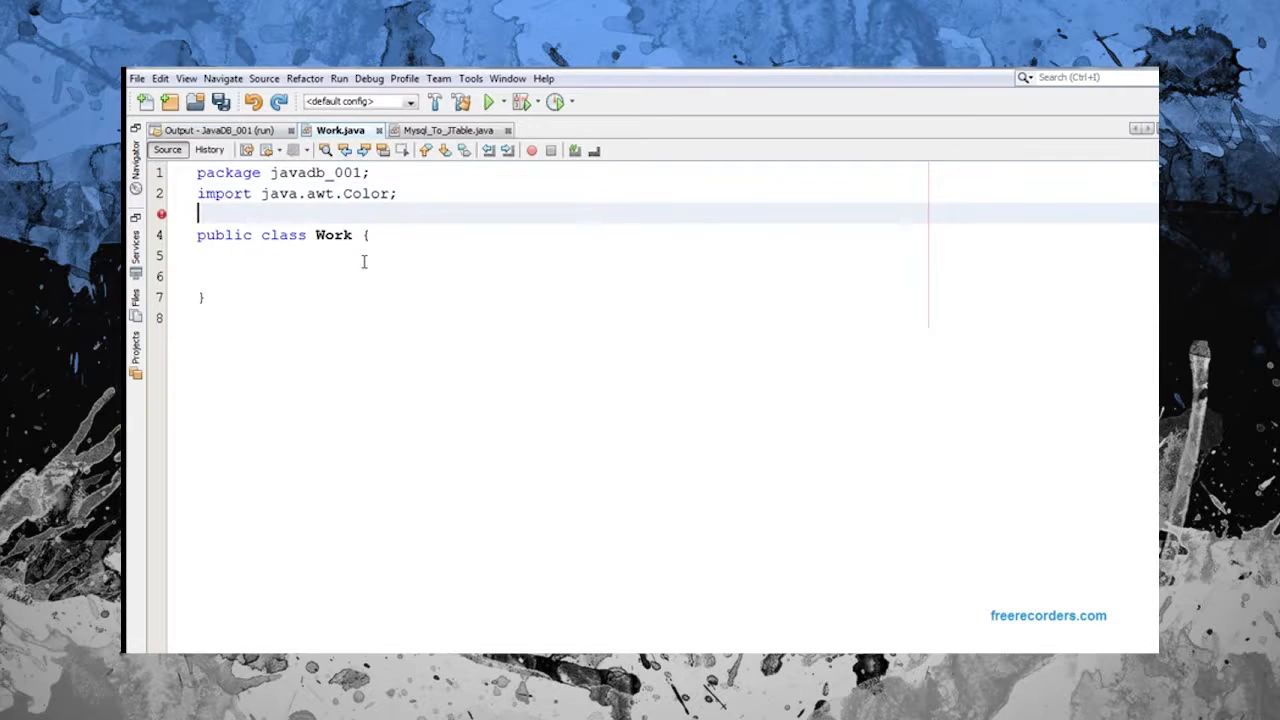
{"action": "type", "text": "import"}
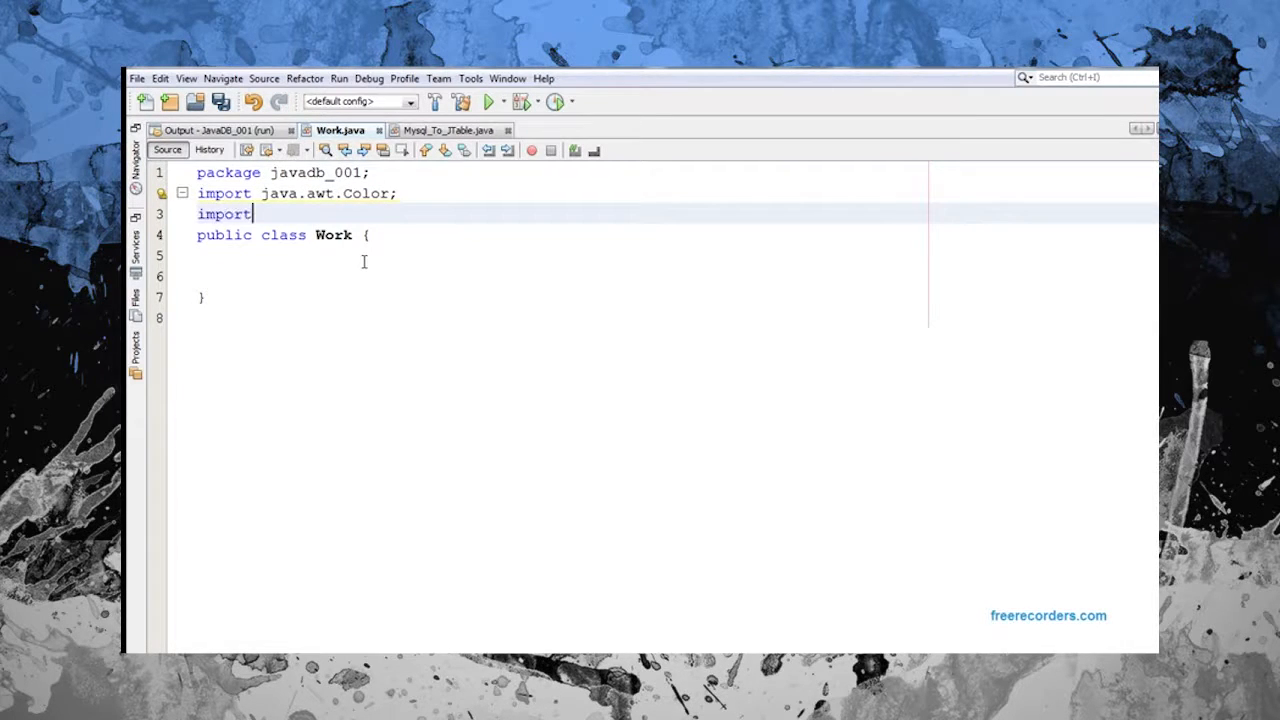
{"action": "type", "text": "java.awt.Graphics;"}
{"action": "type", "text": "imp"}
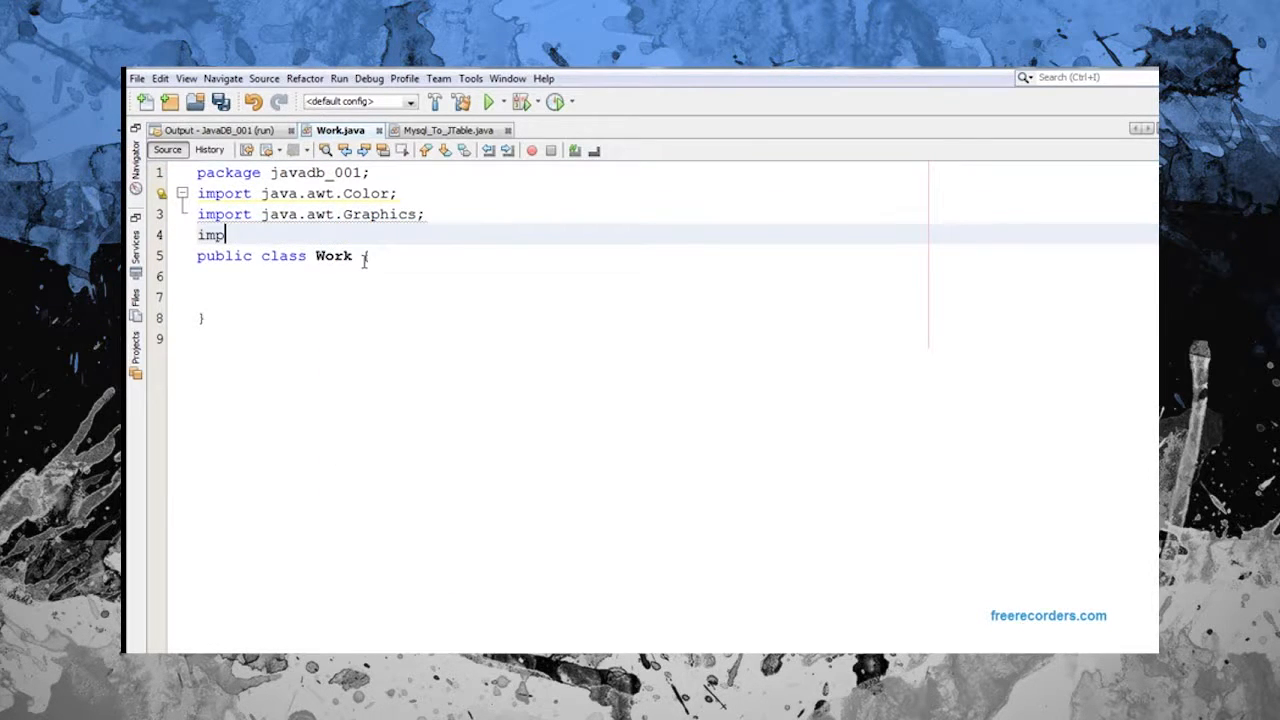
{"action": "type", "text": "ort javax.swi"}
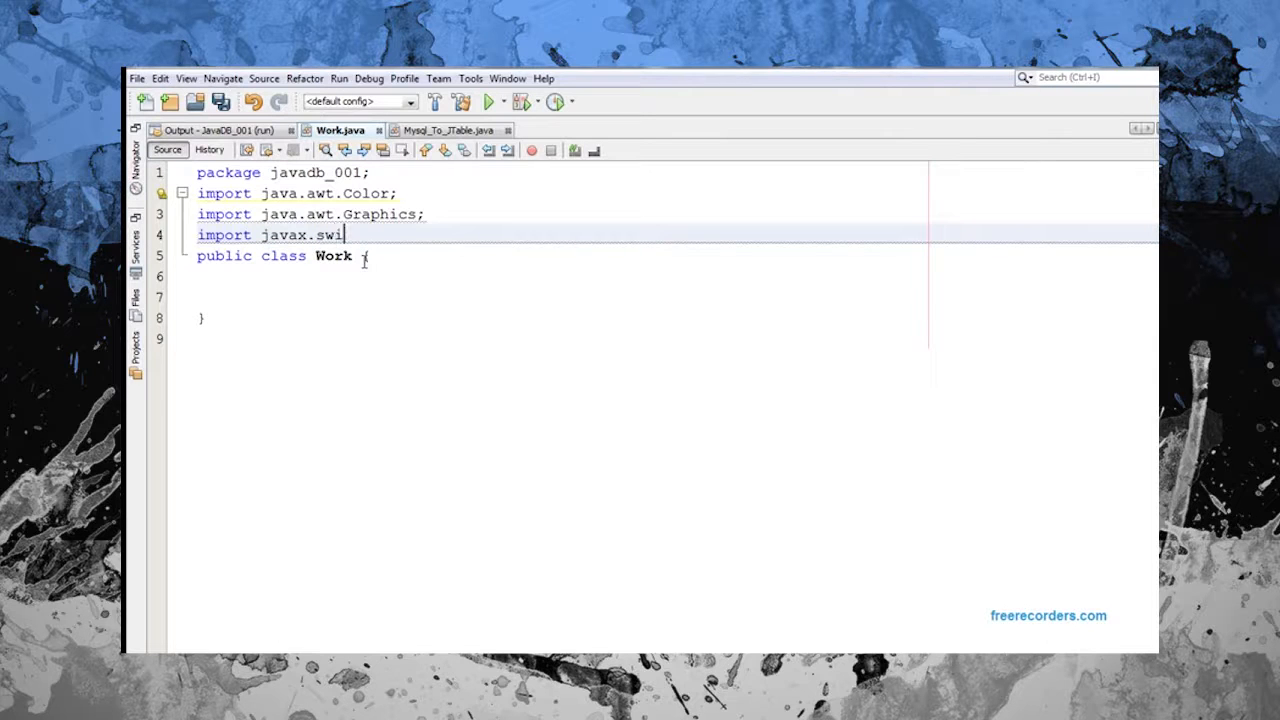
{"action": "type", "text": "ng.jf"}
{"action": "type", "text": "import"}
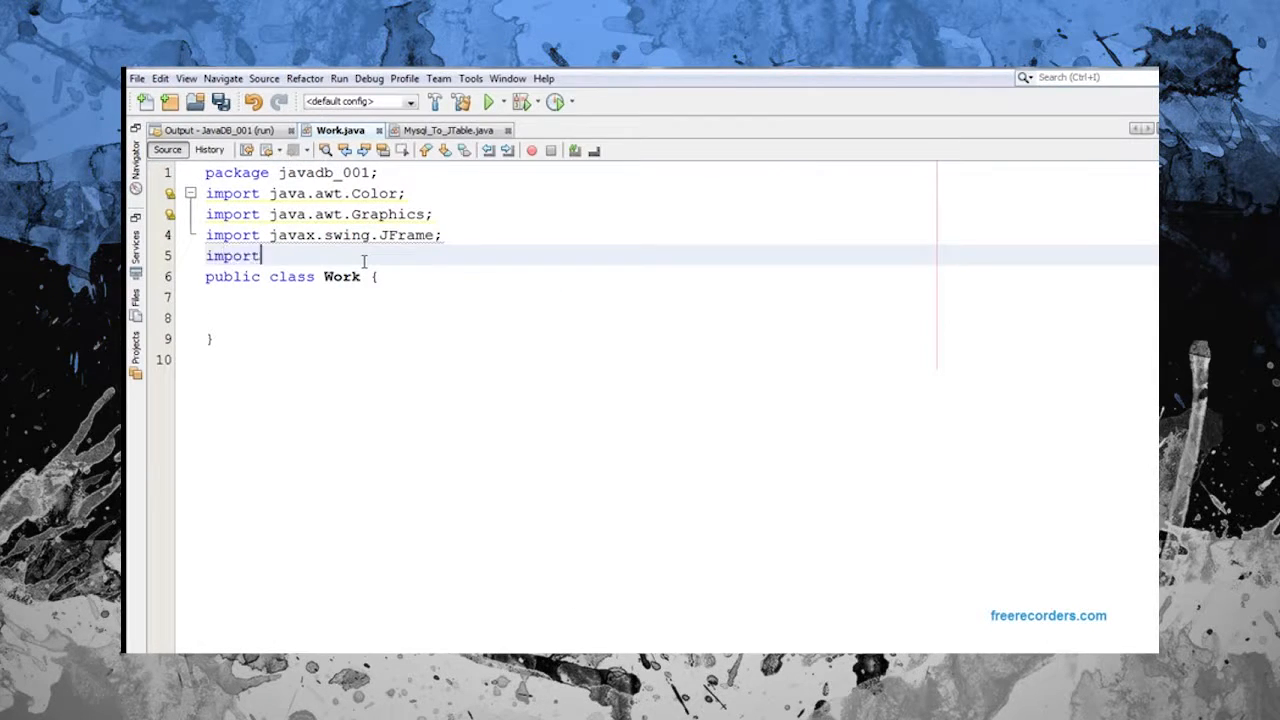
{"action": "type", "text": "javax.swing.JPanel;"}
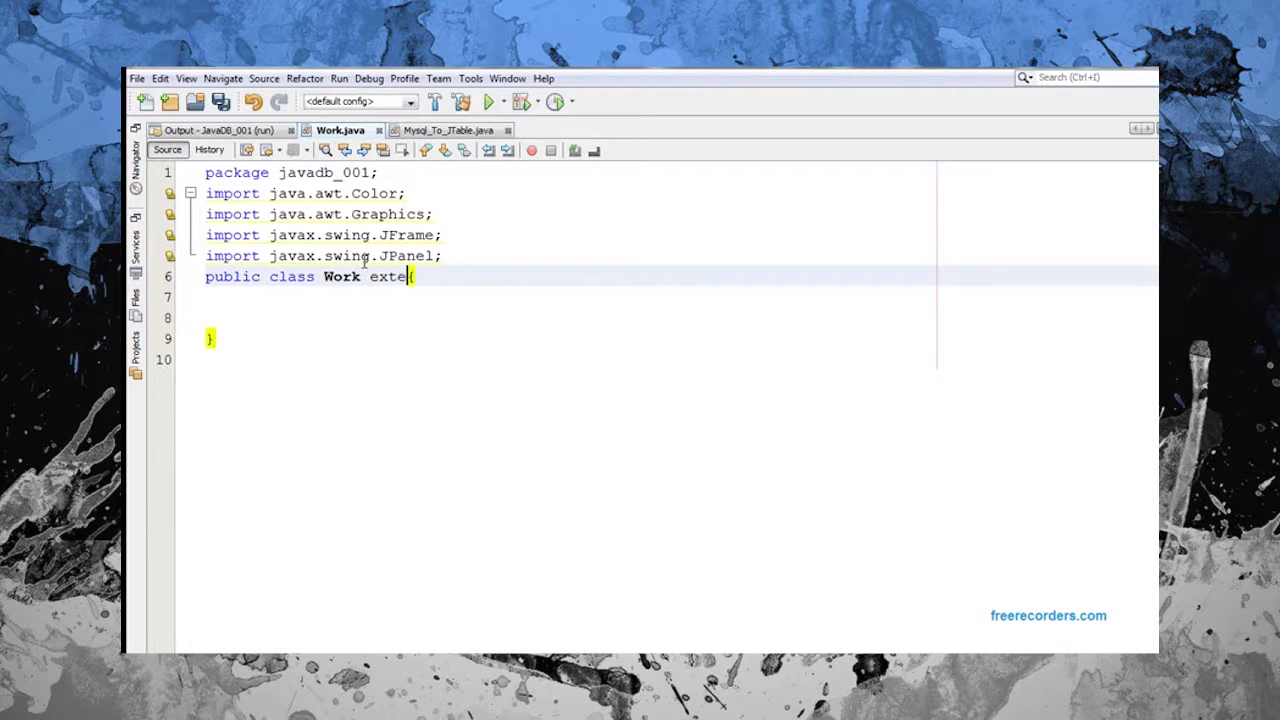
Make Work extend JPanel and write main with JFrame frame = new JFrame();
{"action": "type", "text": "nds JPanel"}
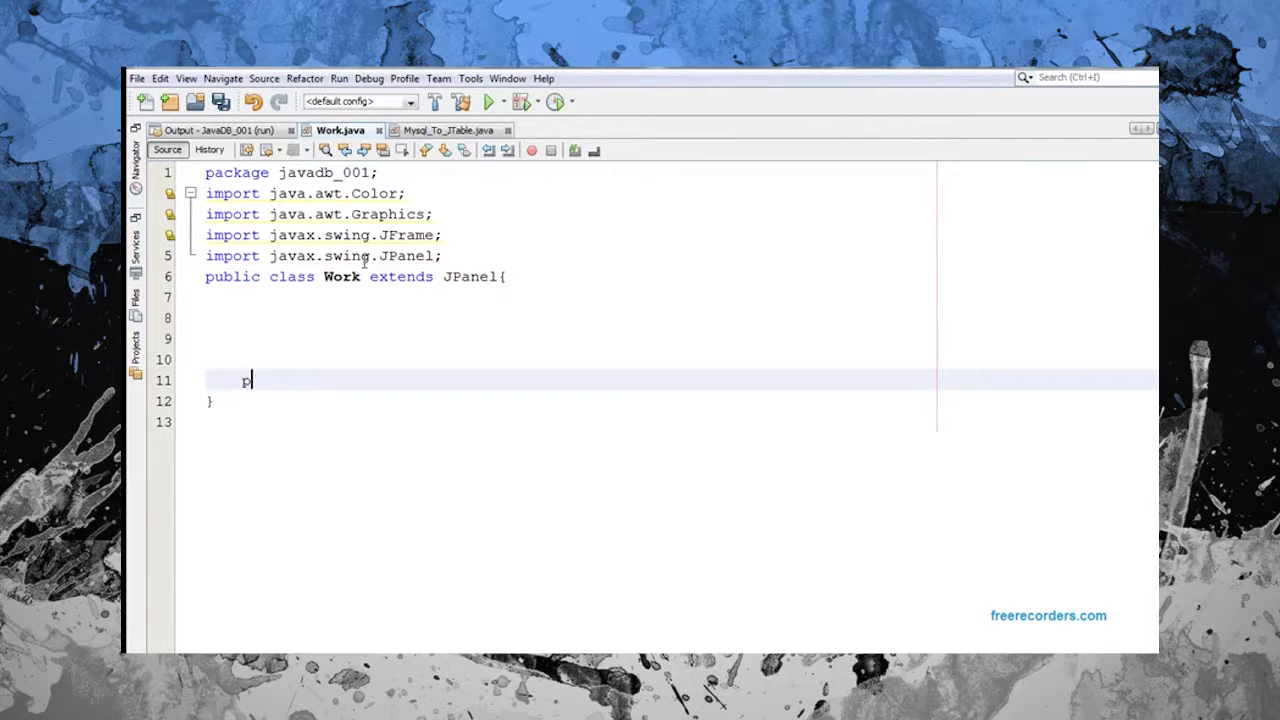
{"action": "type", "text": "ublic static v"}
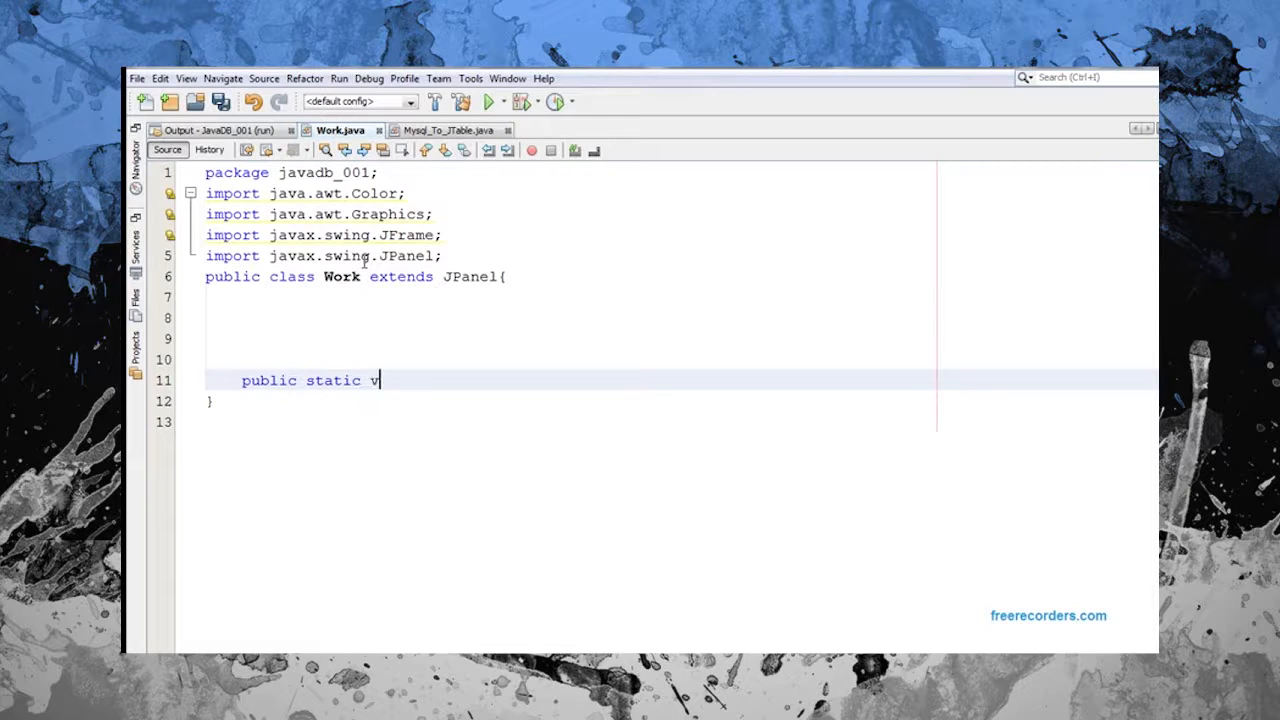
{"action": "type", "text": "oid main()"}
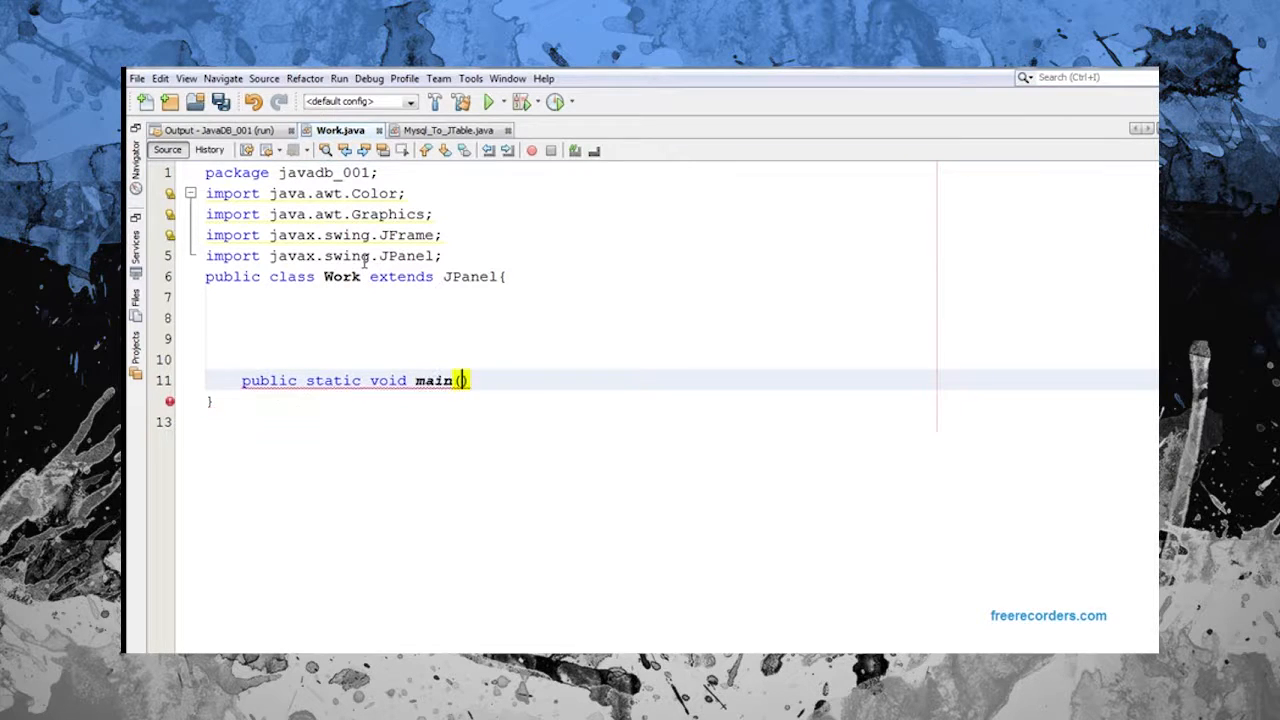
{"action": "type", "text": "String[]"}
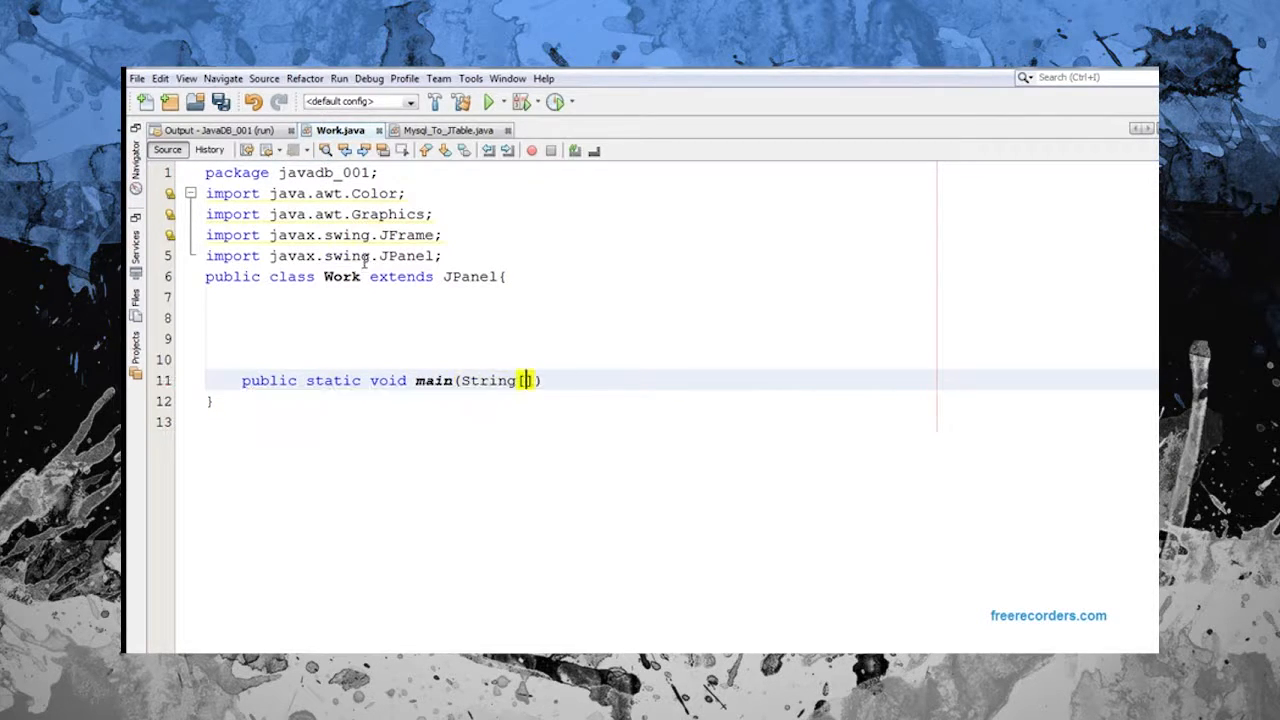
{"action": "type", "text": "] args"}
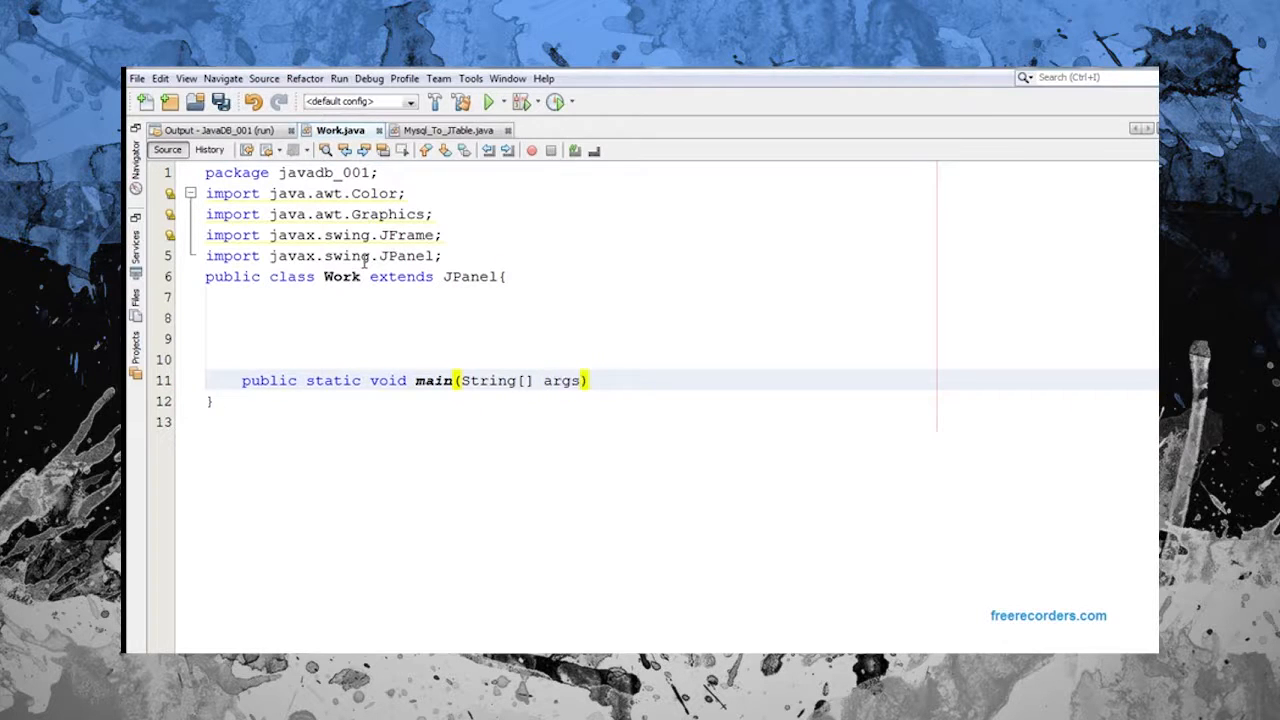
{"action": "type", "text": "{"}
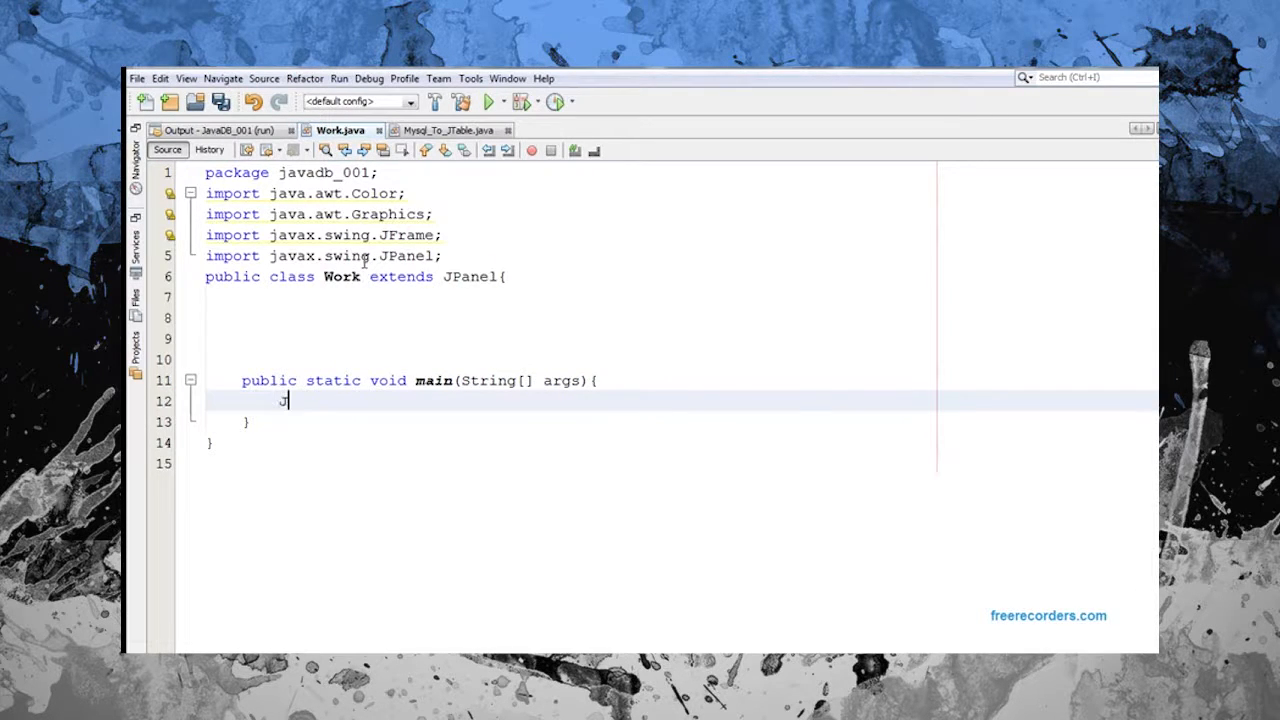
{"action": "type", "text": "Frame frame ="}
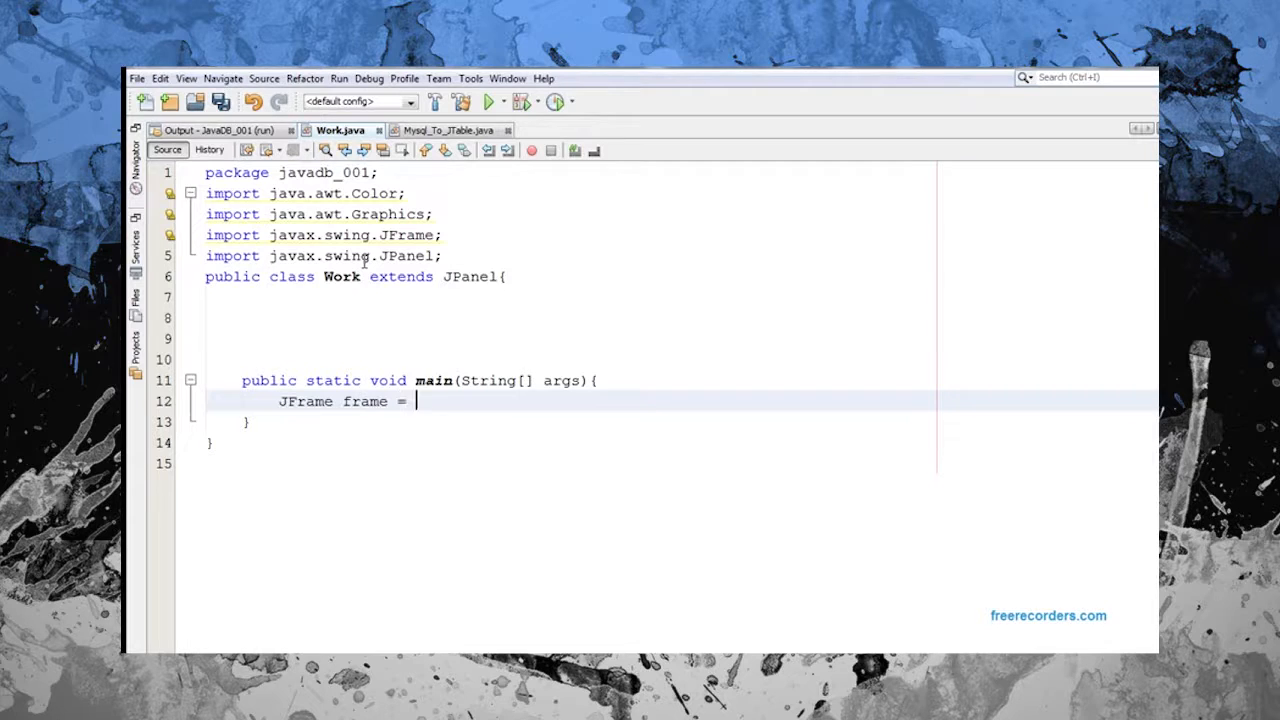
{"action": "type", "text": "new JF"}
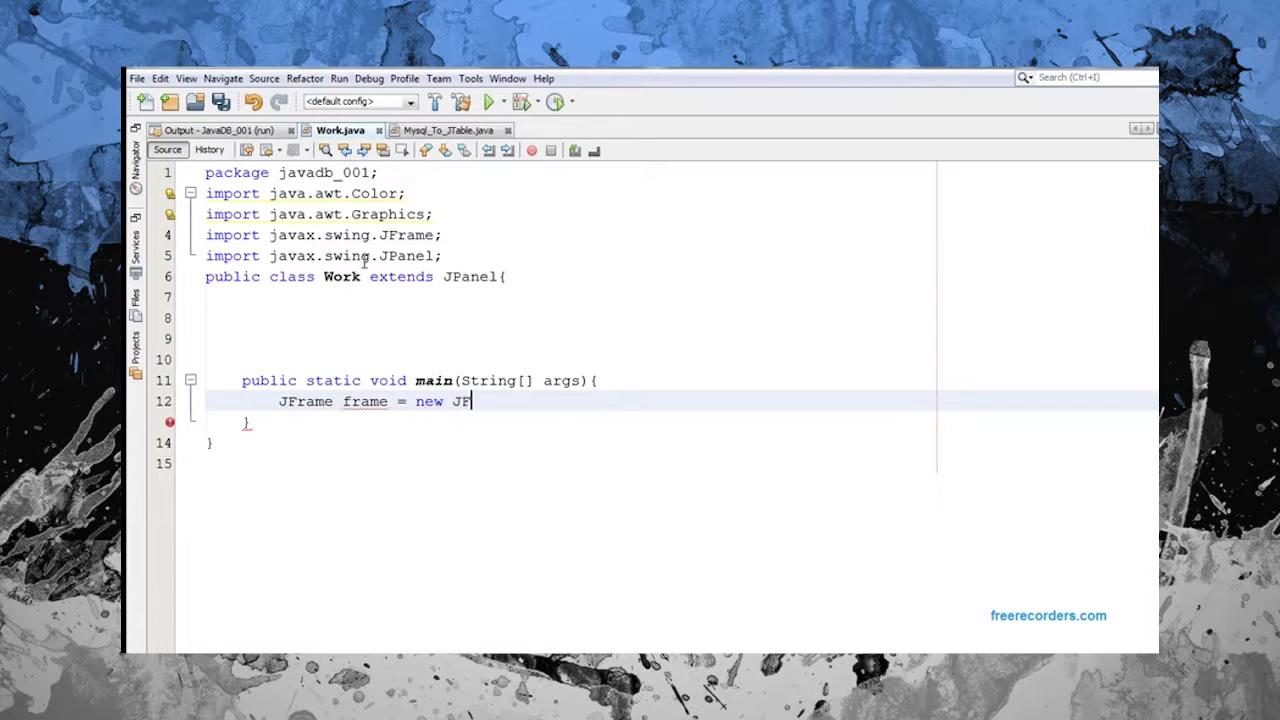
{"action": "type", "text": "Frame();"}
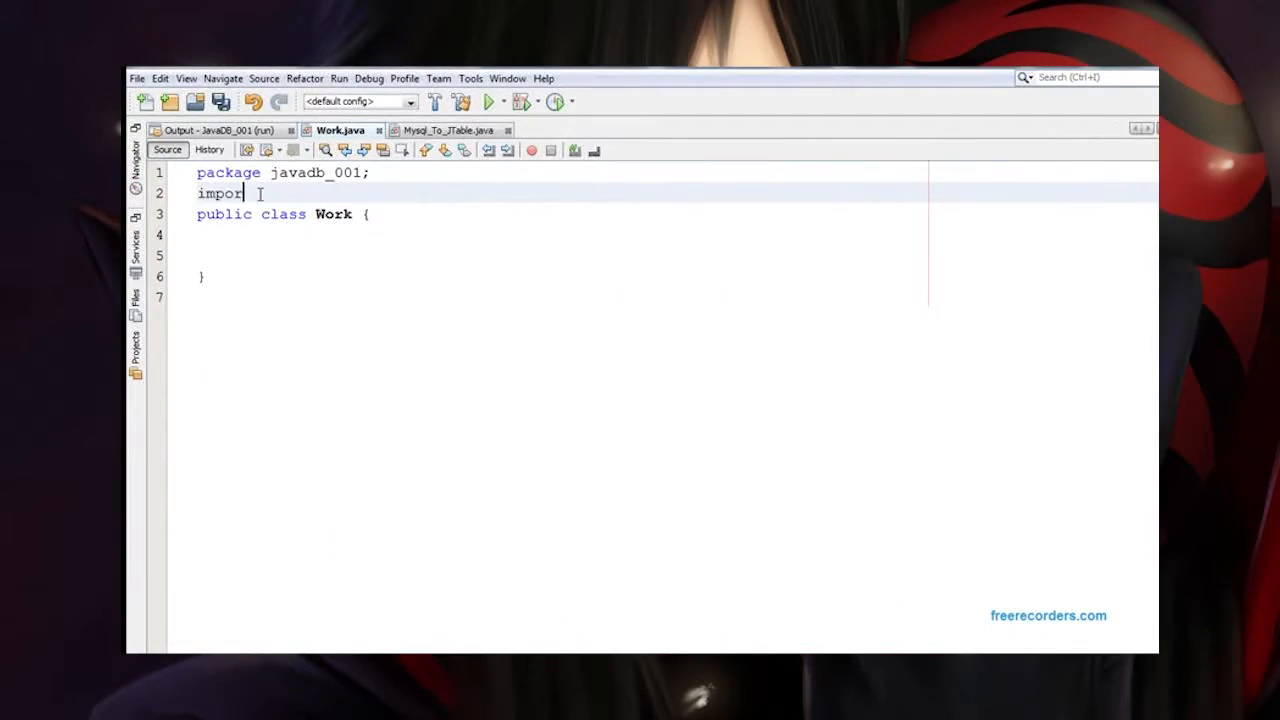
Add imports for java.awt.Color and java.awt.Graphics, then start importing javax.swing.JFrame
{"action": "type", "text": "t java.awt.colo"}
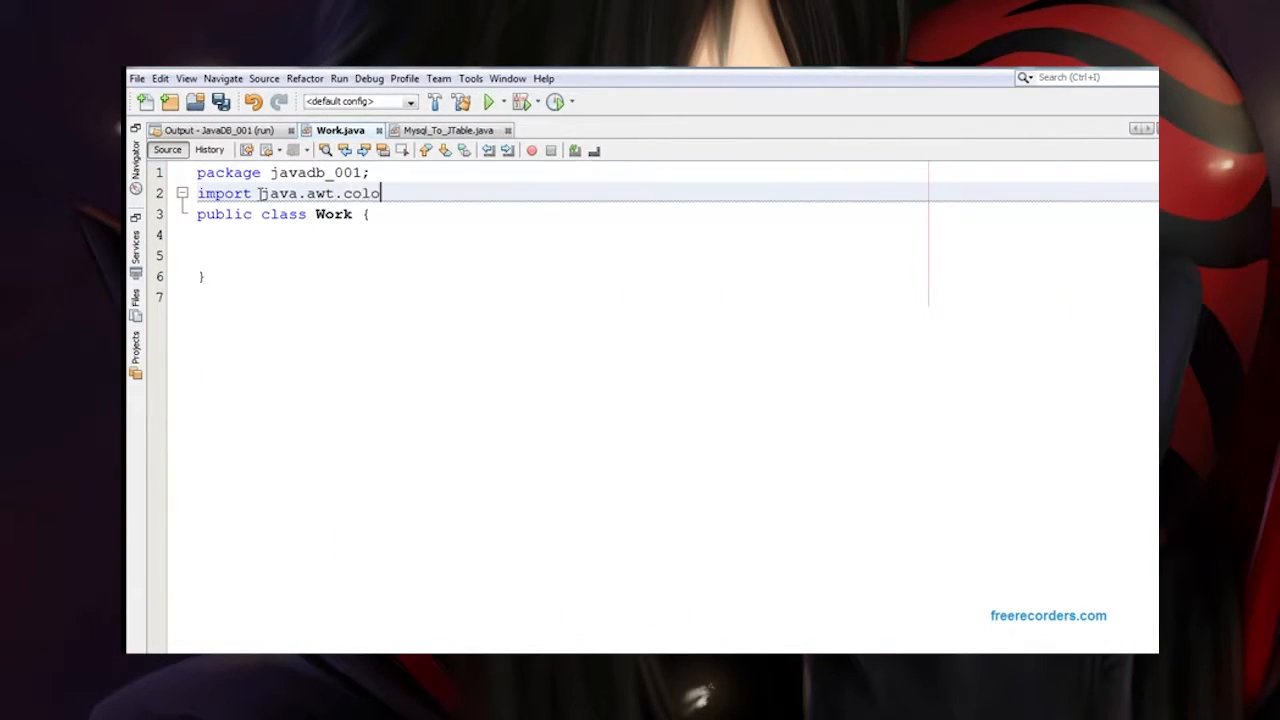
{"action": "type", "text": "r;"}
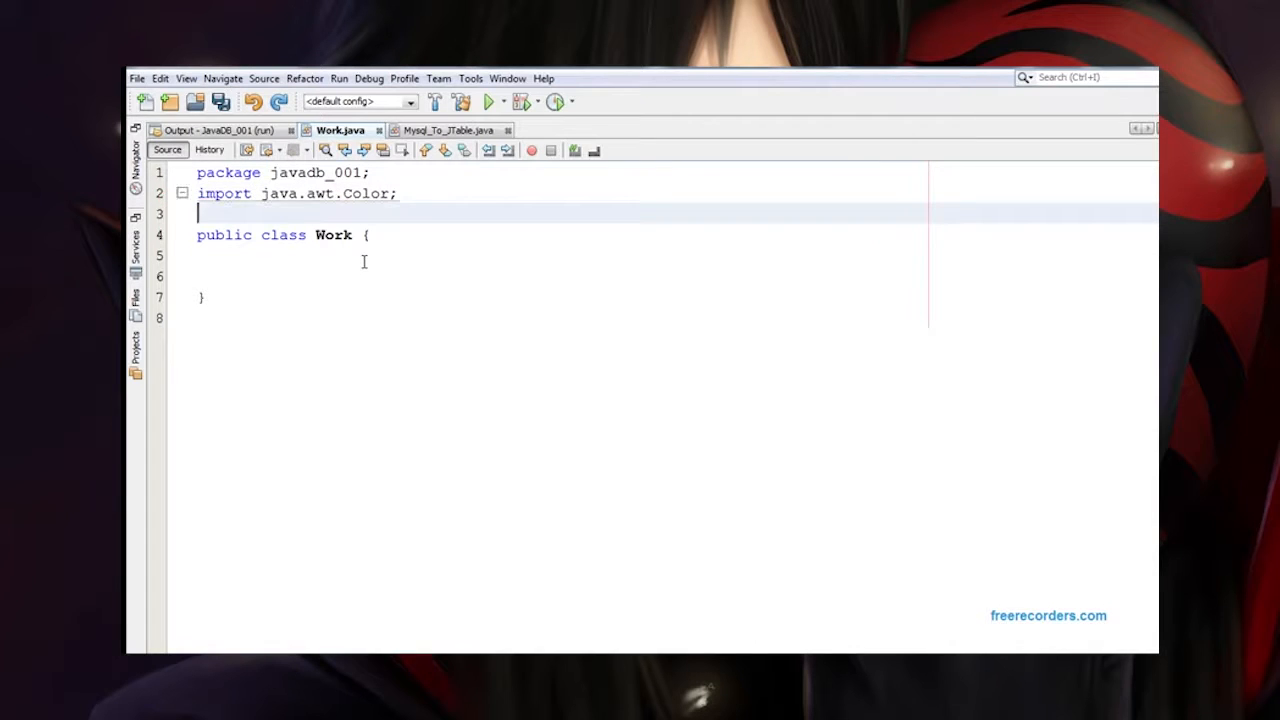
{"action": "type", "text": "import"}
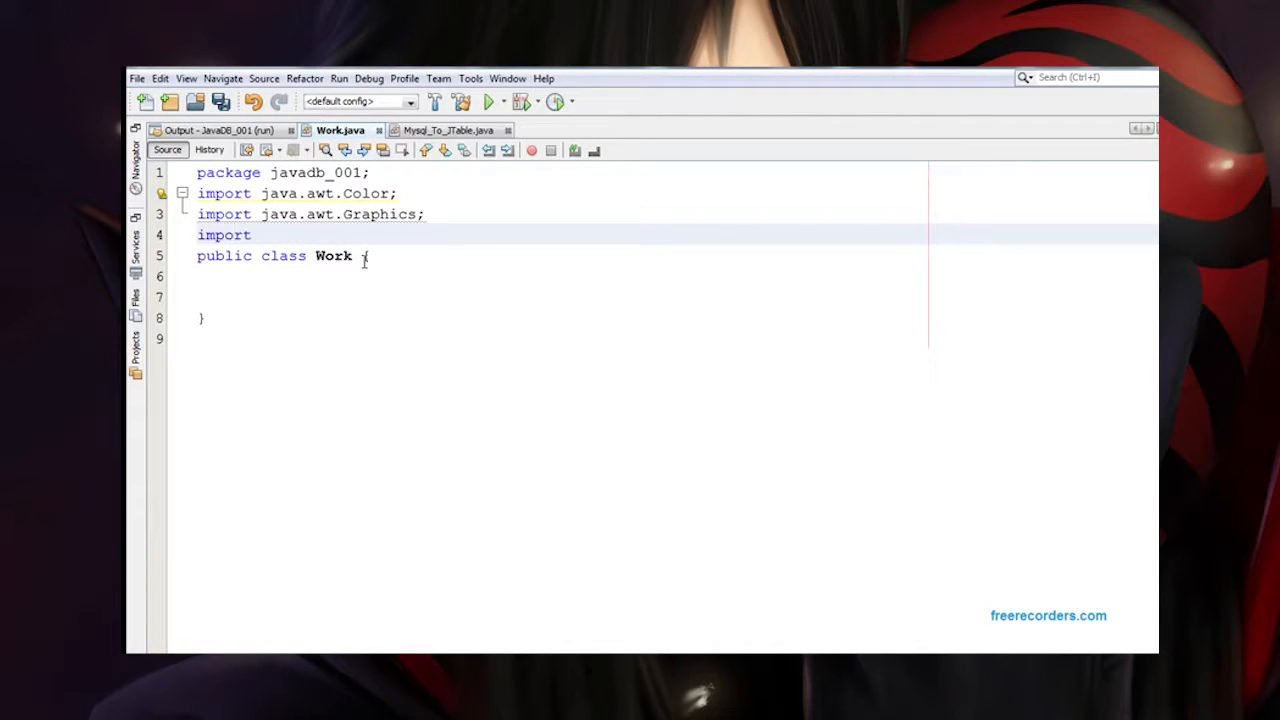
{"action": "type", "text": "javax.swin"}
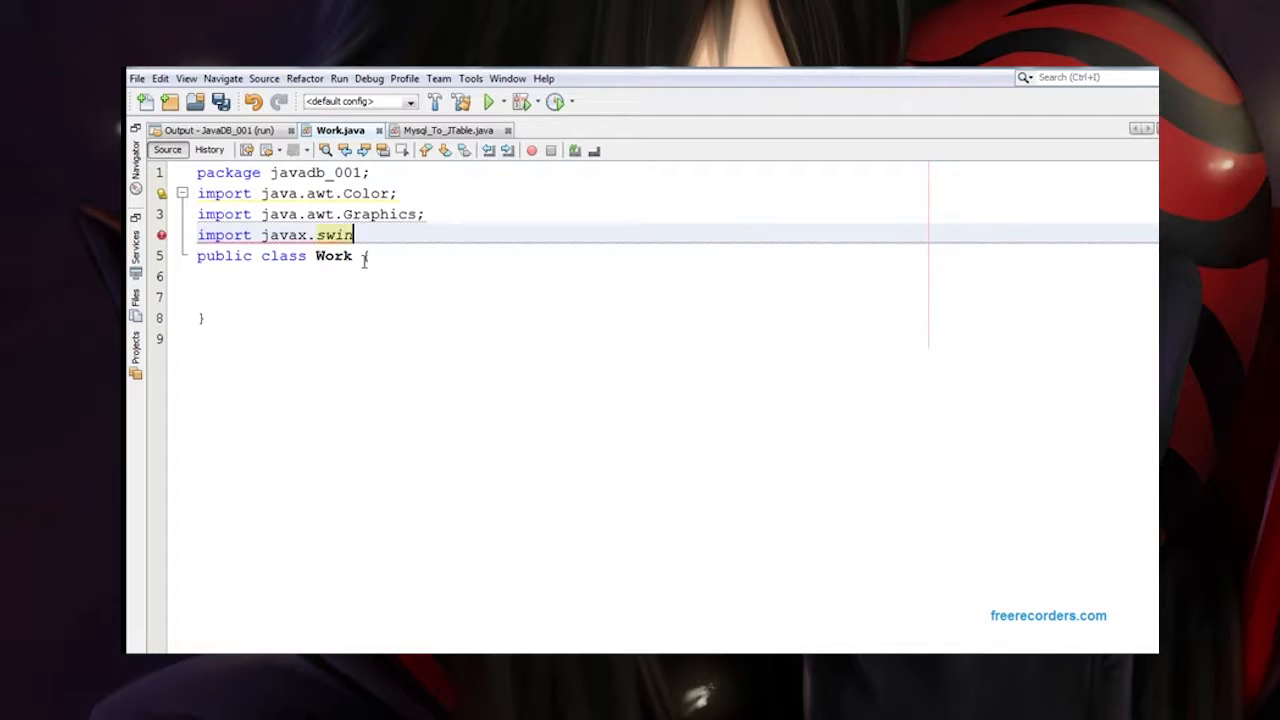
{"action": "type", "text": "g.JFrame"}
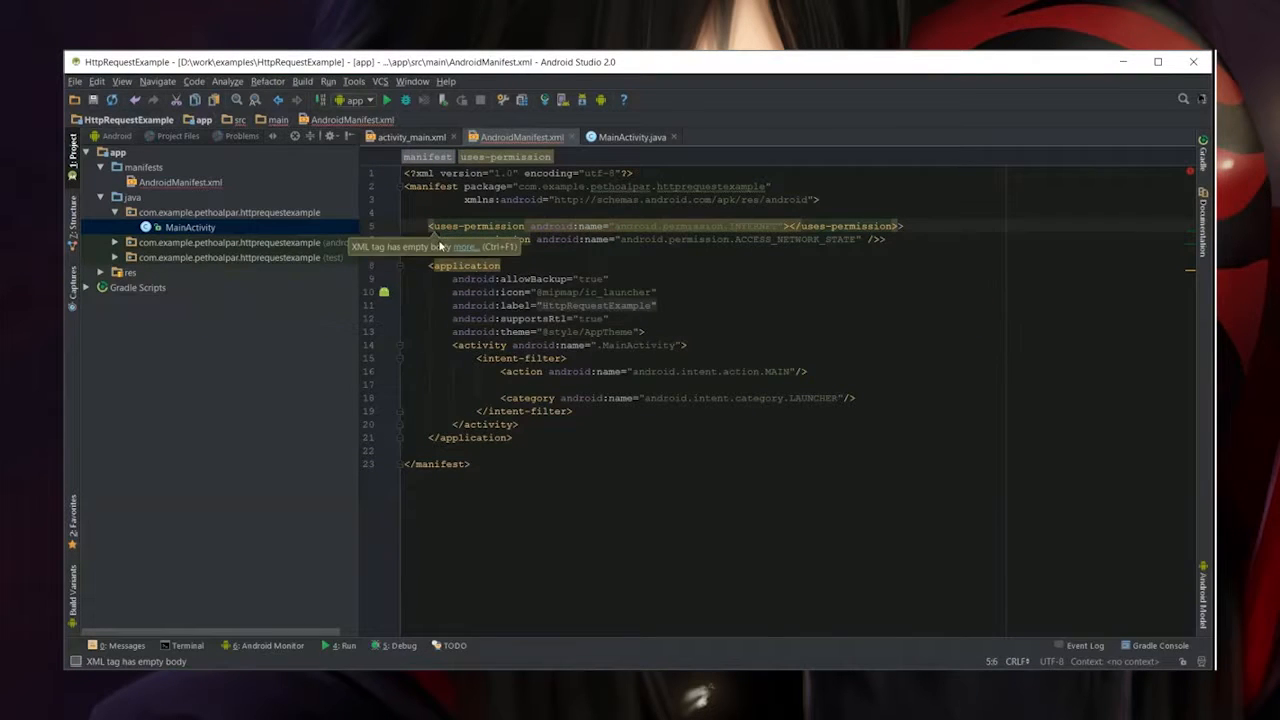
Create the HttpCall class with public static final int constants GET = 1 and POST
{"action": "left_click", "coordinate": [608, 279]}
{"action": "type", "text": "HttpCall"}
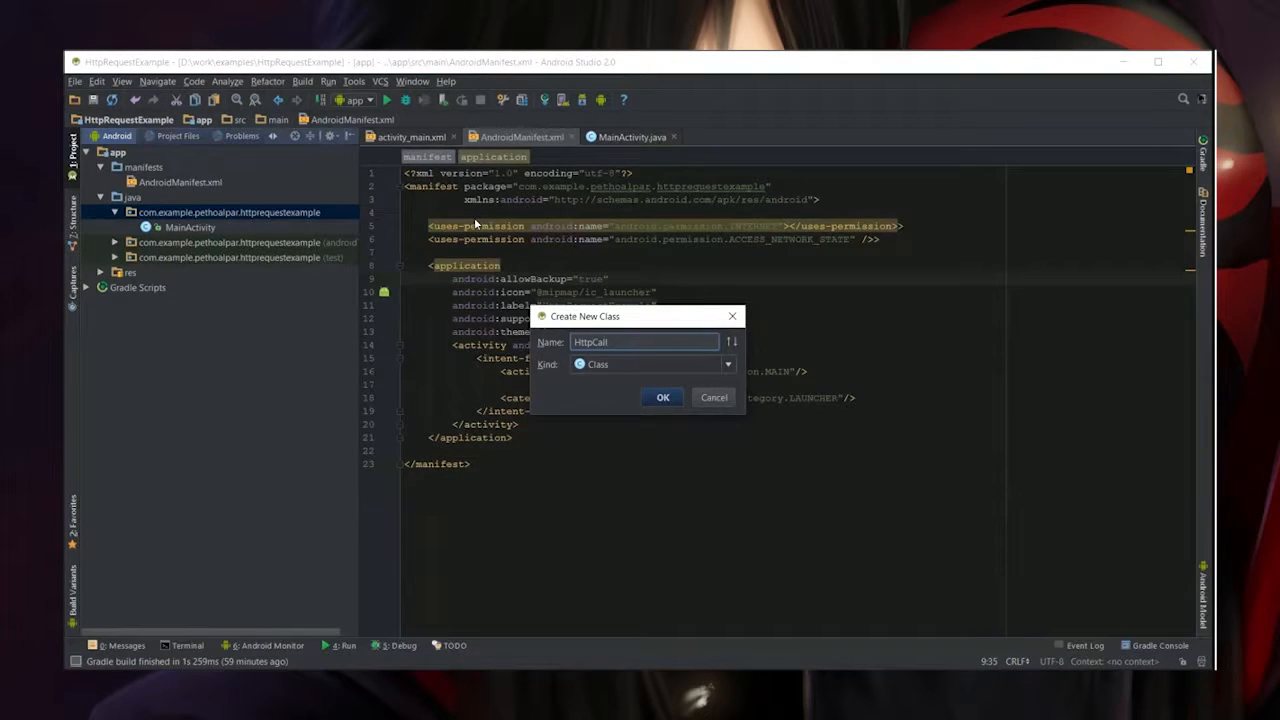
{"action": "left_click", "coordinate": [662, 397]}
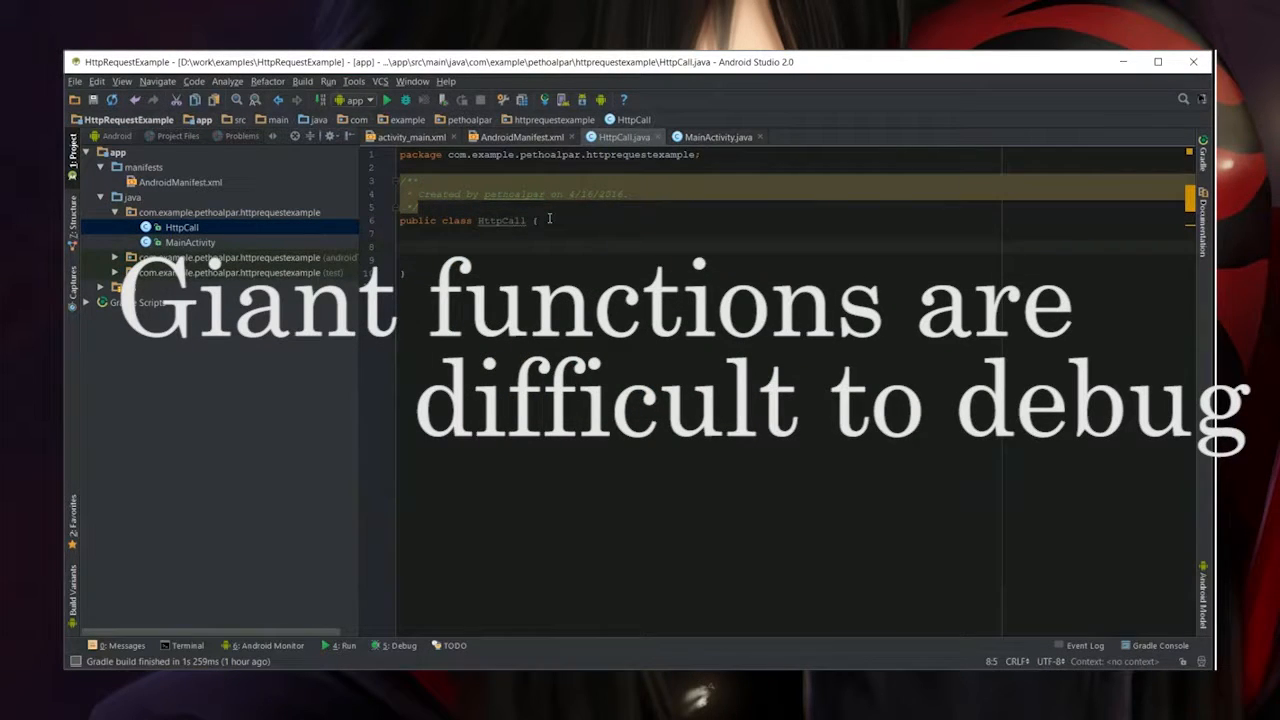
{"action": "type", "text": "public static final"}
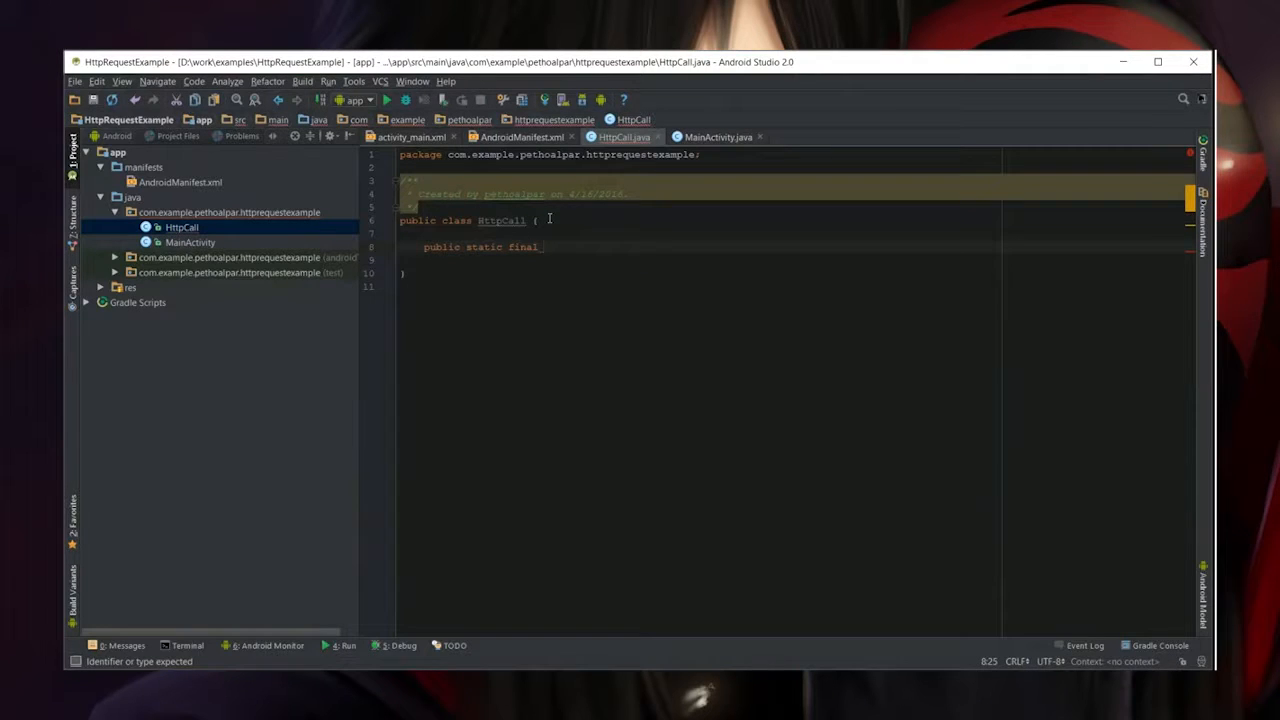
{"action": "type", "text": "int GET = 1;"}
{"action": "left_click", "coordinate": [698, 260]}
{"action": "type", "text": "public "}
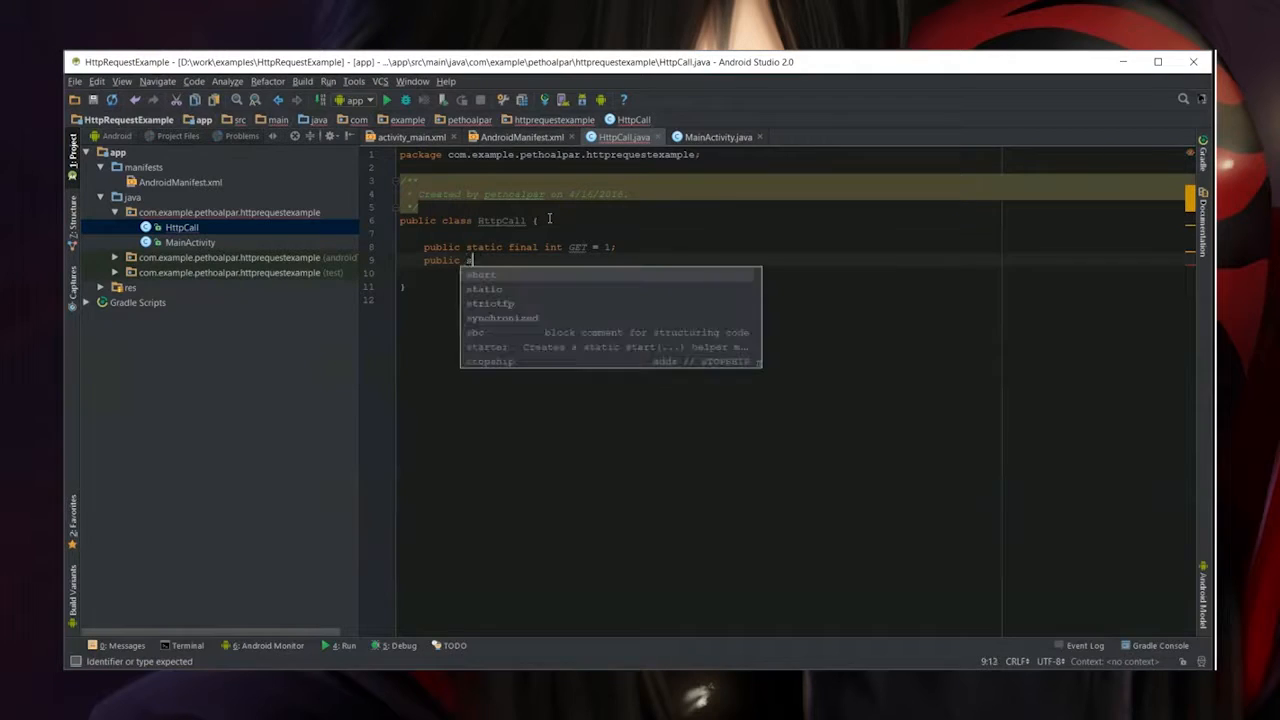
{"action": "type", "text": "static final"}
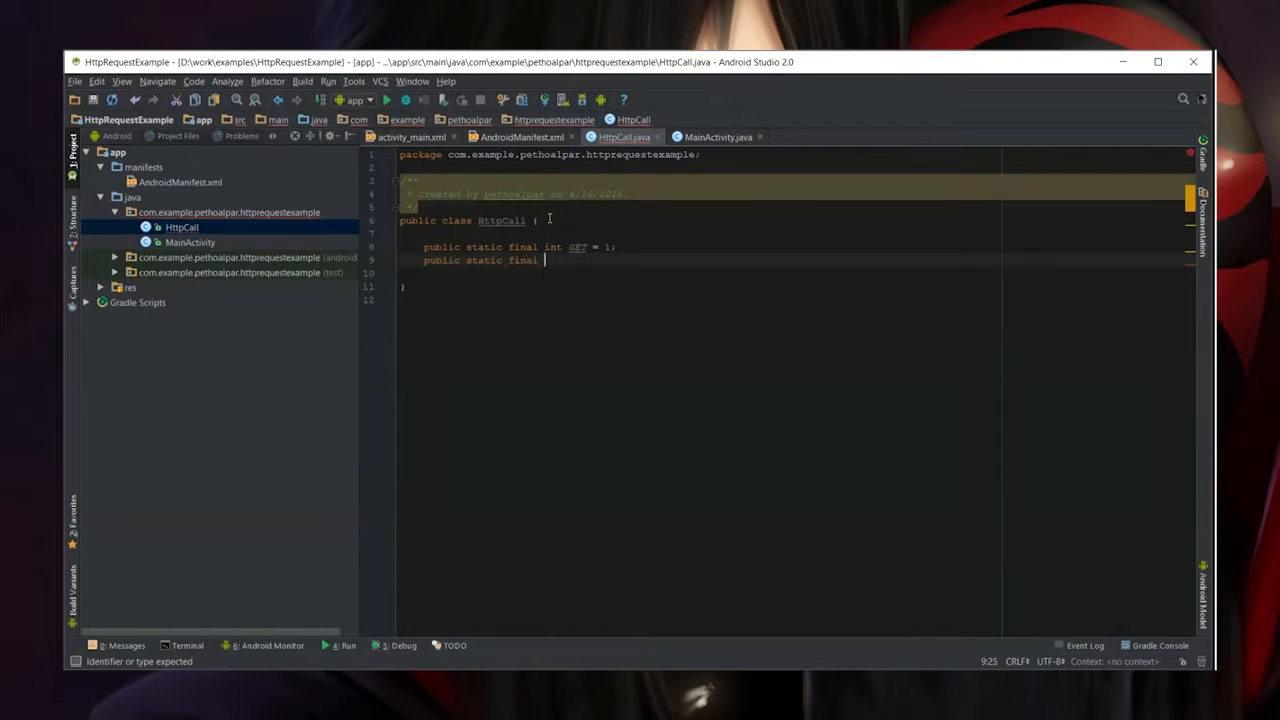
{"action": "type", "text": "int POST = 2;"}
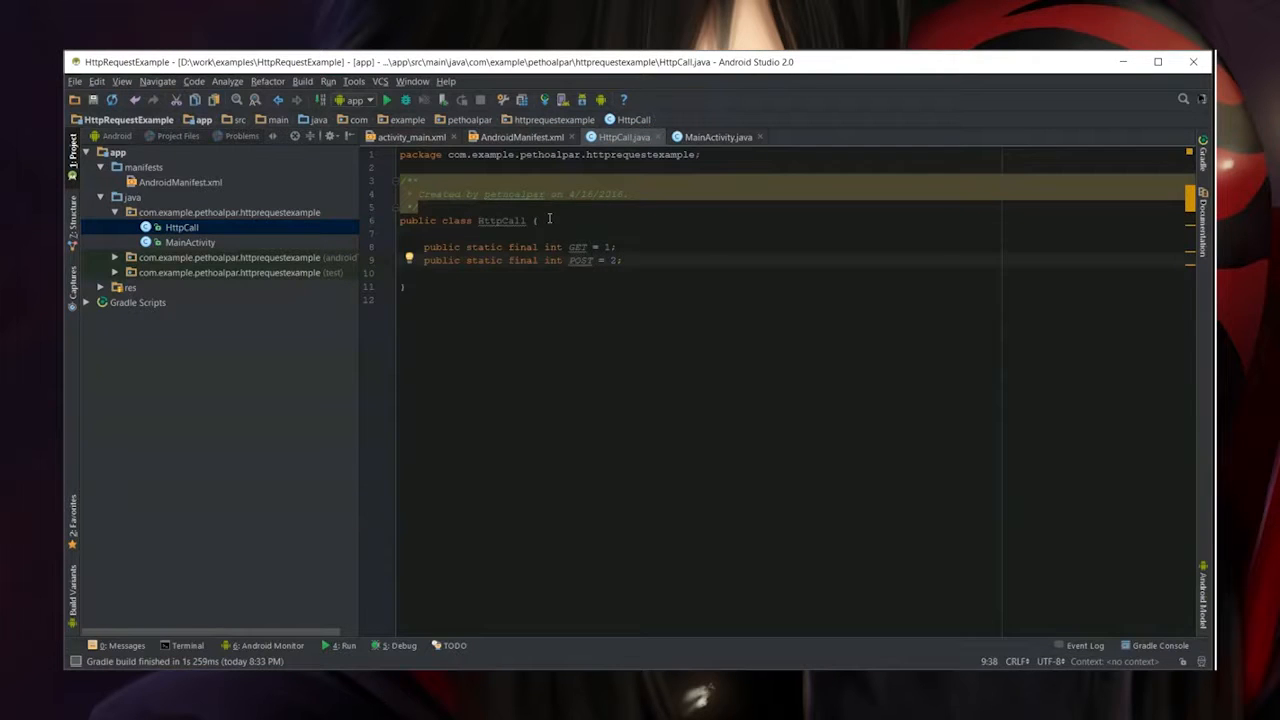
Declare private fields: String url, int methodtype, and HashMap<String,String> params
{"action": "type", "text": "private"}
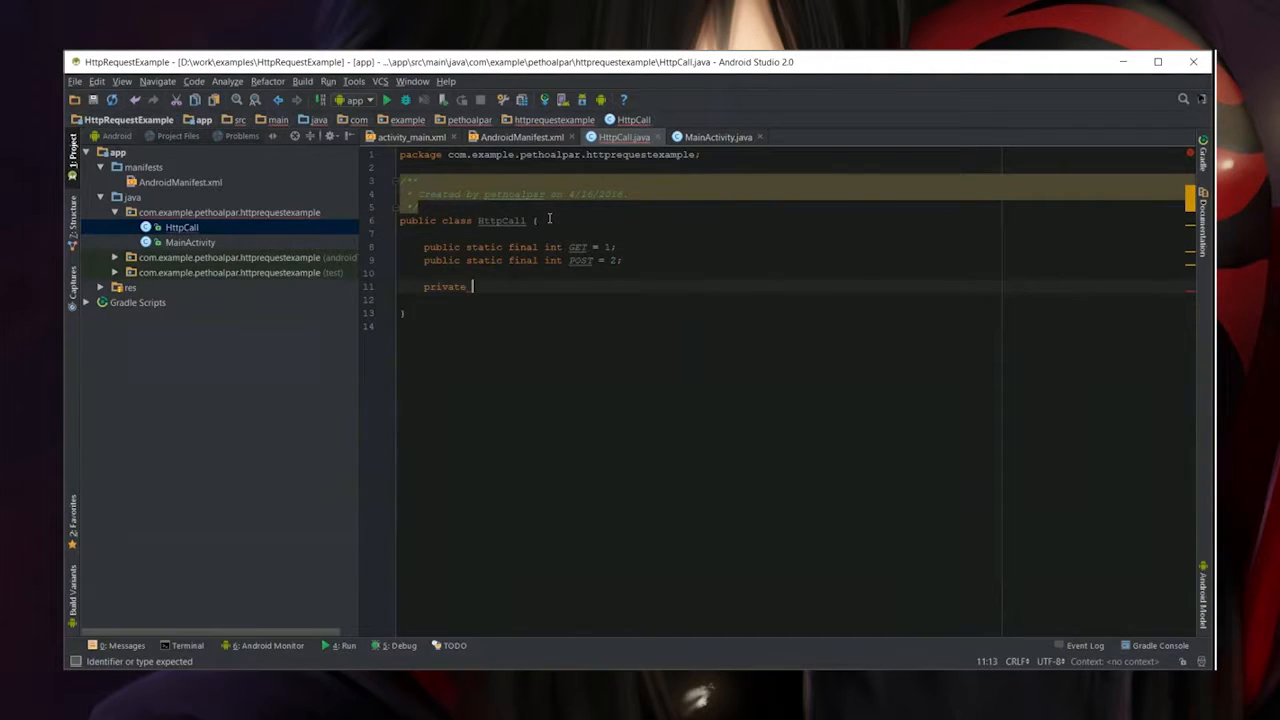
{"action": "type", "text": "String url;"}
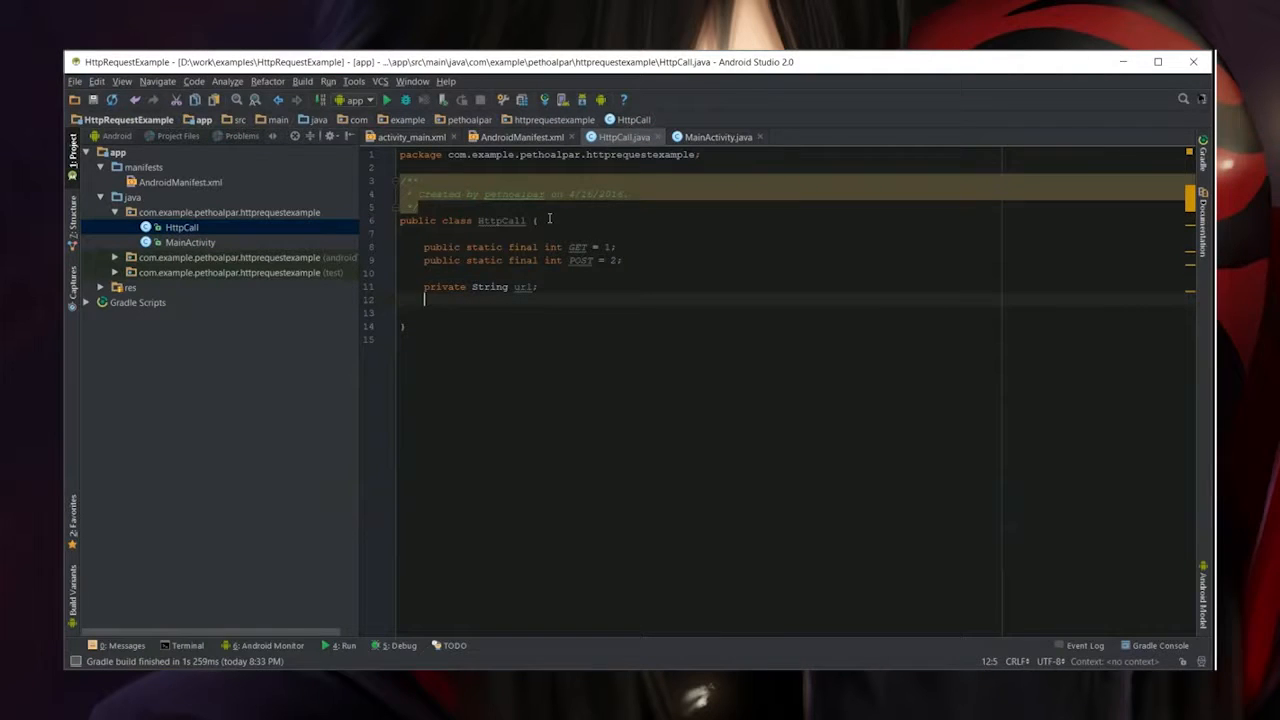
{"action": "type", "text": "private int"}
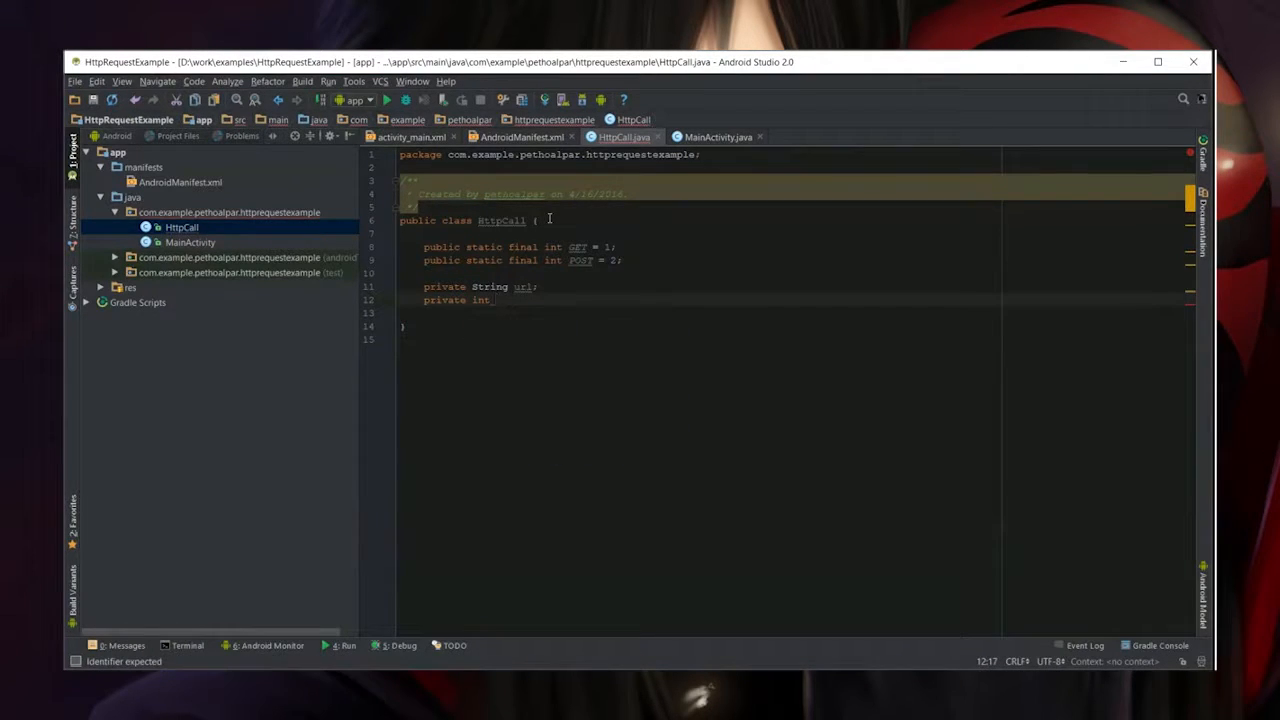
{"action": "type", "text": "methodtype;"}
{"action": "left_click", "coordinate": [700, 313]}
{"action": "type", "text": "private"}
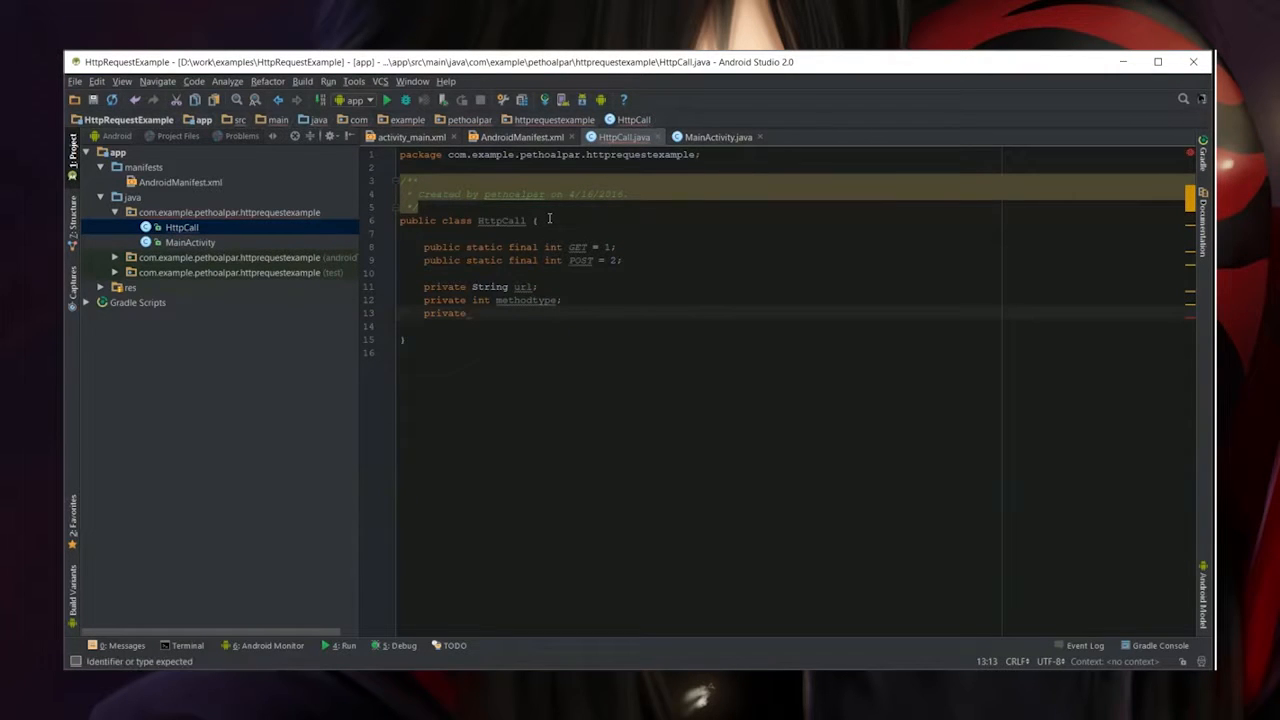
{"action": "type", "text": "HashMap"}
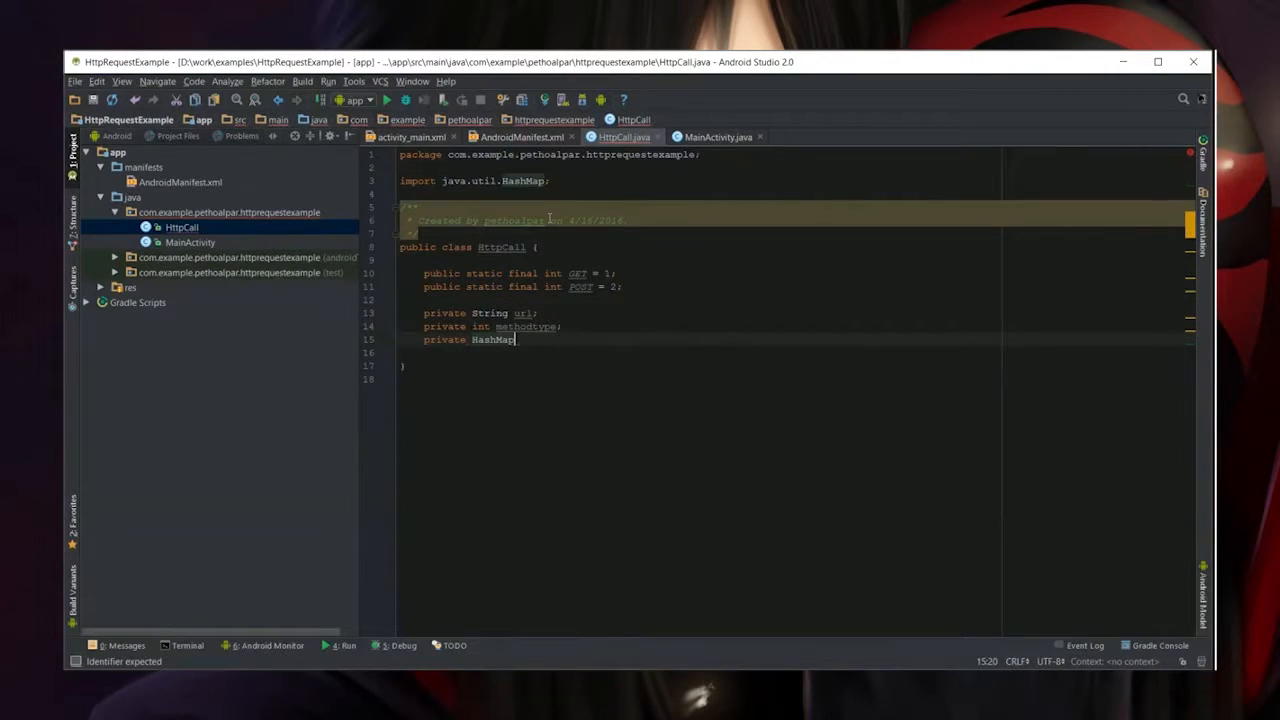
{"action": "type", "text": "<String,String>"}
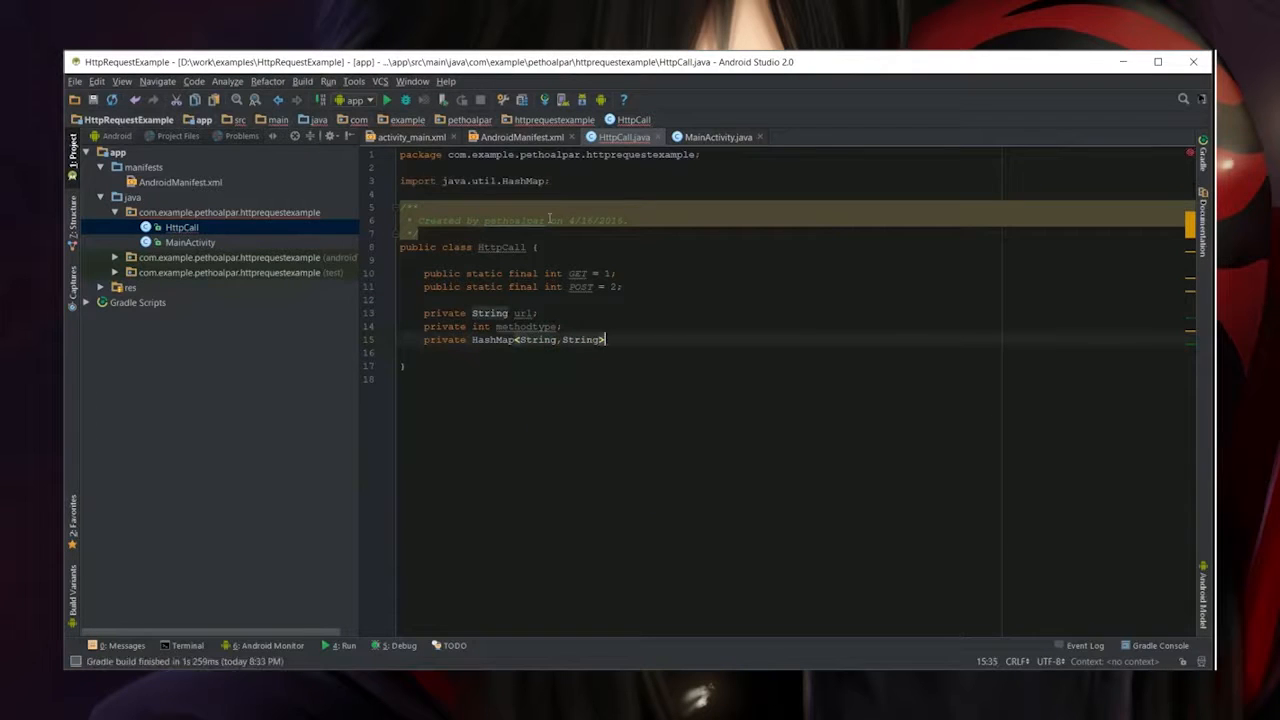
{"action": "type", "text": "params ;"}
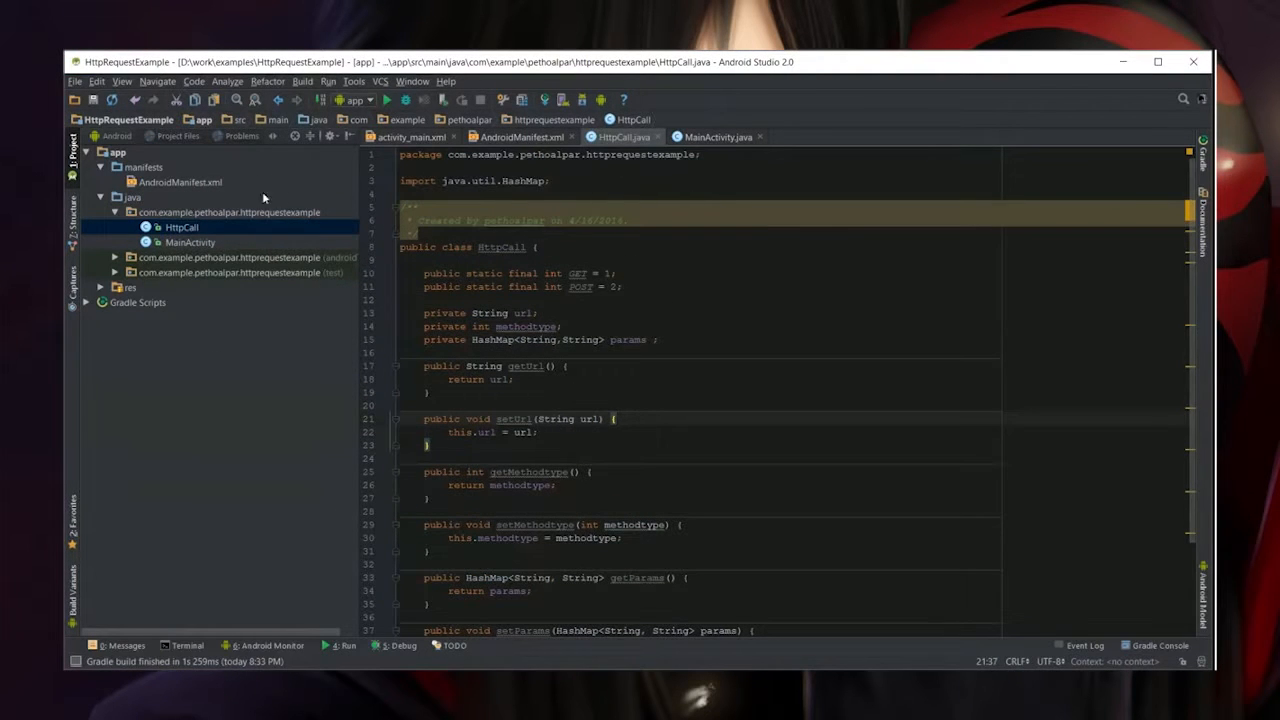
Create a new Java class named HttpRequest in the package
{"action": "right_click", "coordinate": [229, 212]}
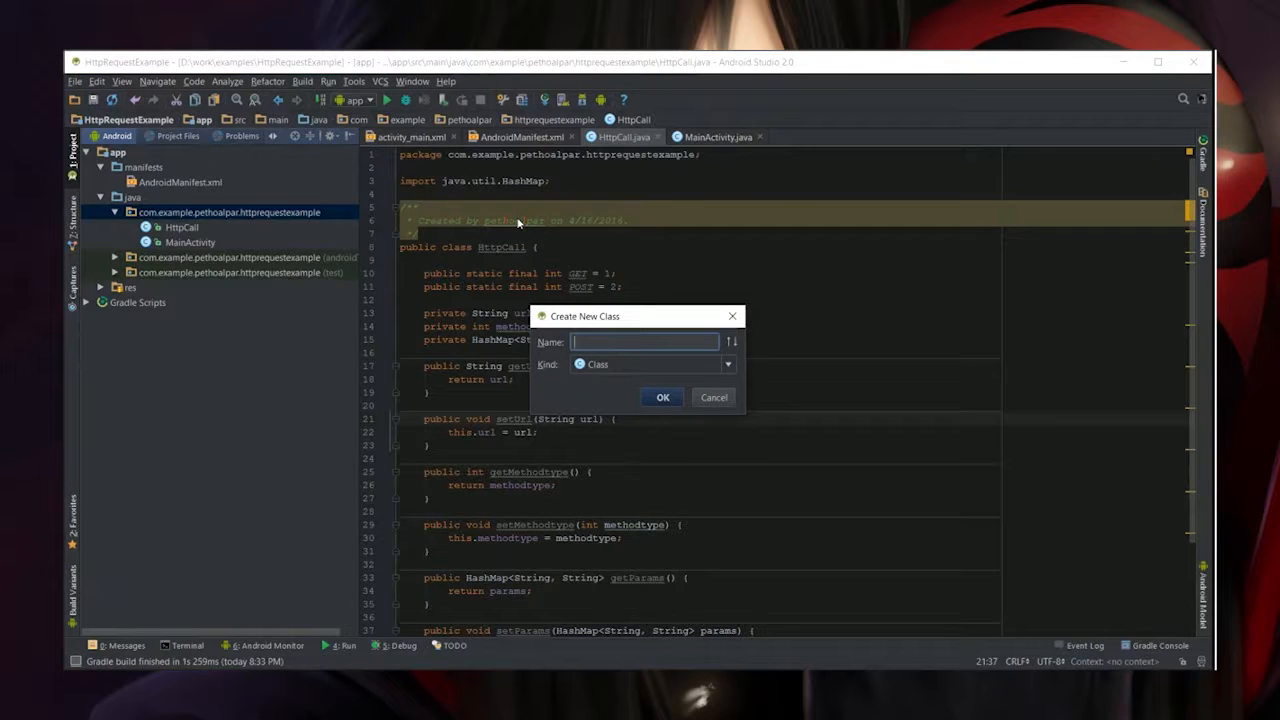
{"action": "type", "text": "H"}
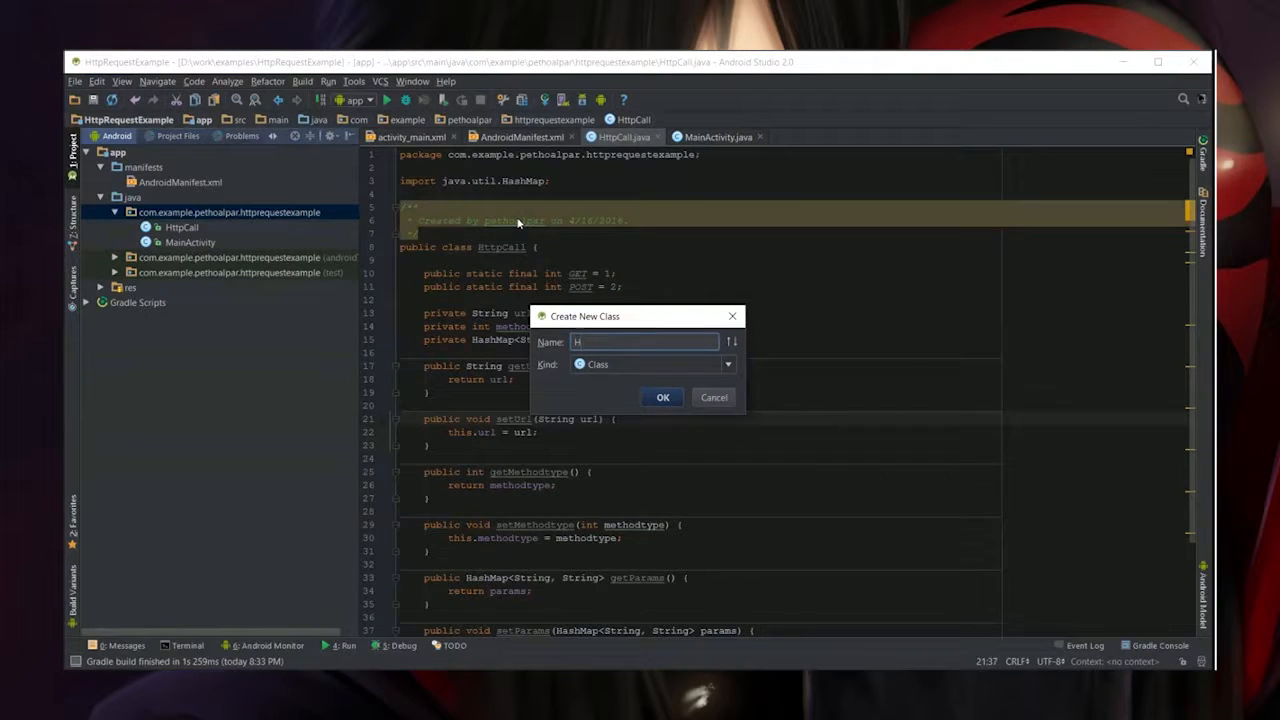
{"action": "type", "text": "ttpRequest"}
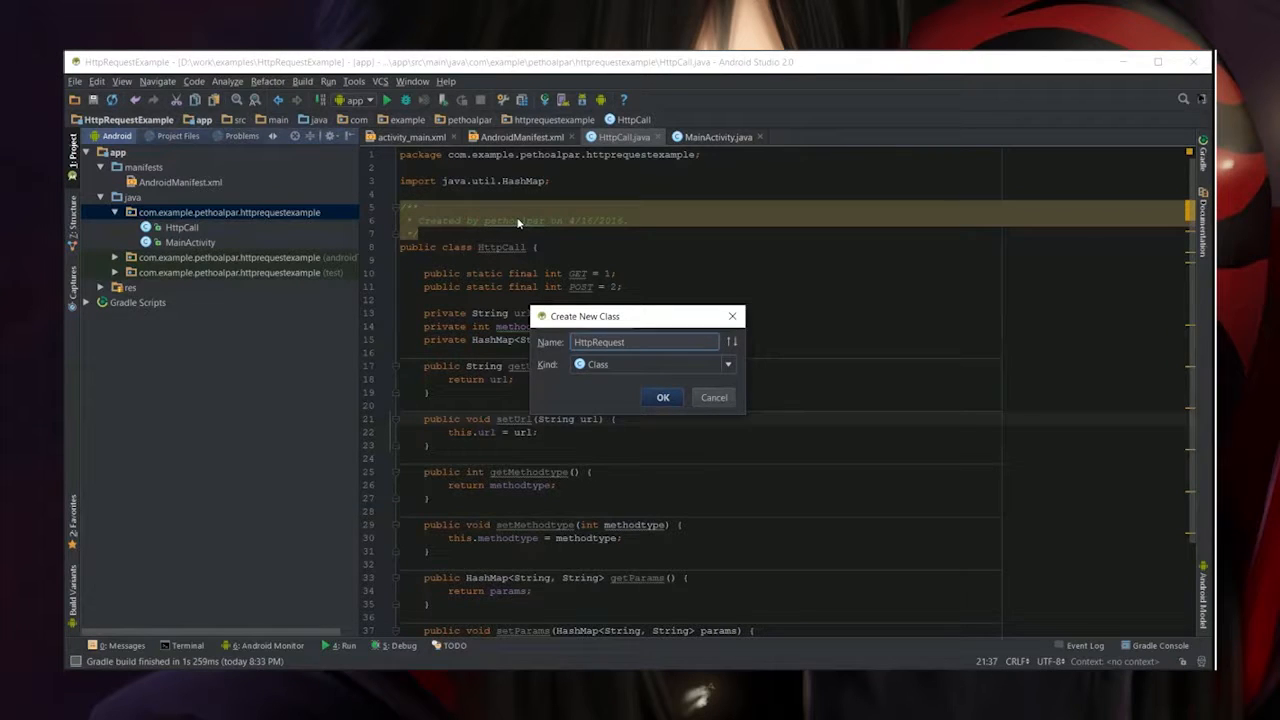
{"action": "left_click", "coordinate": [662, 397]}
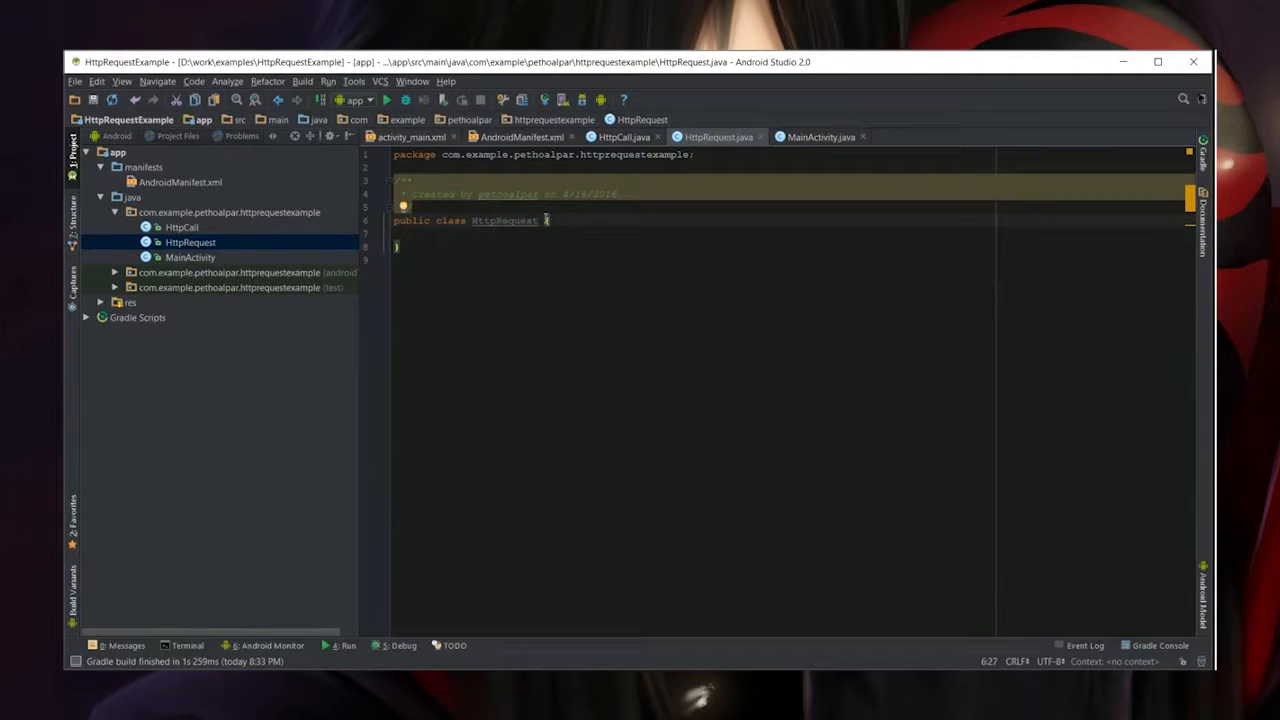
Make HttpRequest extend AsyncTask and implement the doInBackground method
{"action": "type", "text": "extends AsyncTask<>"}
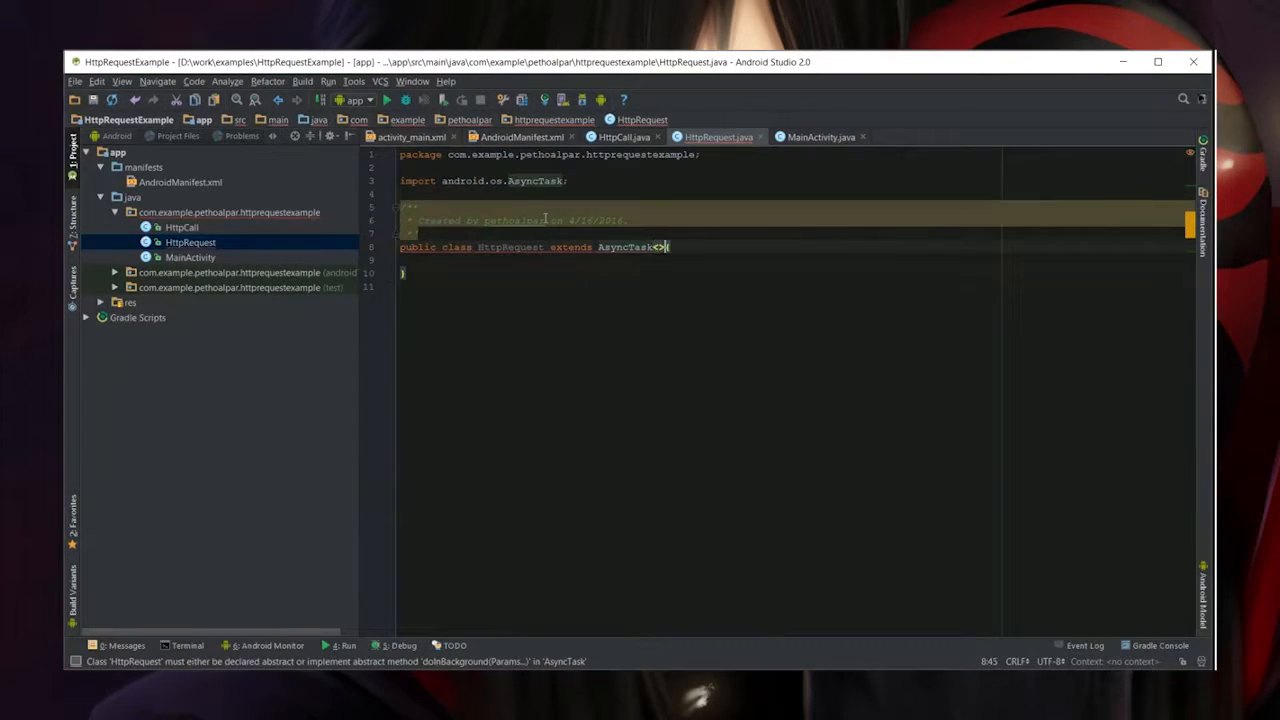
{"action": "type", "text": "Http…ring>{"}
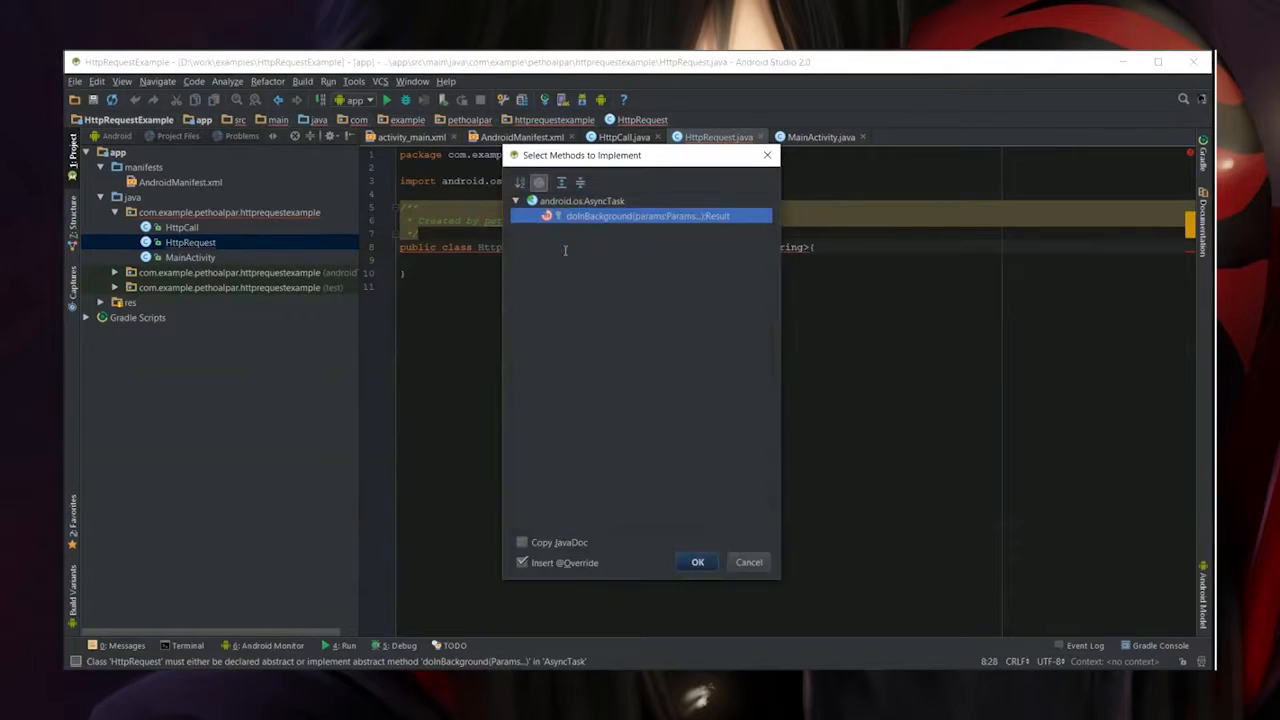
{"action": "left_click", "coordinate": [698, 561]}
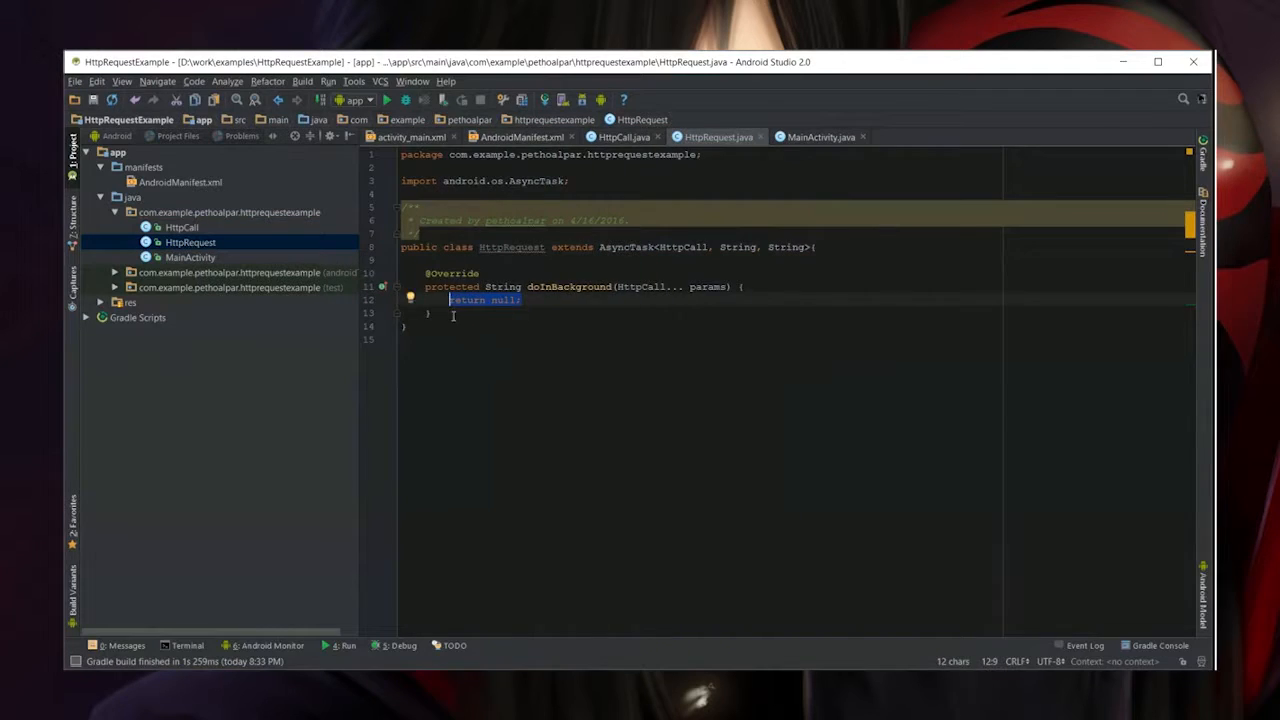
{"action": "left_click", "coordinate": [477, 312]}
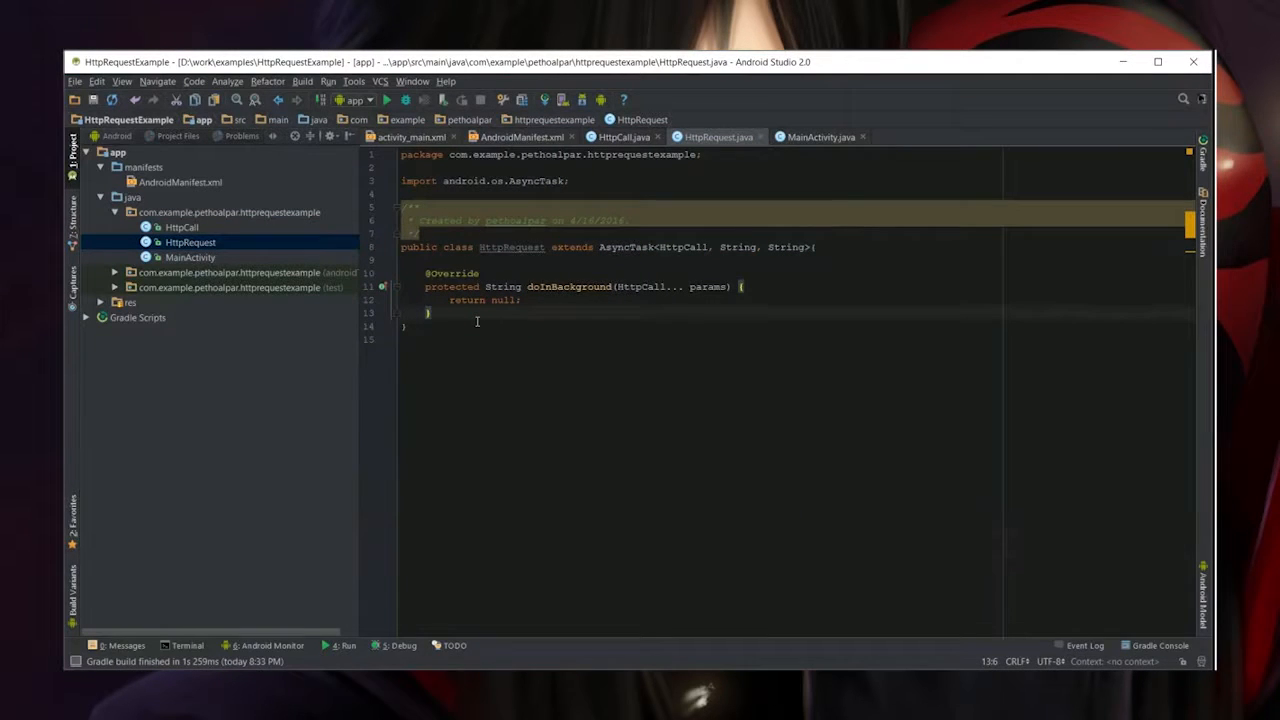
Declare a private getDataString method taking a params map and an int methodType
{"action": "type", "text": "private Strin"}
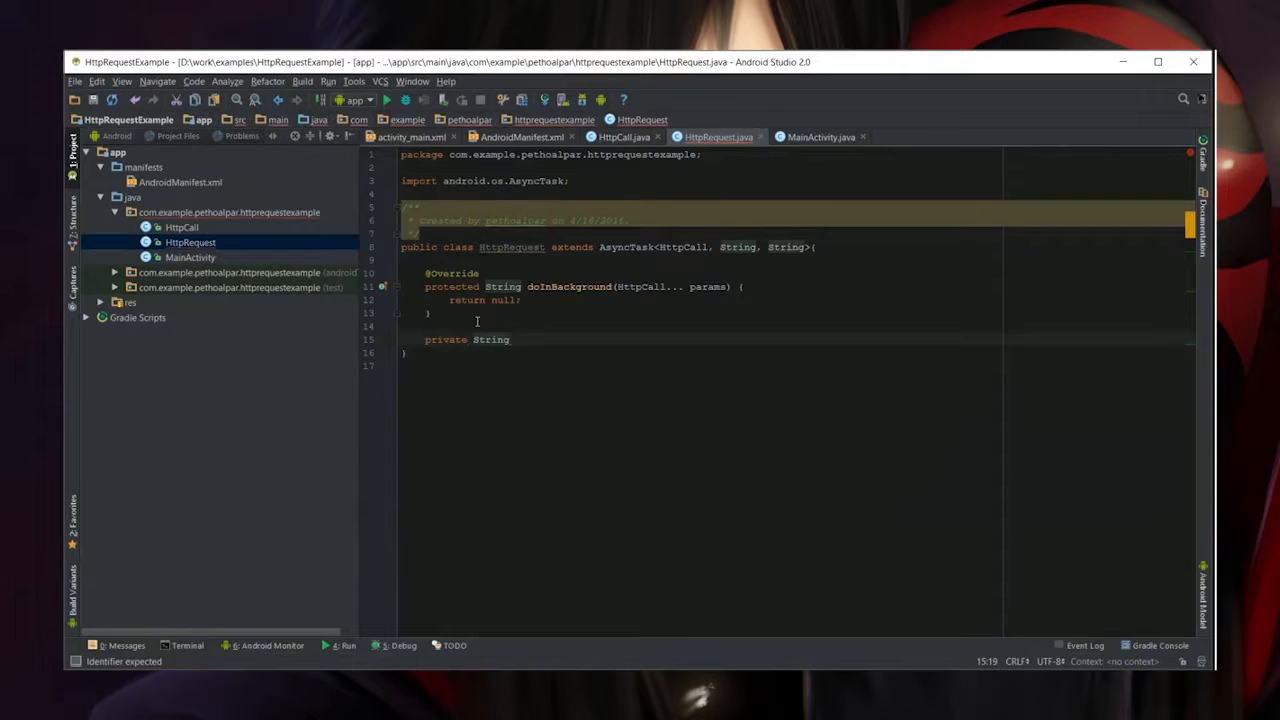
{"action": "type", "text": "getb"}
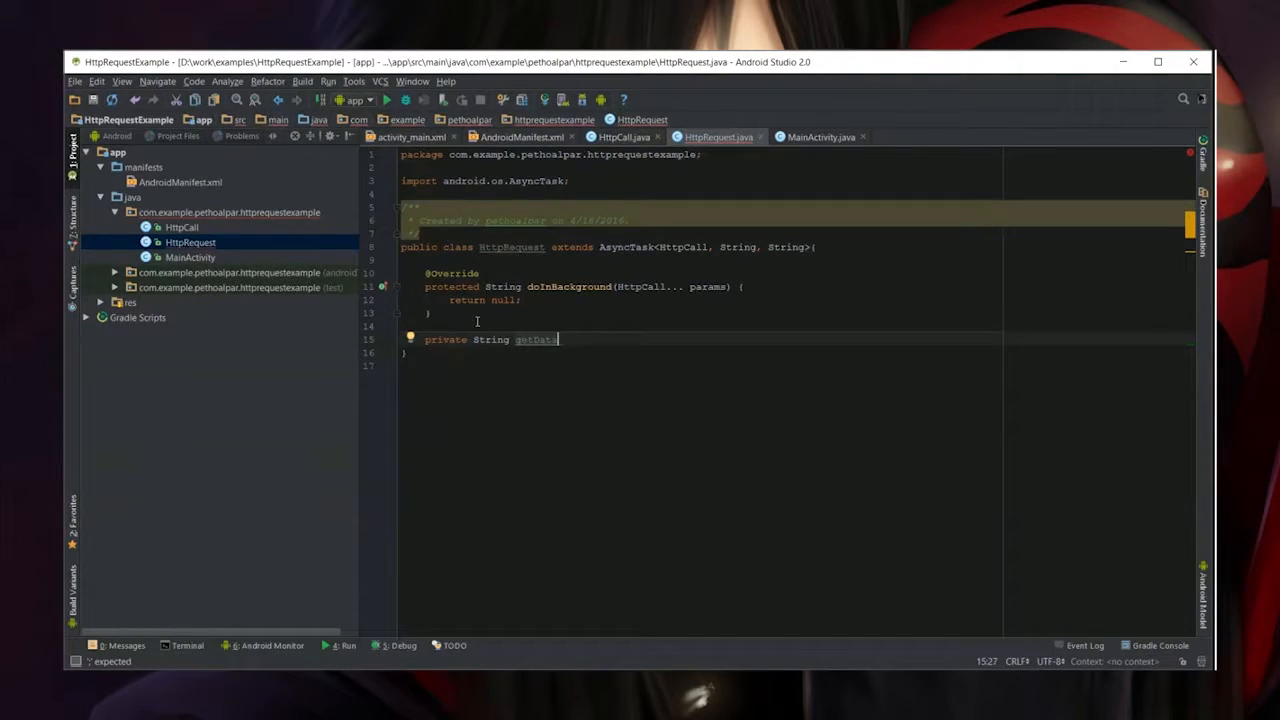
{"action": "type", "text": "Params"}
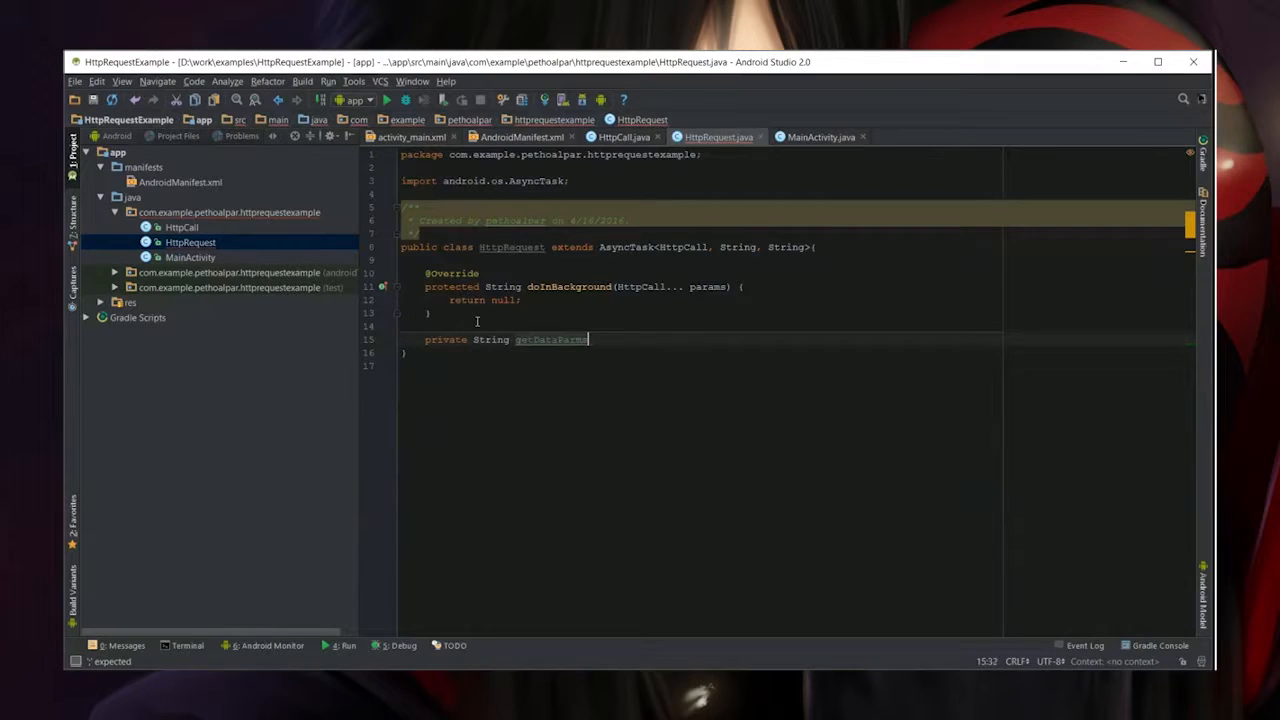
{"action": "type", "text": "String"}
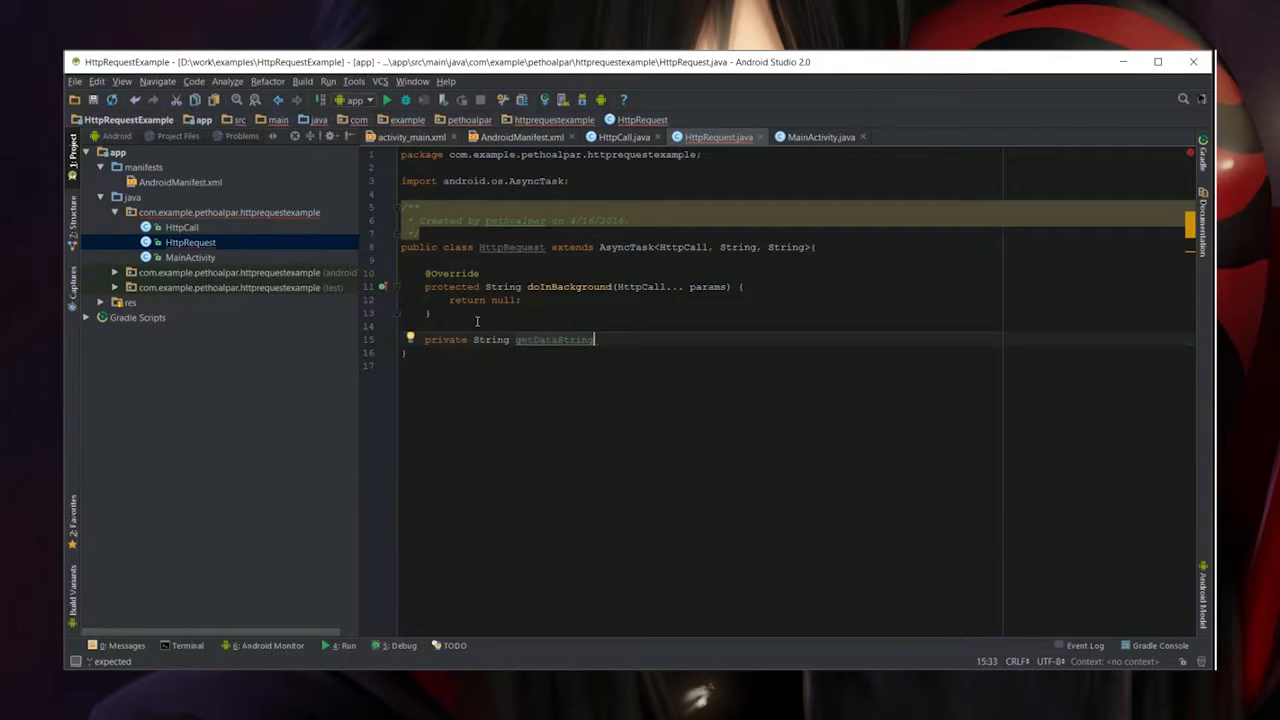
{"action": "type", "text": "()"}
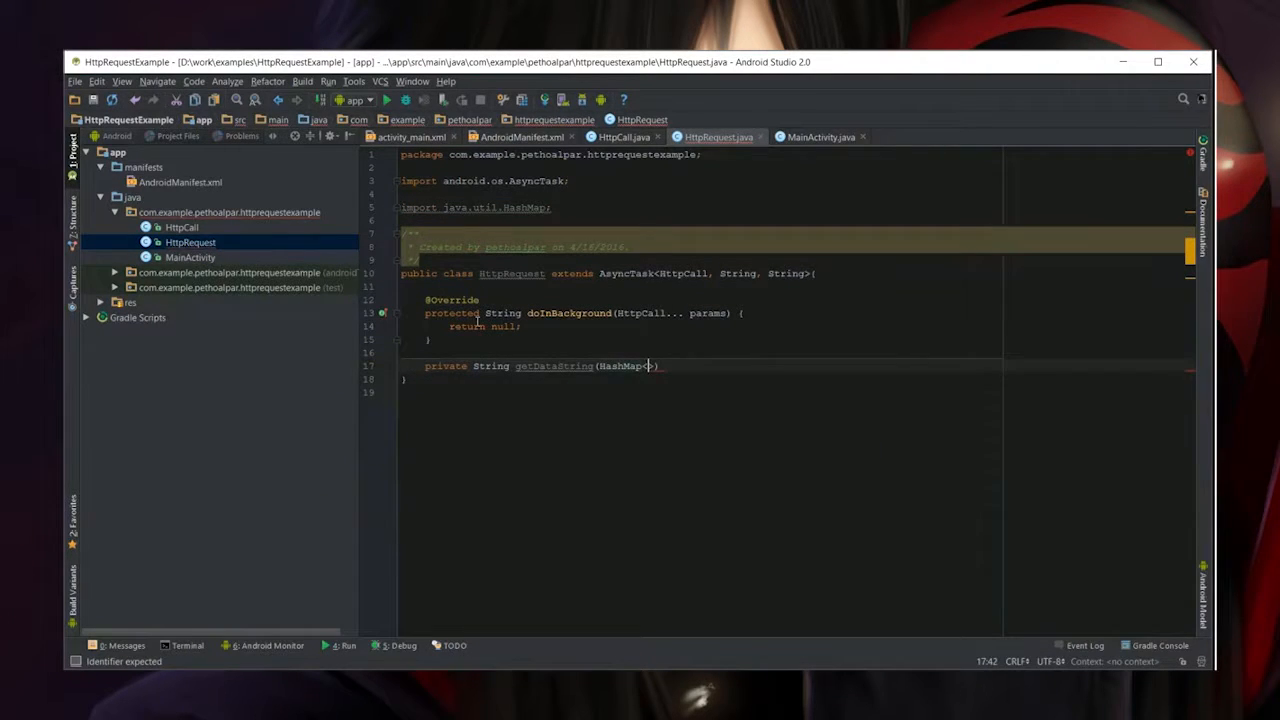
{"action": "type", "text": "String, S"}
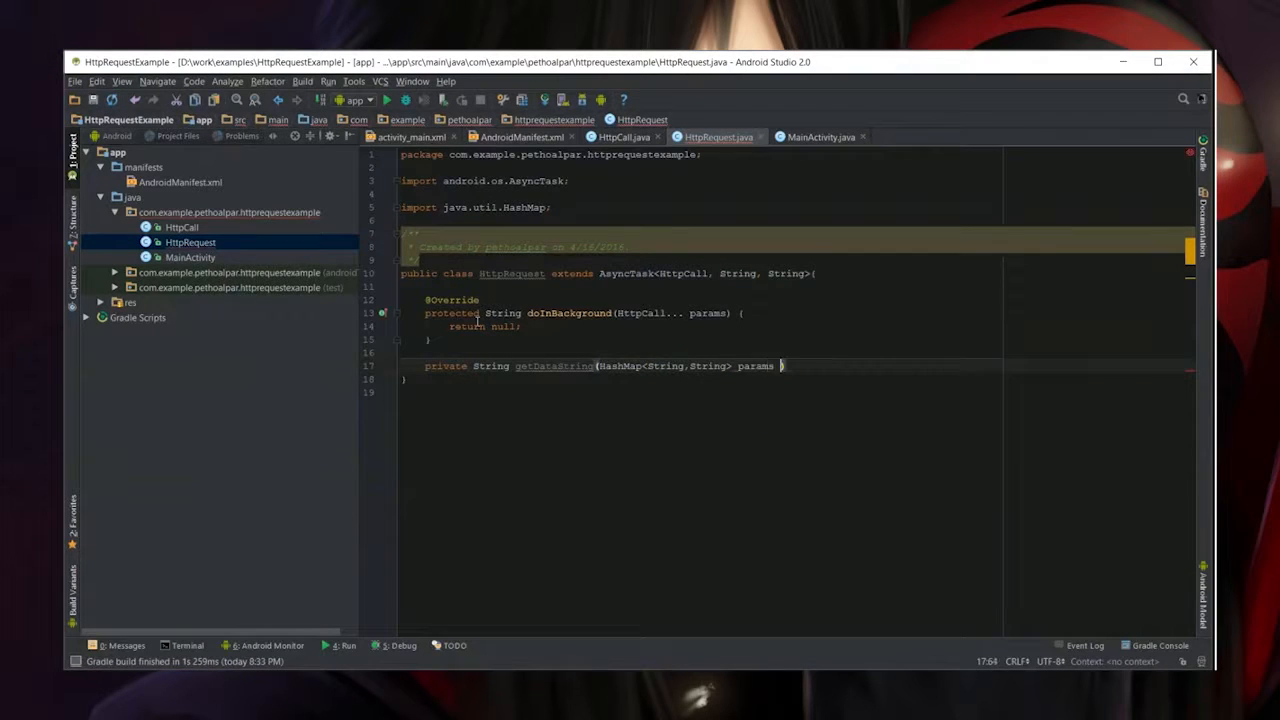
{"action": "type", "text": ", int"}
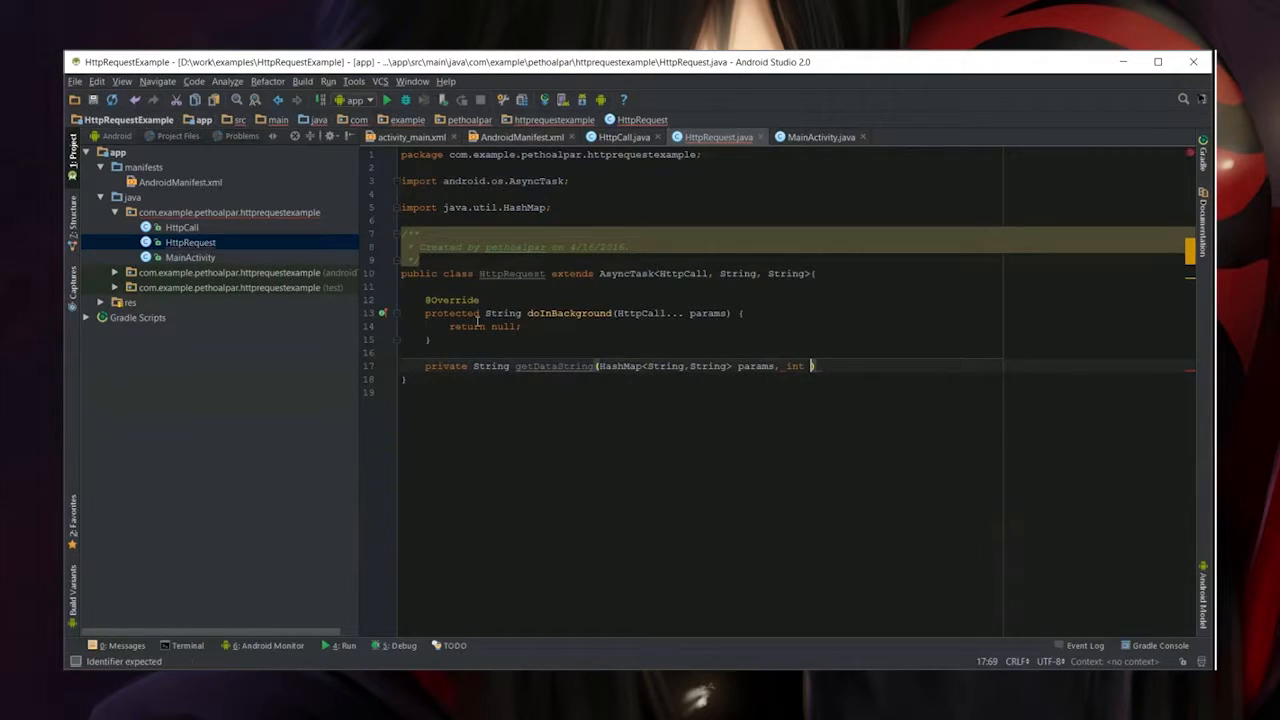
{"action": "type", "text": "methodType)"}
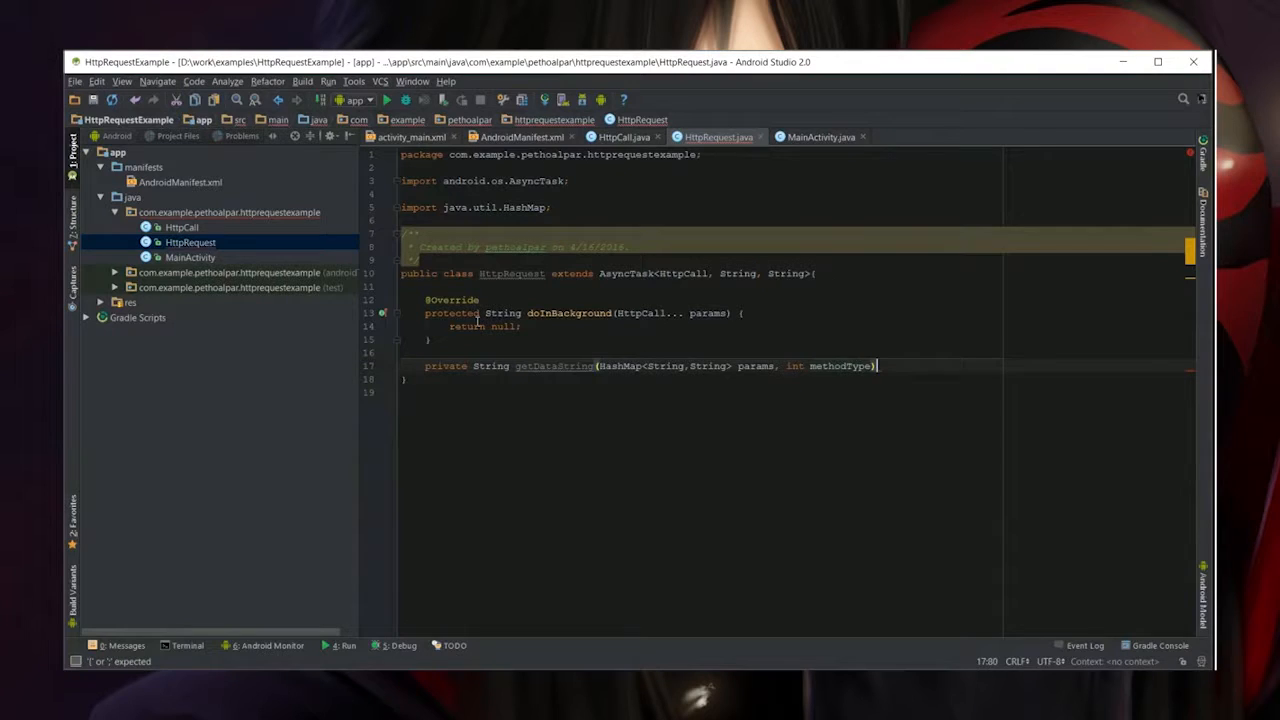
Inside getDataString, create a StringBuilder result, set boolean isFirst = true, and begin a for loop
{"action": "type", "text": "StringBuilde"}
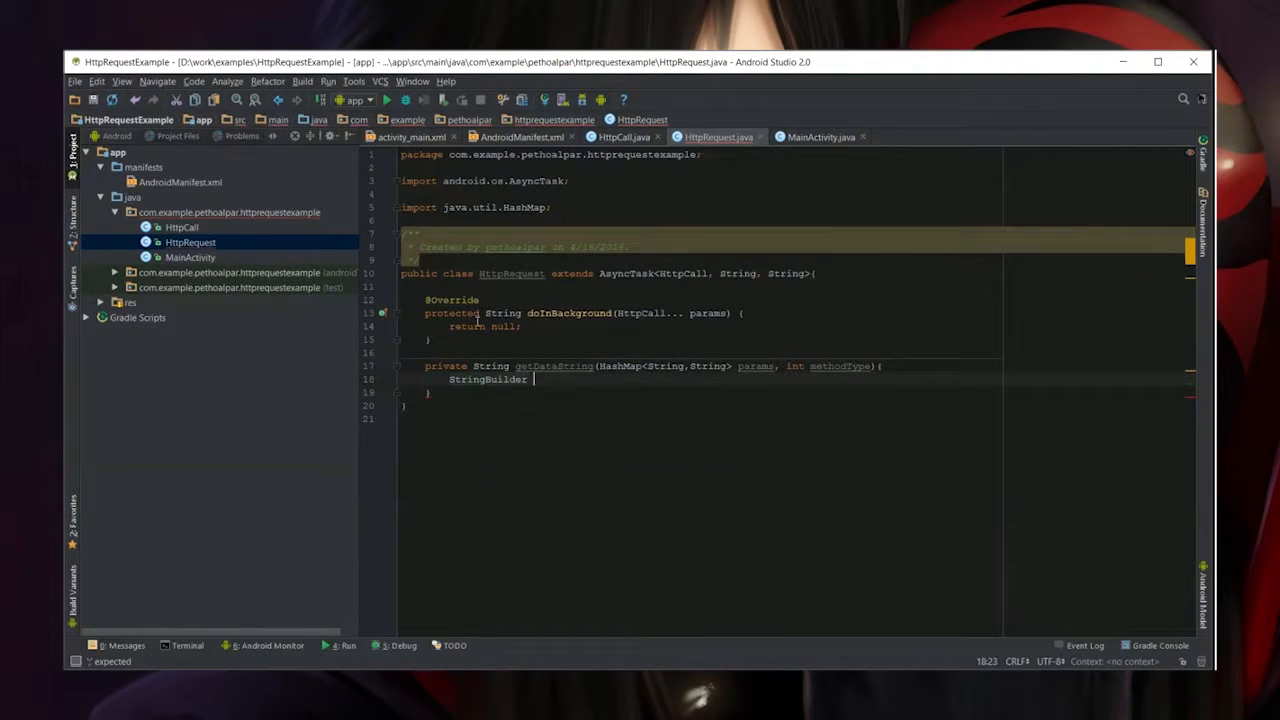
{"action": "type", "text": "result = new"}
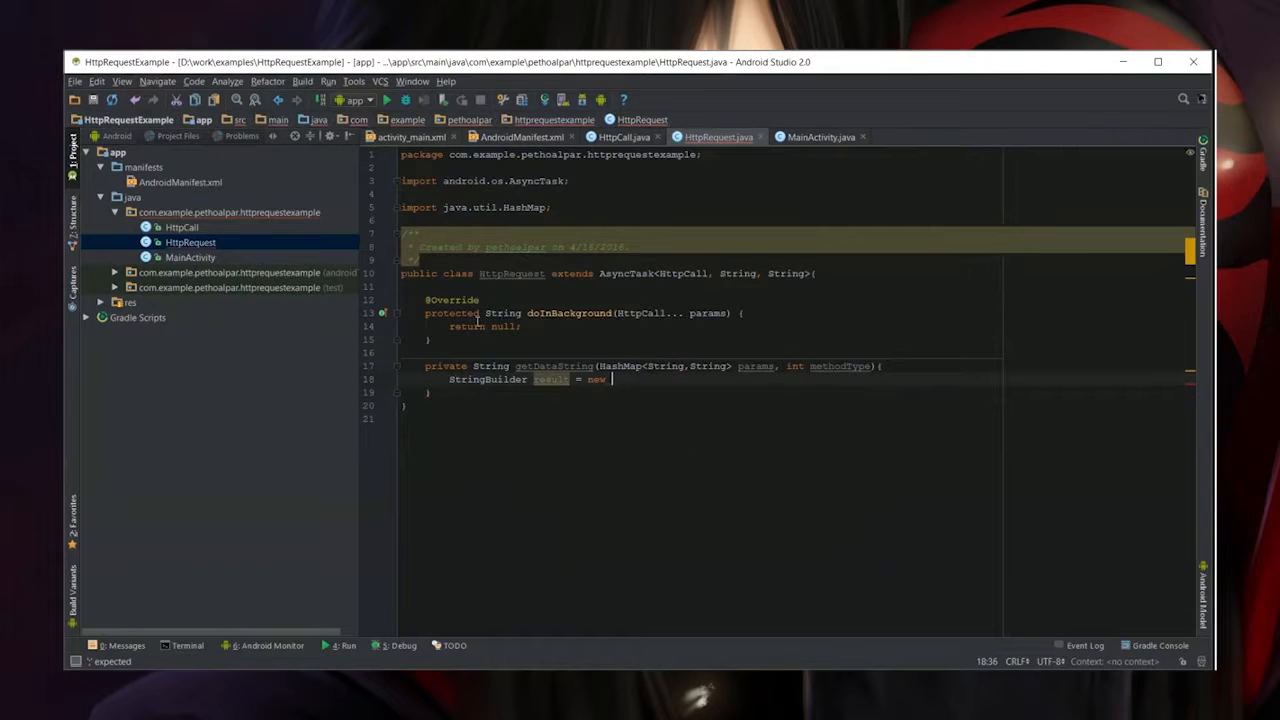
{"action": "type", "text": "StringBuilder();"}
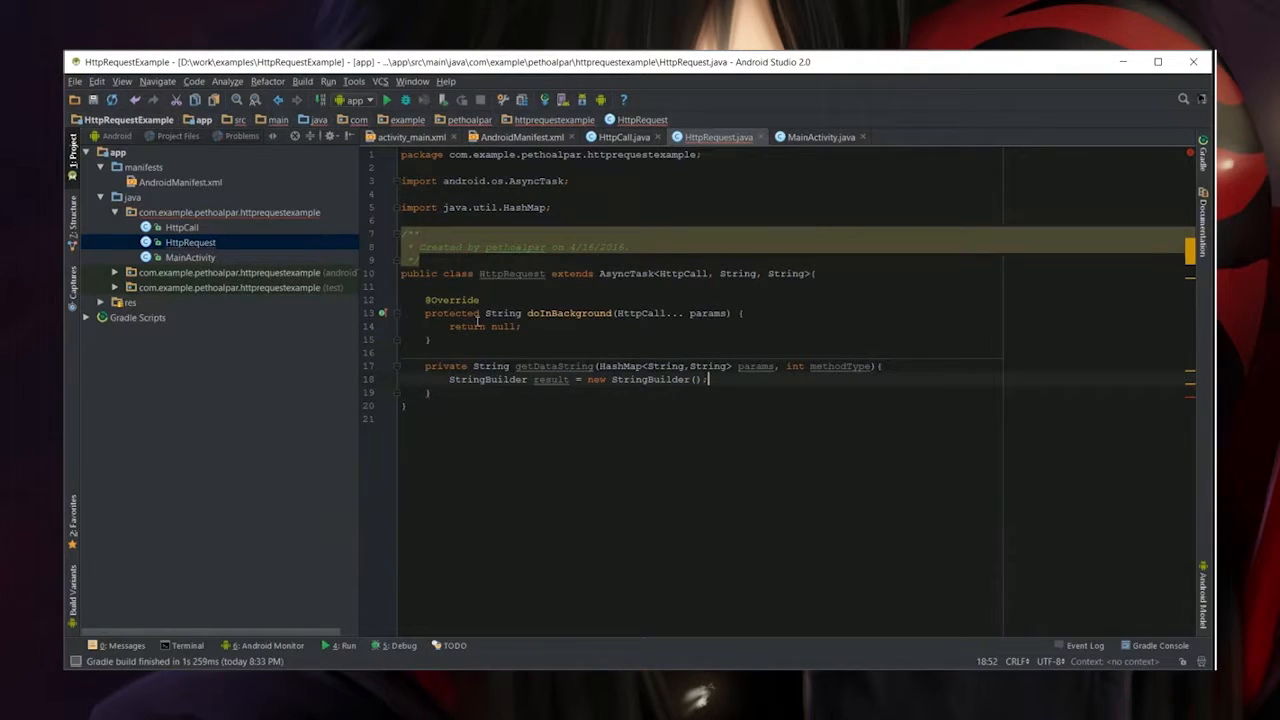
{"action": "type", "text": "boolean"}
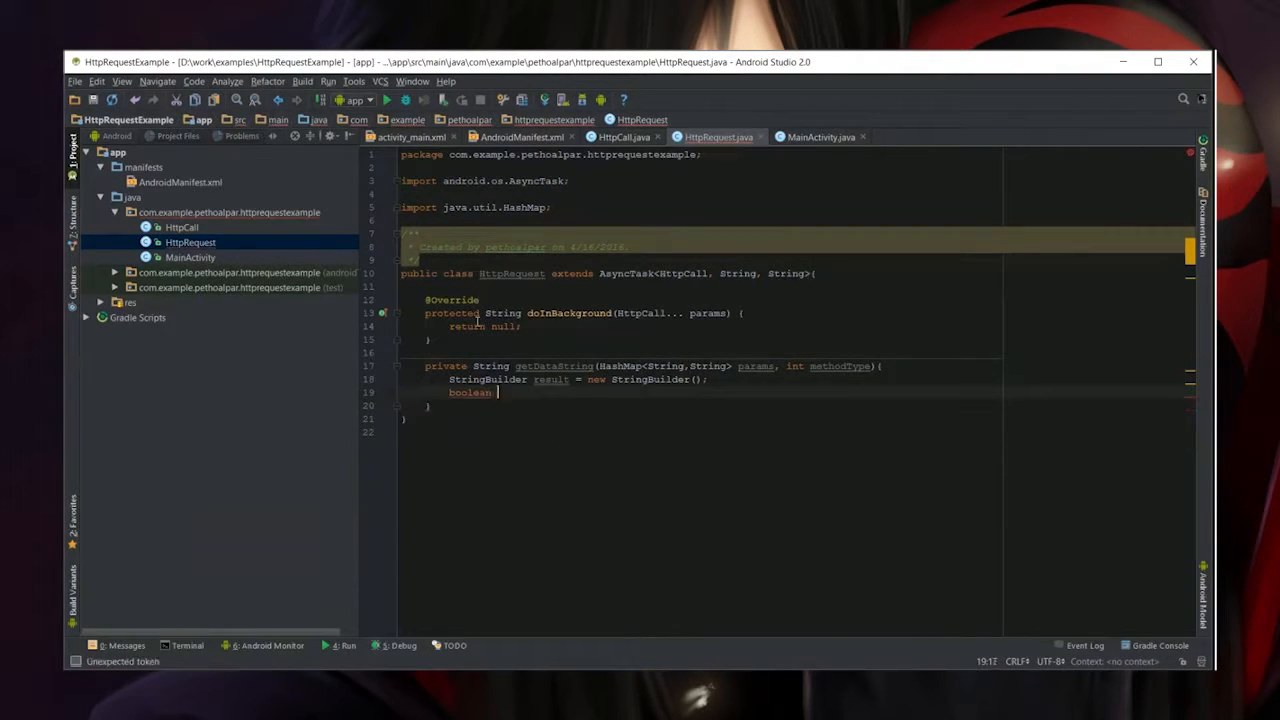
{"action": "type", "text": "isFirst ="}
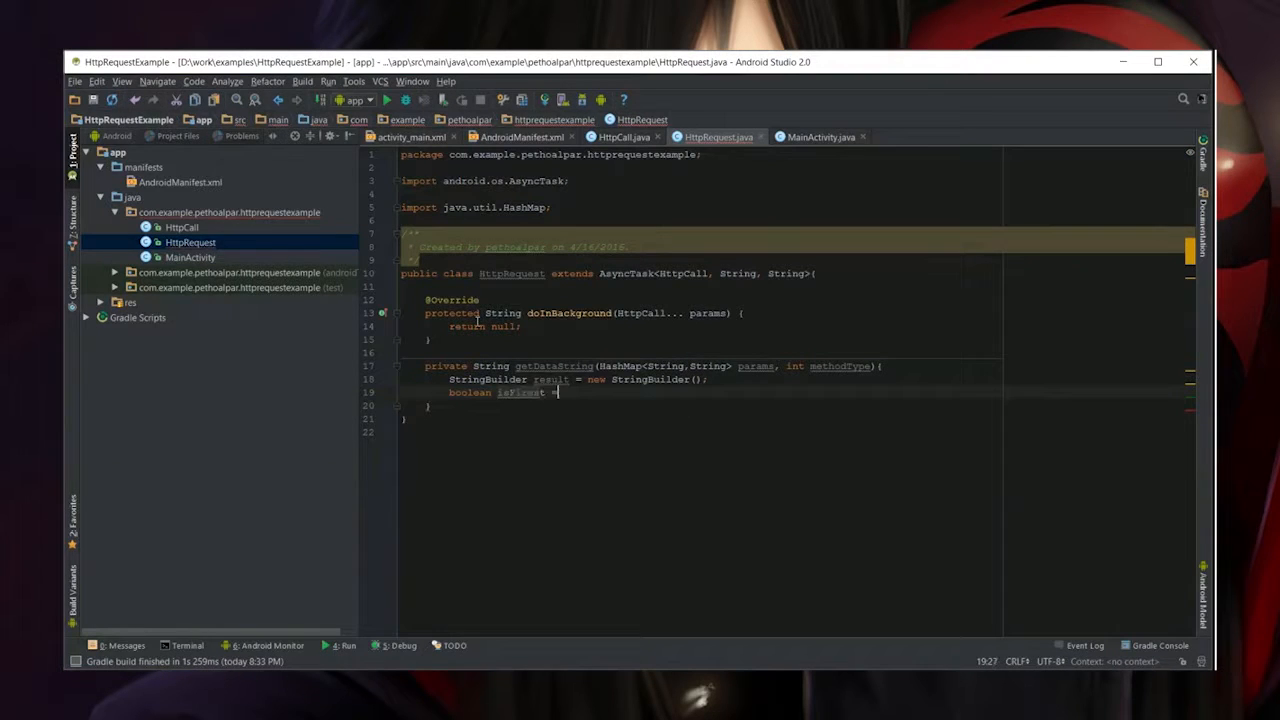
{"action": "type", "text": "= true"}
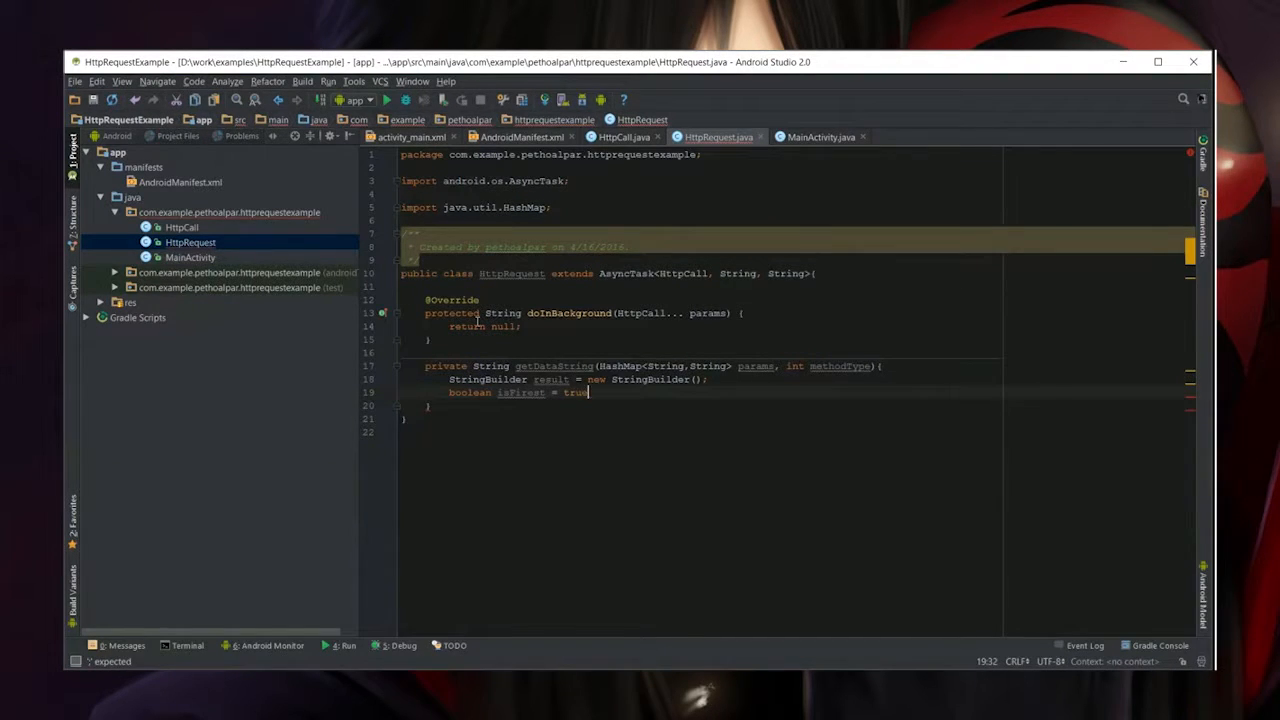
{"action": "type", "text": "for ()"}
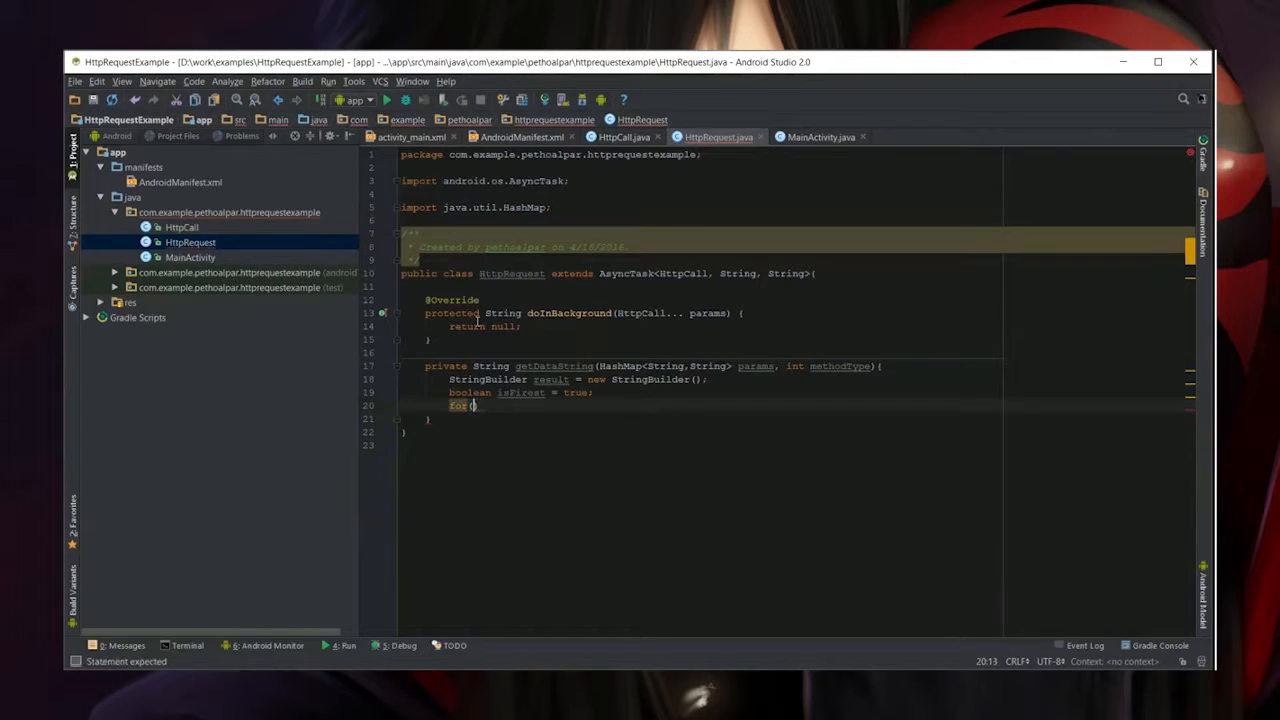